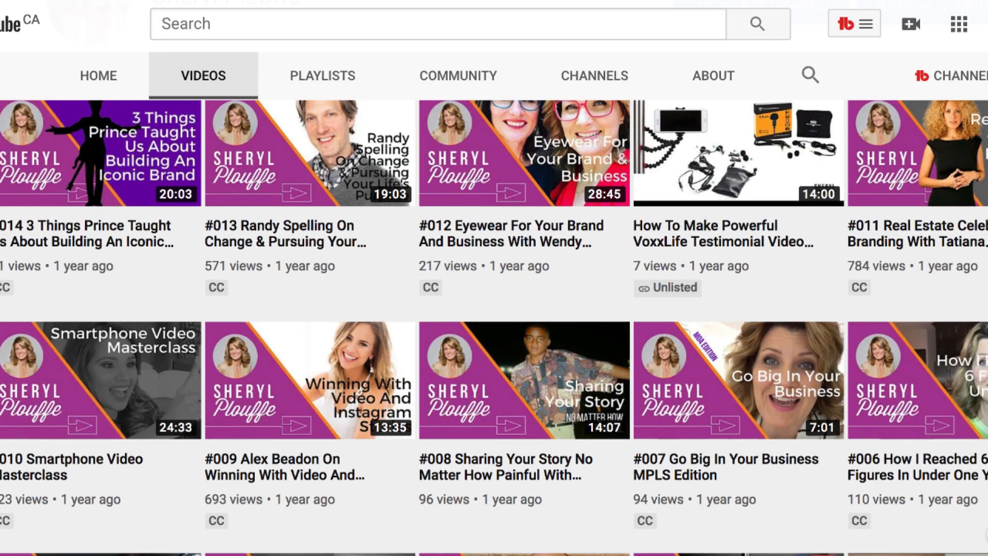
Step: Search YOUTUBE from the home page and choose the YouTube Thumbnail template size
scroll("down", 3)
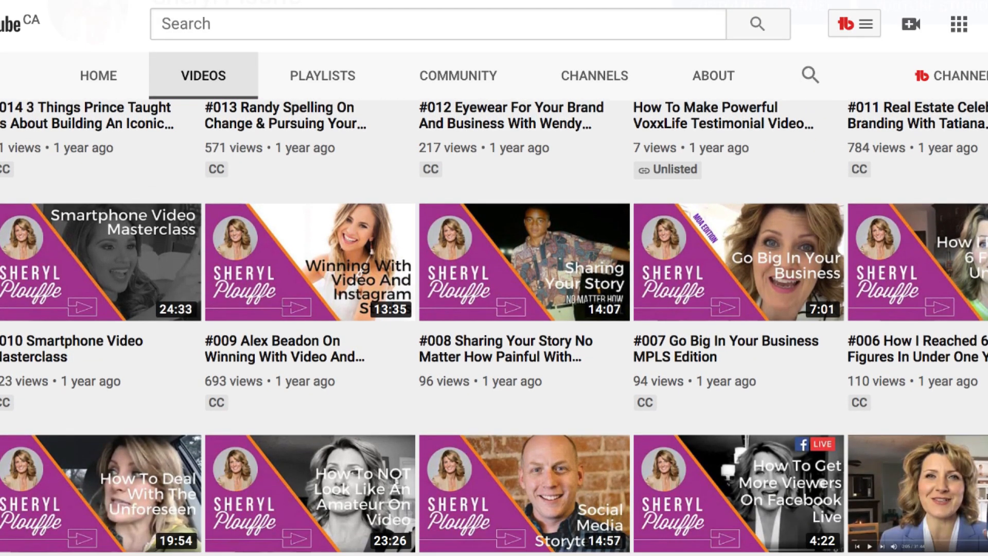
scroll("down", 3)
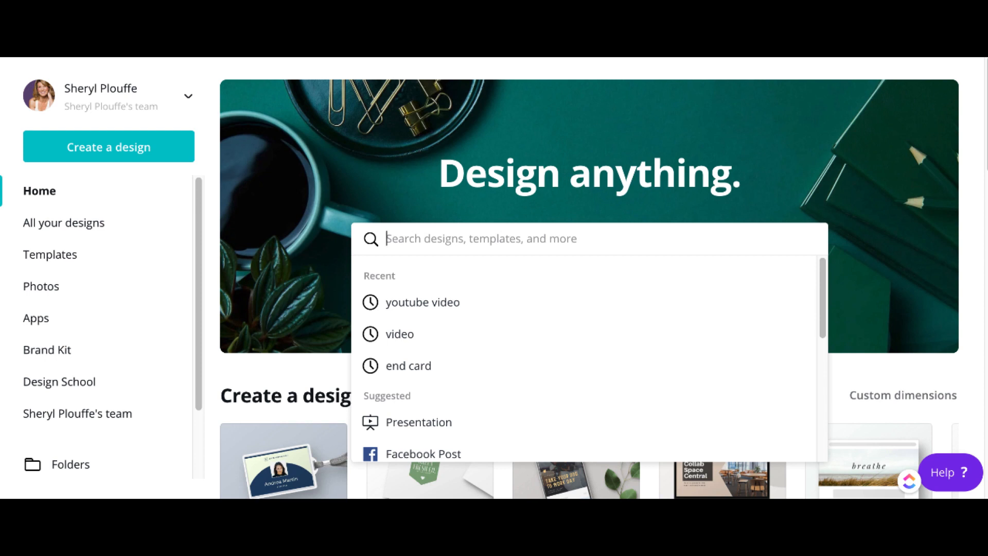
type("YOUTU")
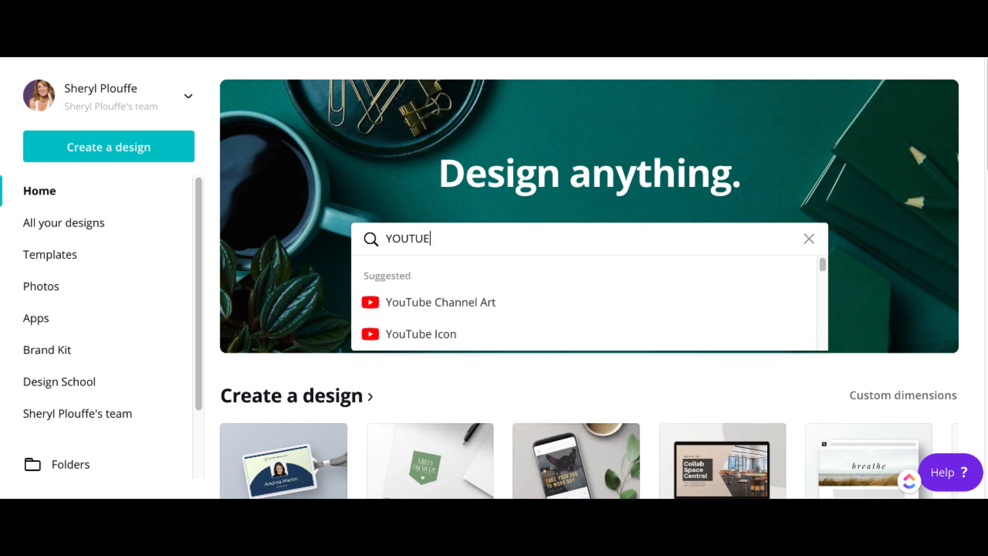
type("E")
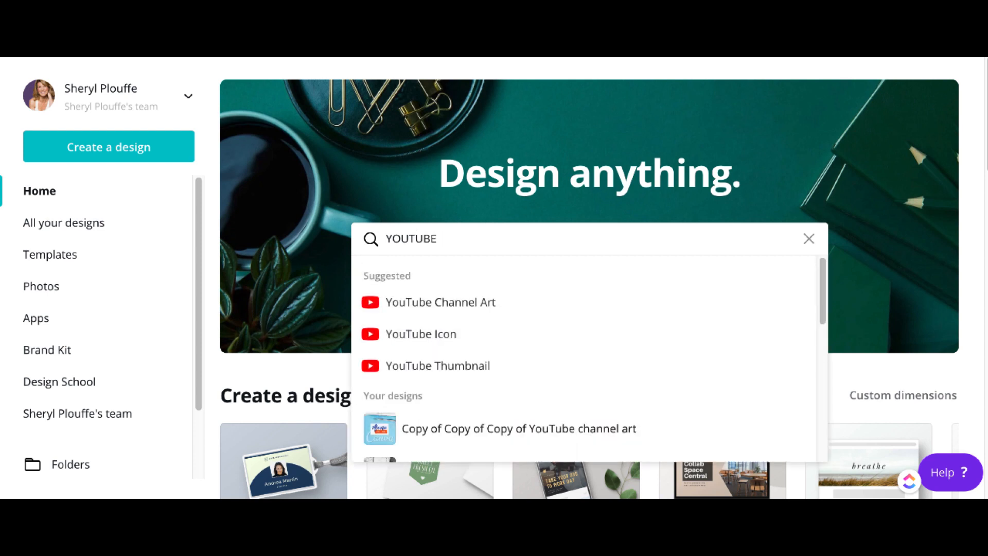
left_click(436, 366)
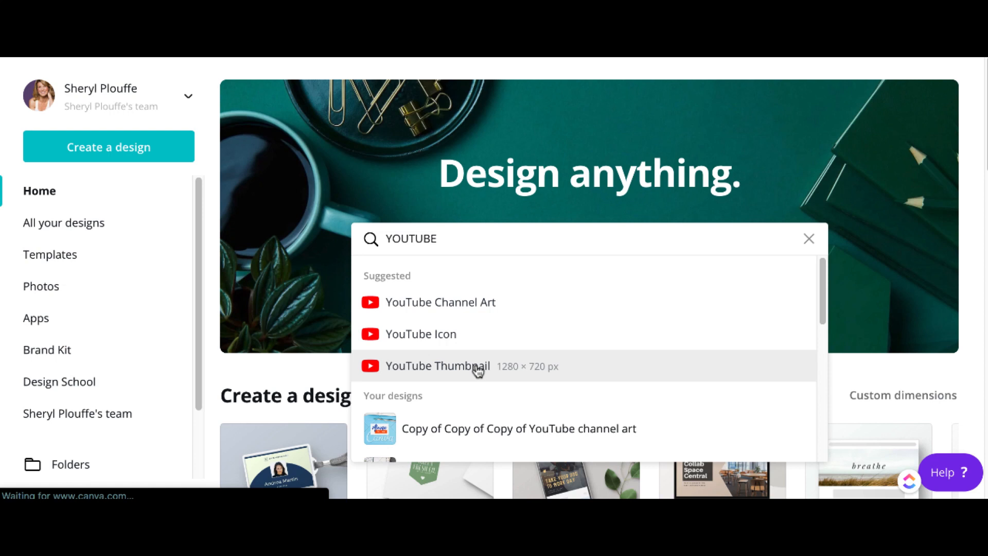
left_click(436, 367)
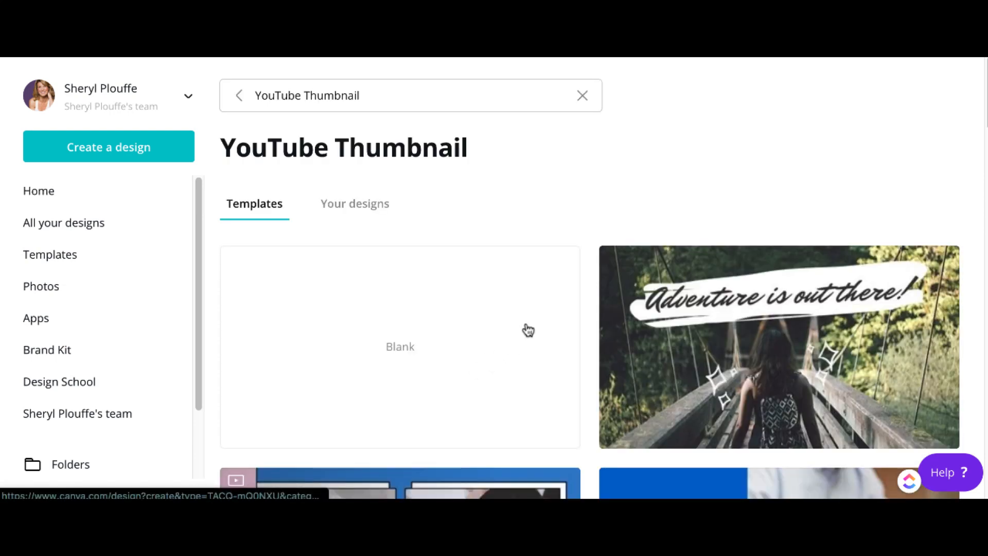
mouse_move(548, 327)
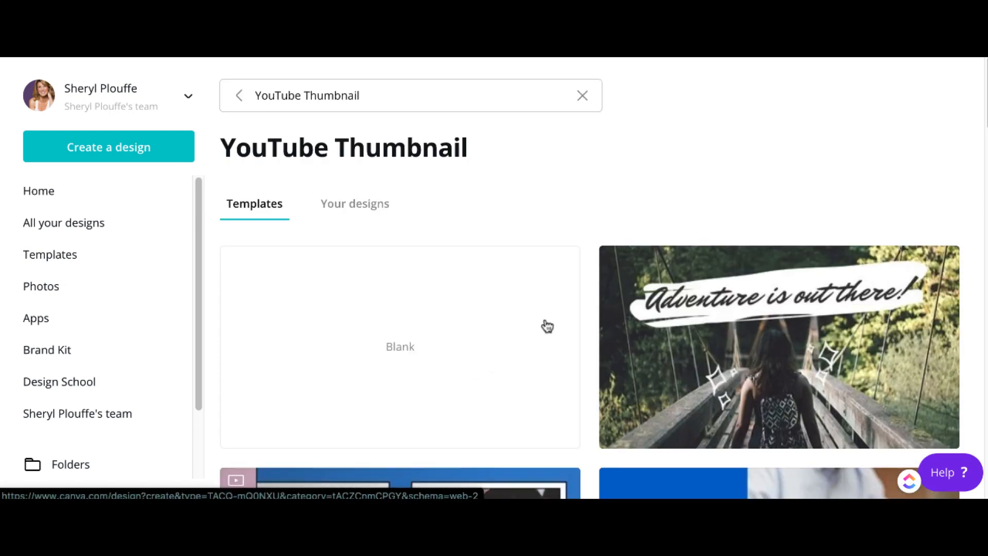
mouse_move(450, 328)
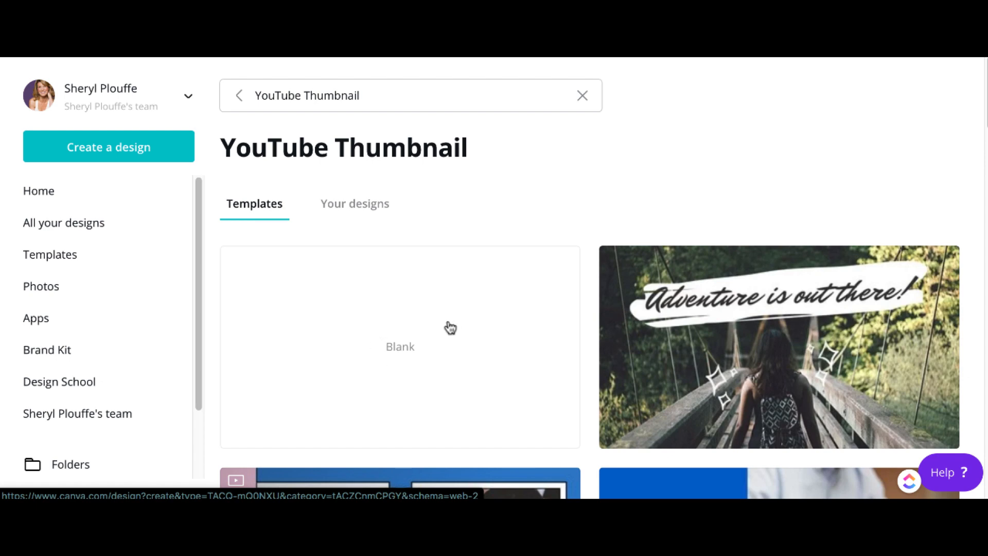
mouse_move(420, 281)
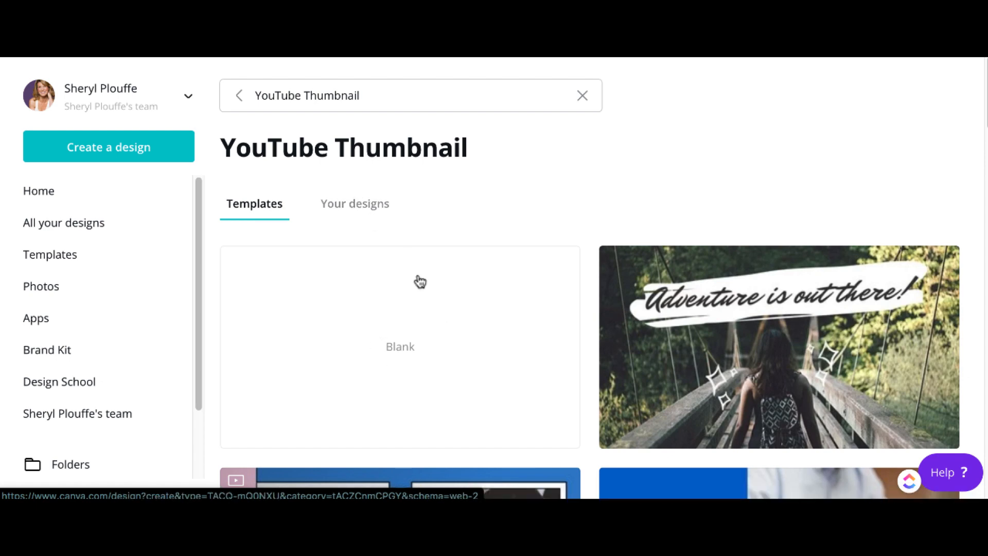
Step: Review Your designs briefly, then browse down the YouTube Thumbnail templates for the Office Hacks design
scroll("down", 3)
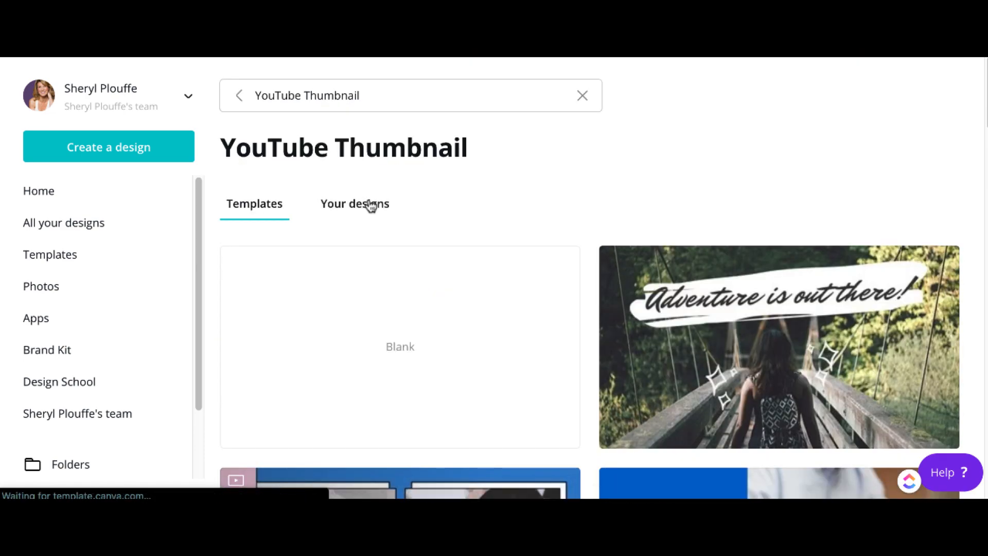
left_click(355, 204)
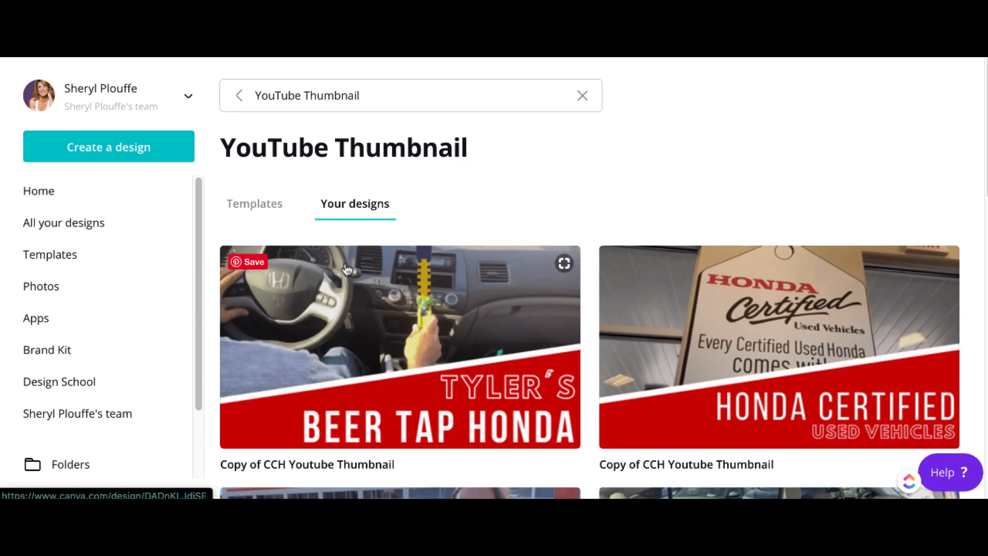
left_click(254, 204)
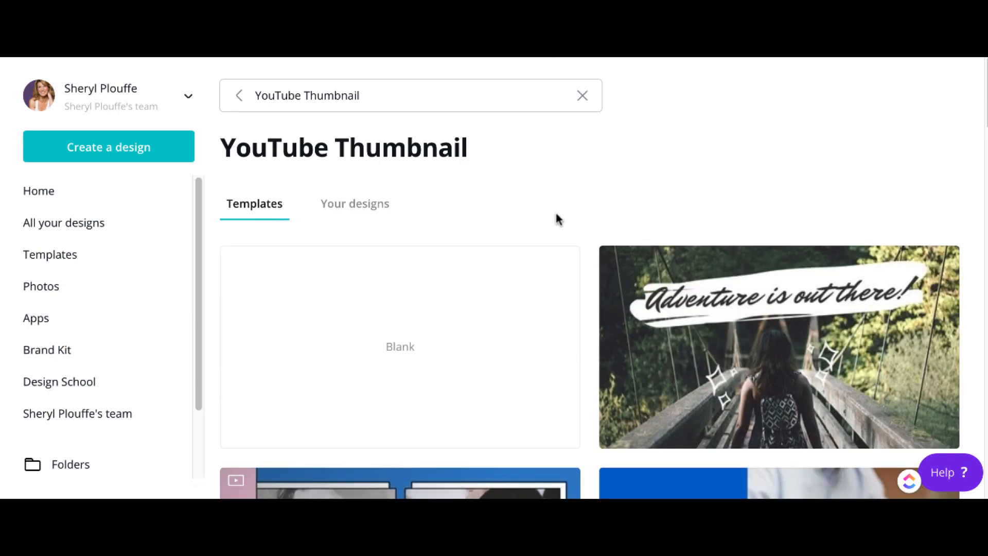
scroll("down", 3)
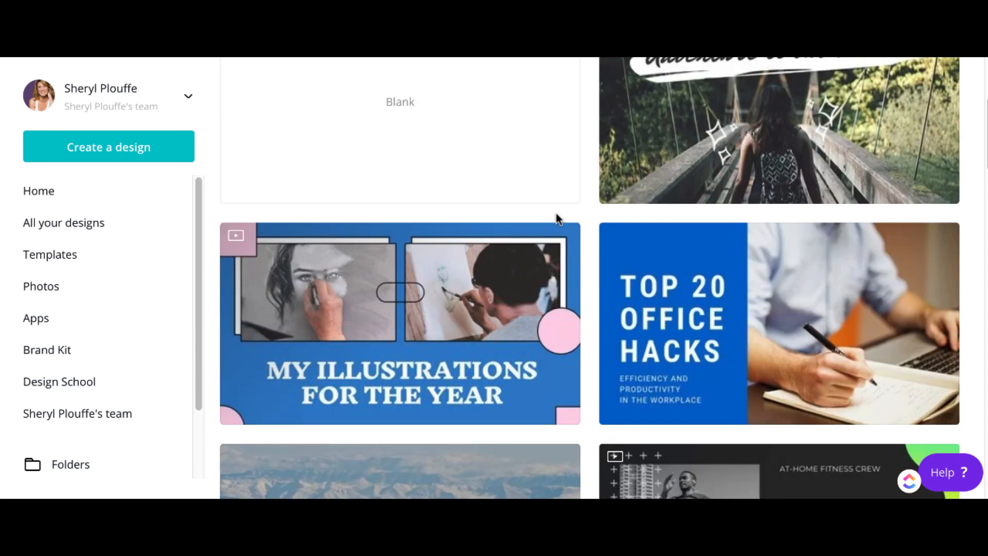
scroll("down", 3)
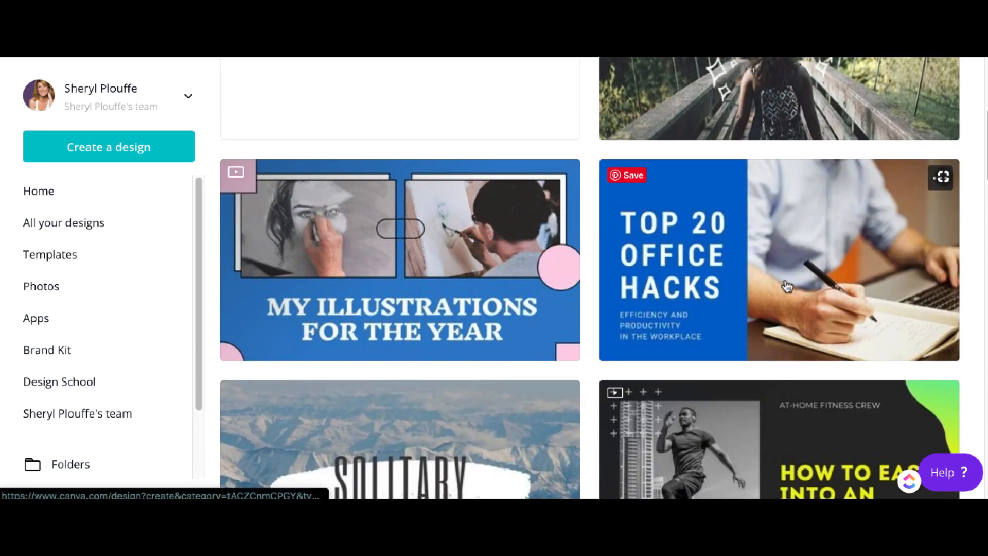
Step: Open the Top 20 Office Hacks template in the editor and inspect its title text block
left_click(778, 259)
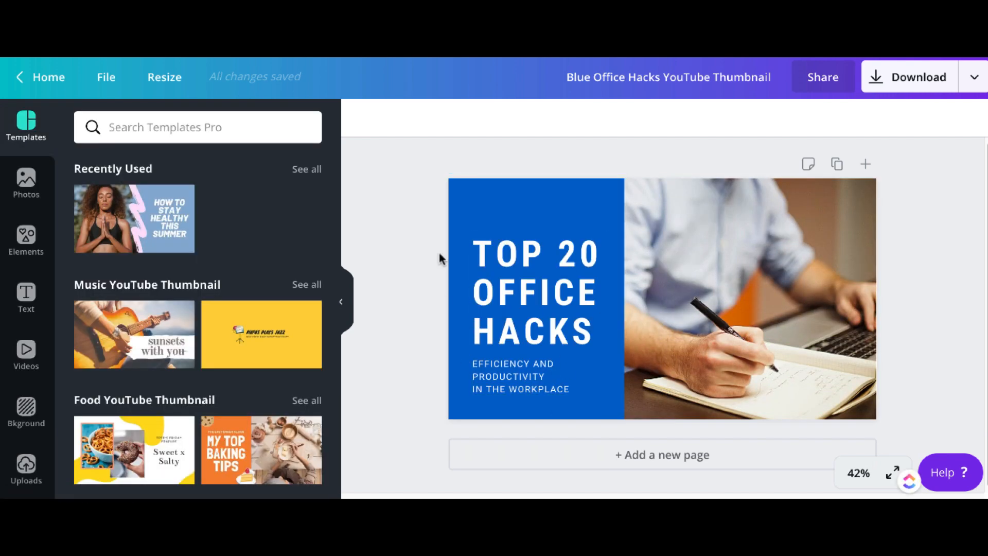
left_click(535, 293)
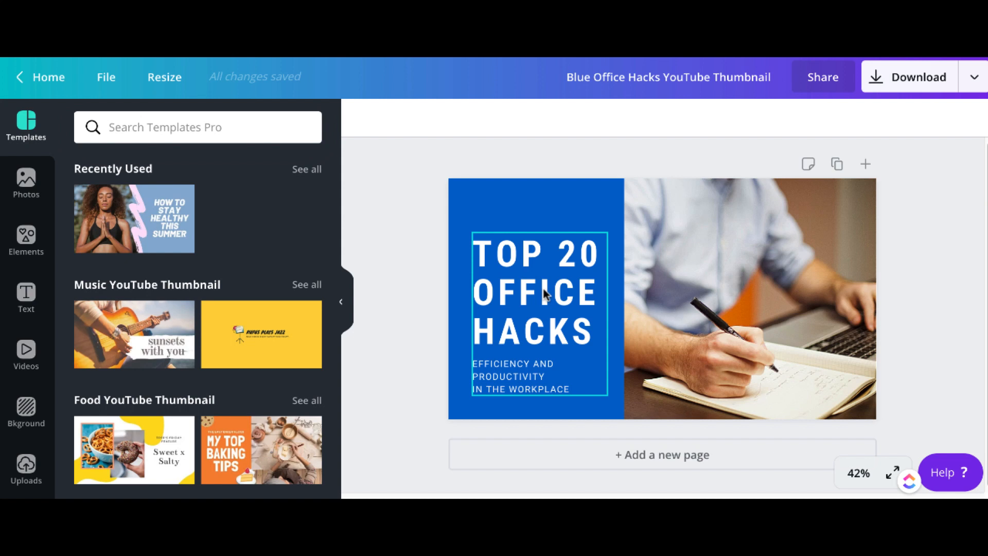
mouse_move(536, 276)
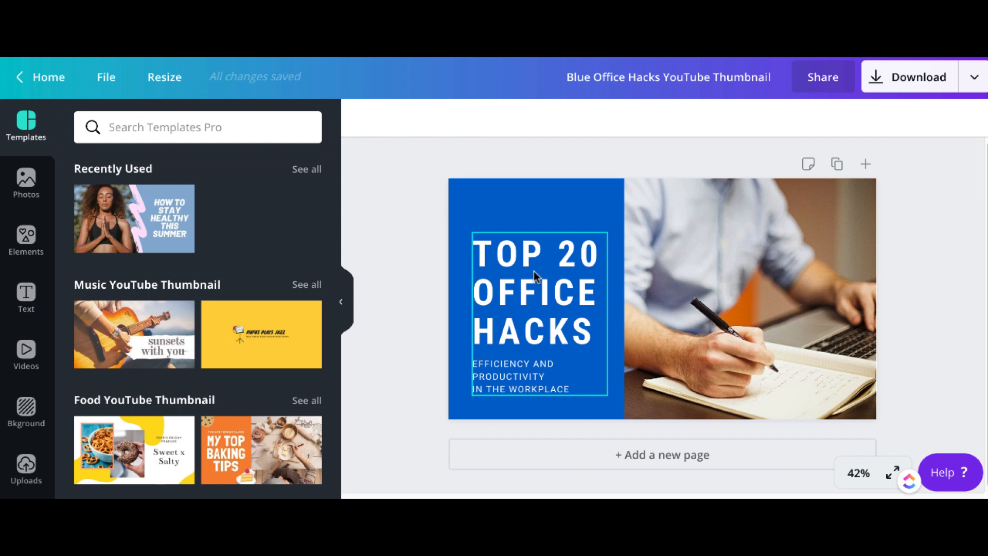
left_click(536, 291)
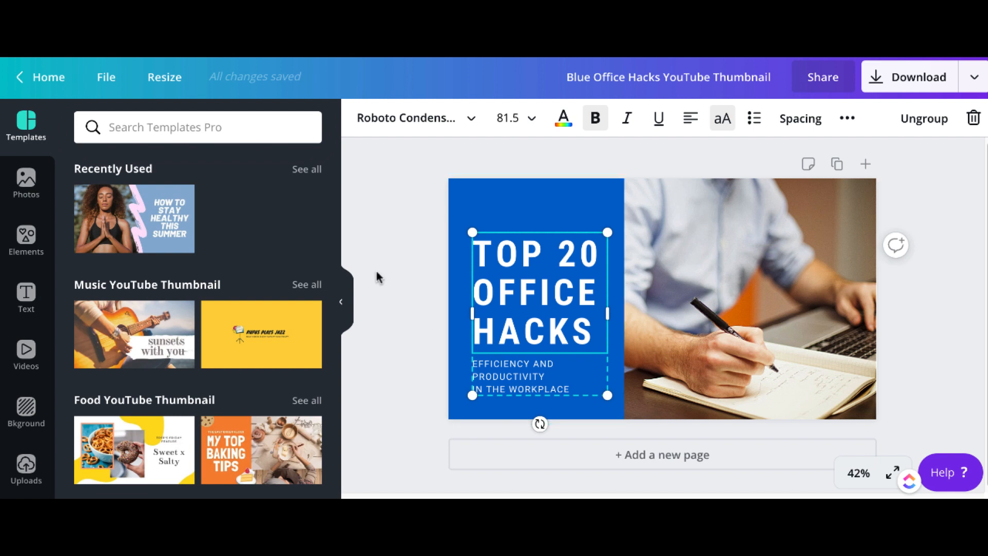
left_click(389, 236)
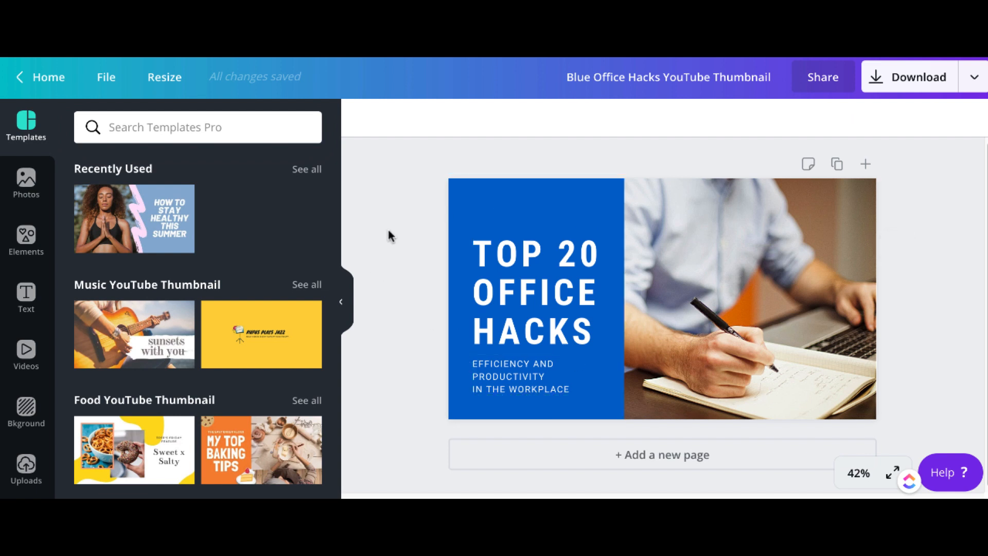
mouse_move(766, 322)
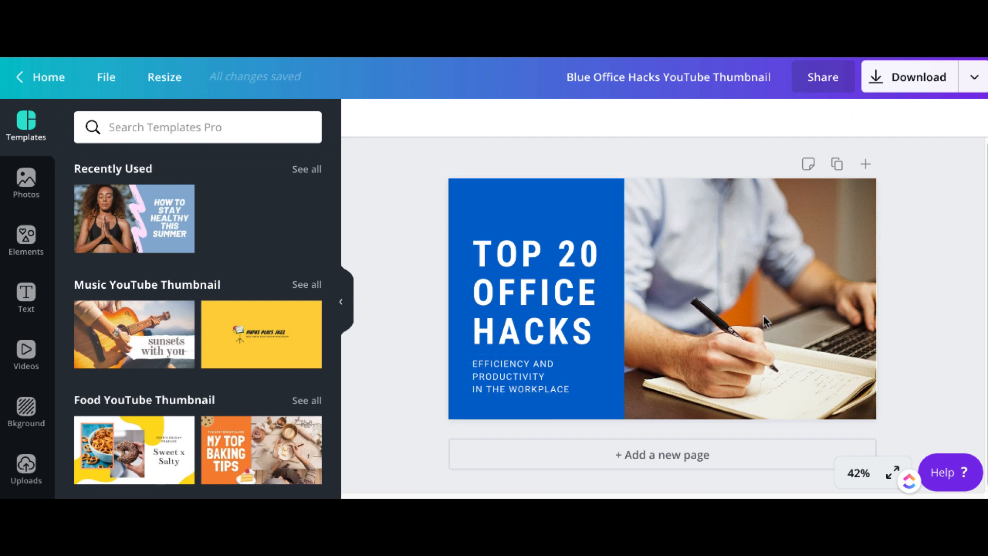
Step: Delete the photo of the man writing, leaving the right half of the thumbnail blank
left_click(662, 300)
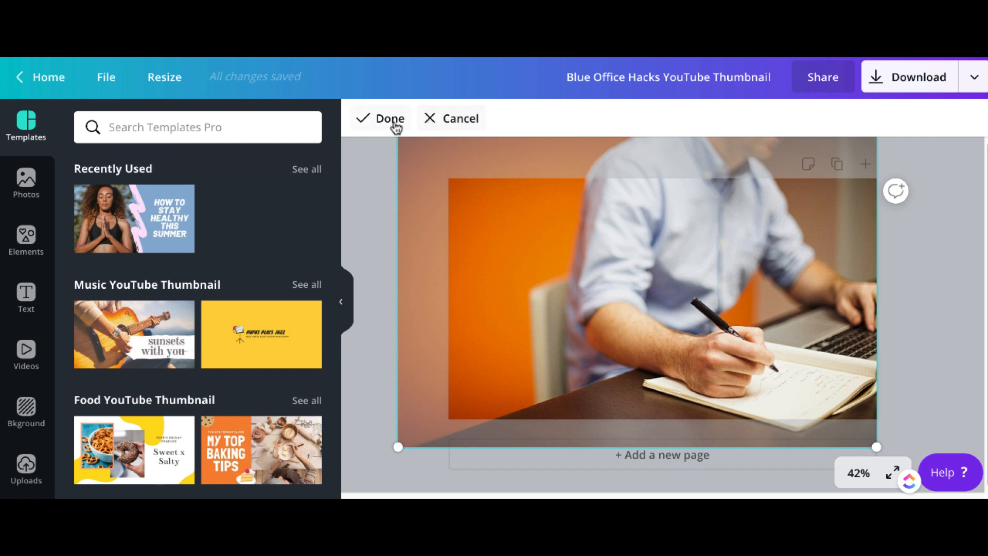
left_click(389, 119)
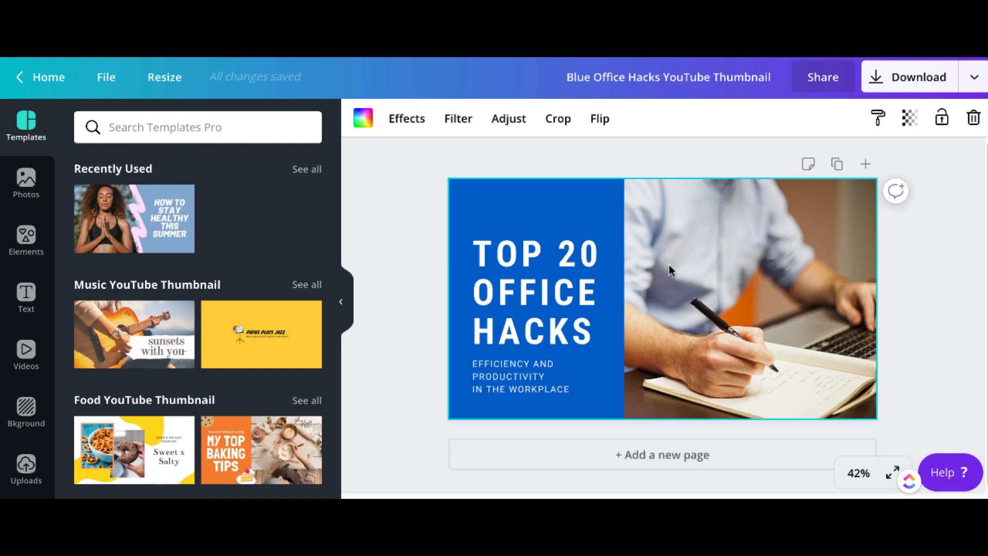
left_click(557, 118)
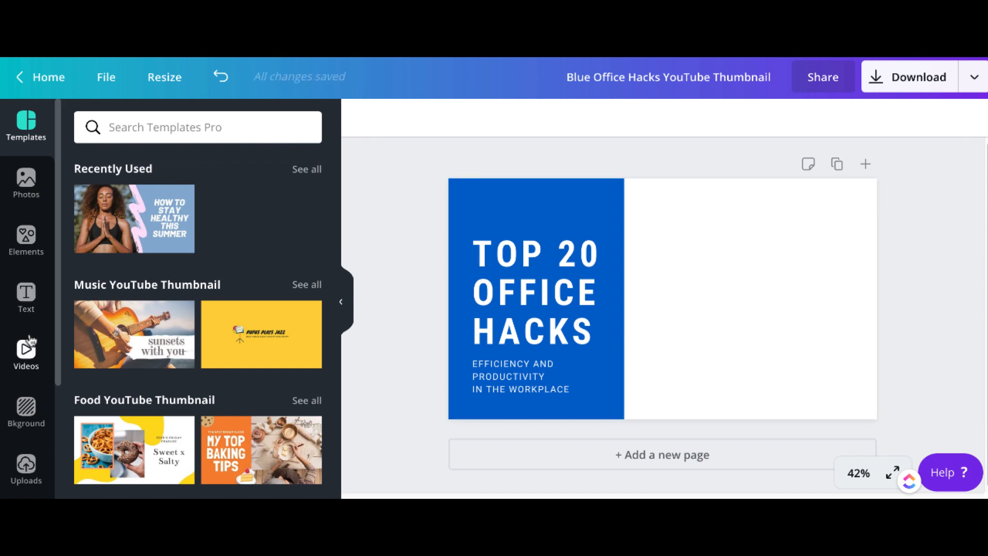
Step: Add the uploaded pointing-presenter photo and place it in the empty right half
scroll("down", 3)
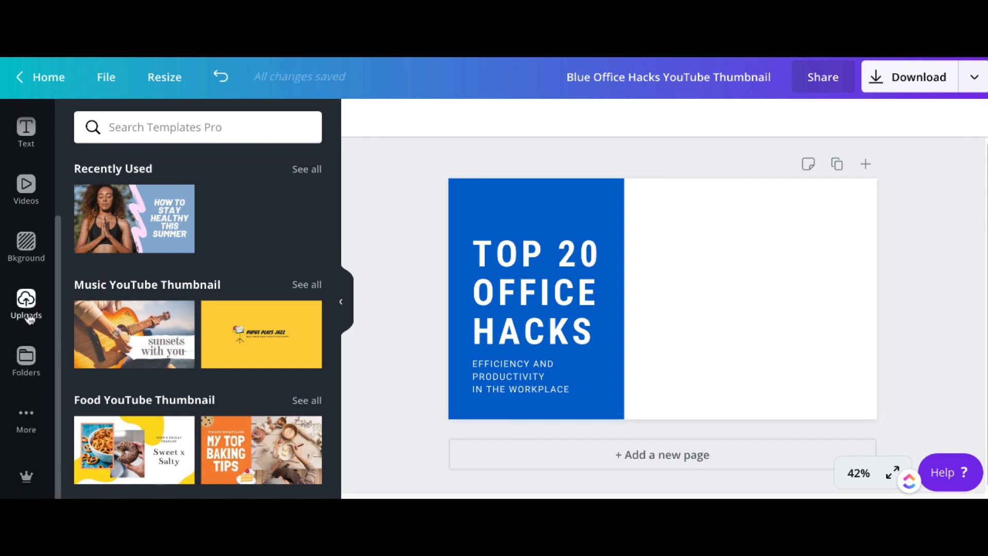
left_click(25, 306)
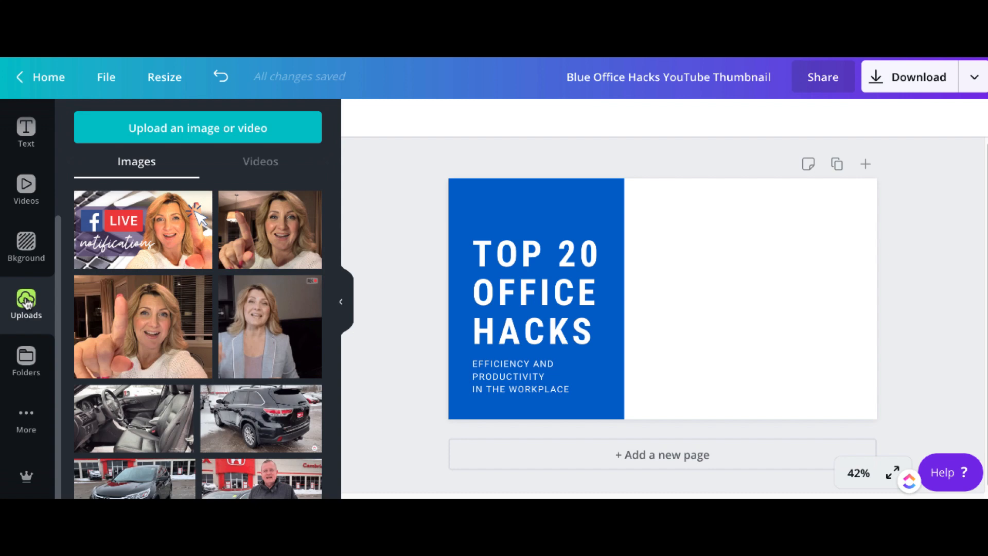
mouse_move(258, 350)
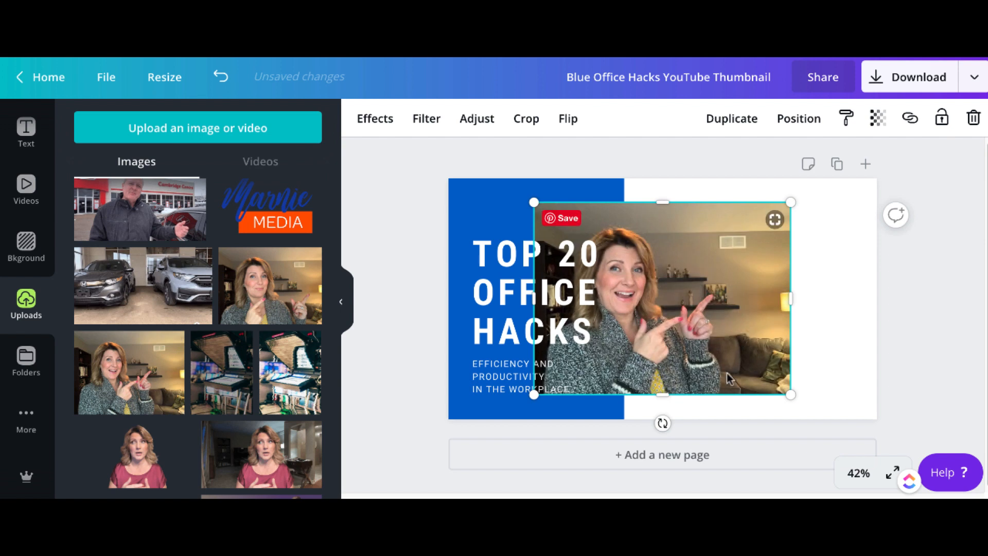
left_click_drag(662, 300, 754, 300)
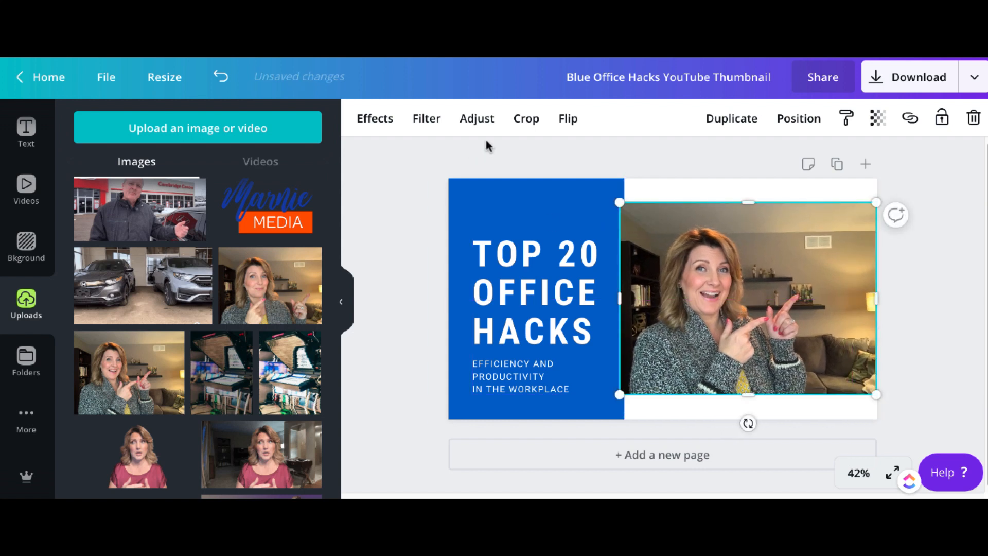
Step: Flip the presenter photo horizontally so she points at the title, then enlarge it to fill the right side
left_click(566, 118)
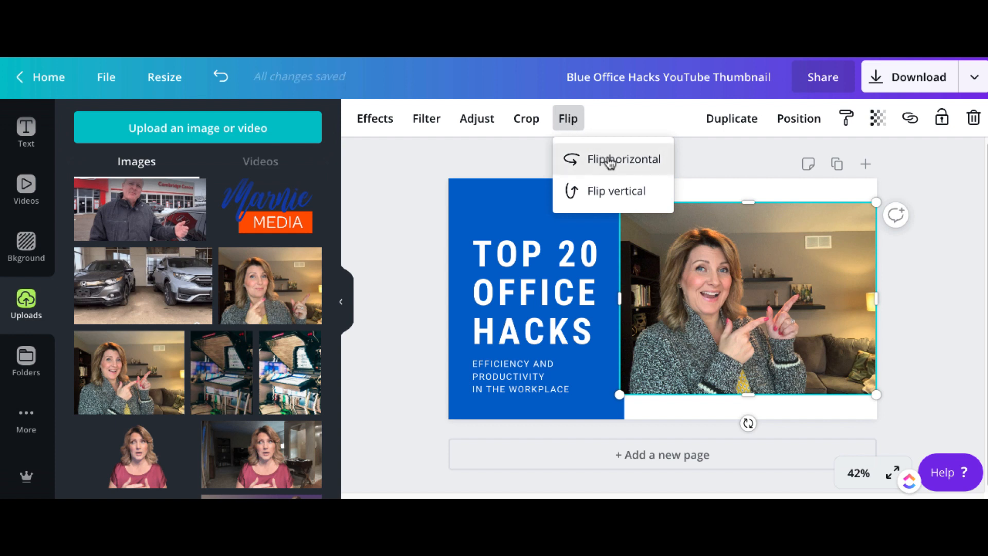
left_click(624, 159)
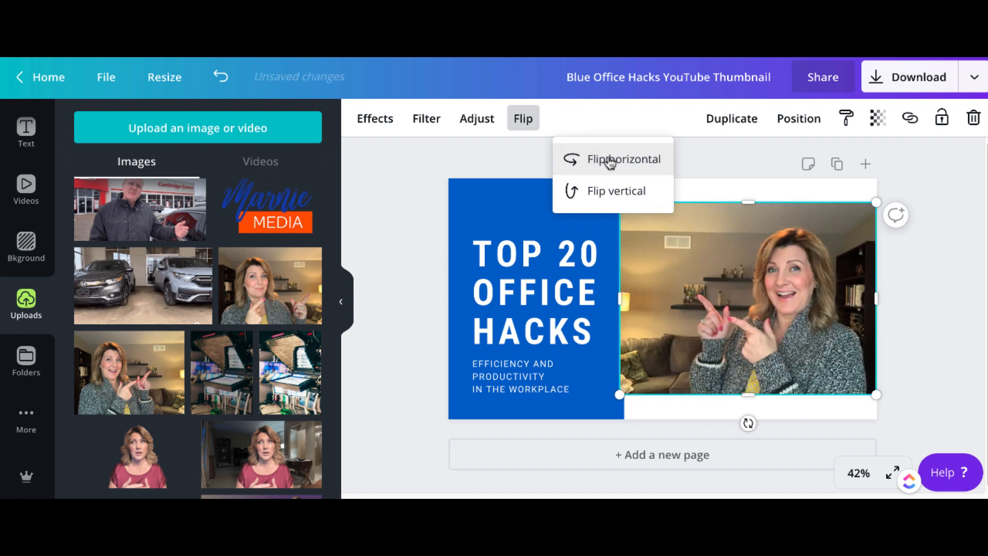
left_click(624, 158)
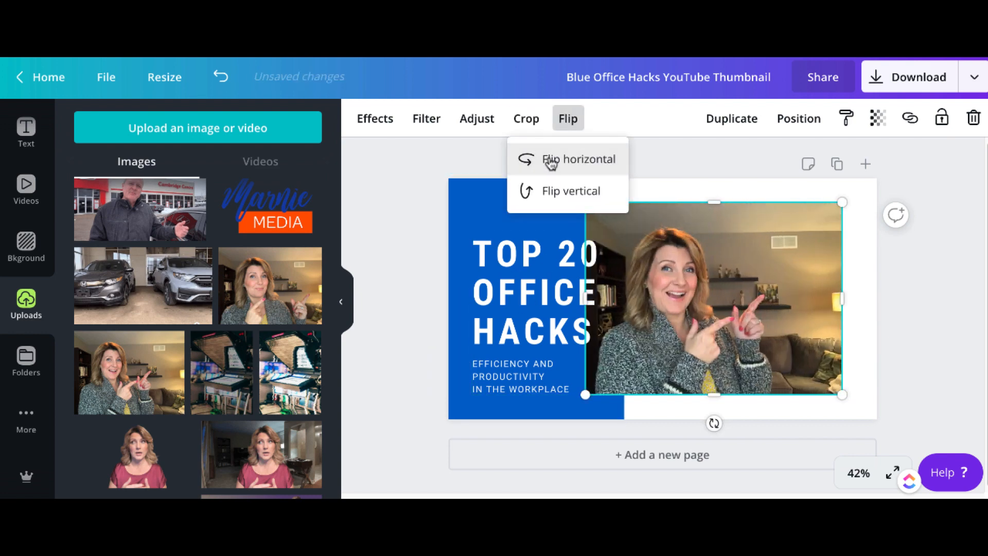
left_click(578, 159)
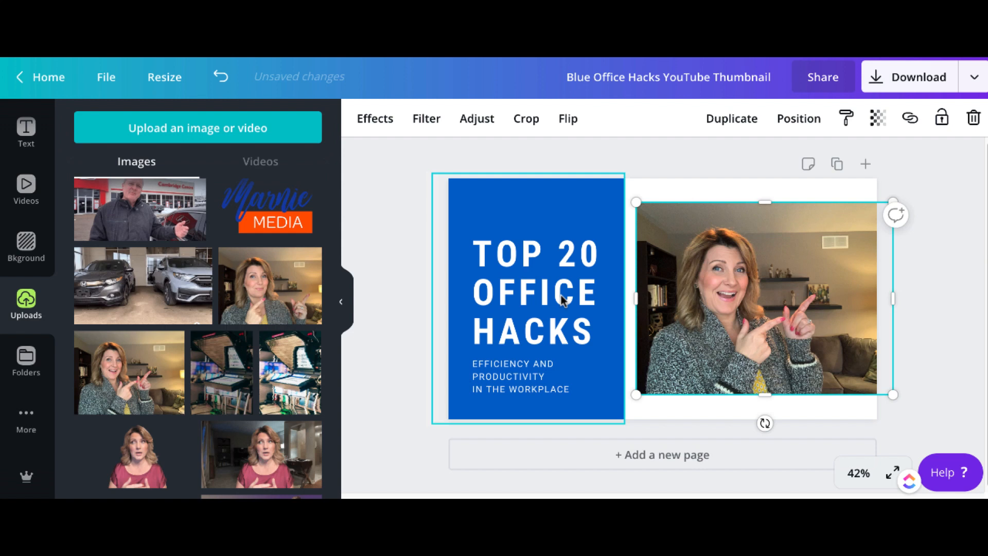
left_click(566, 119)
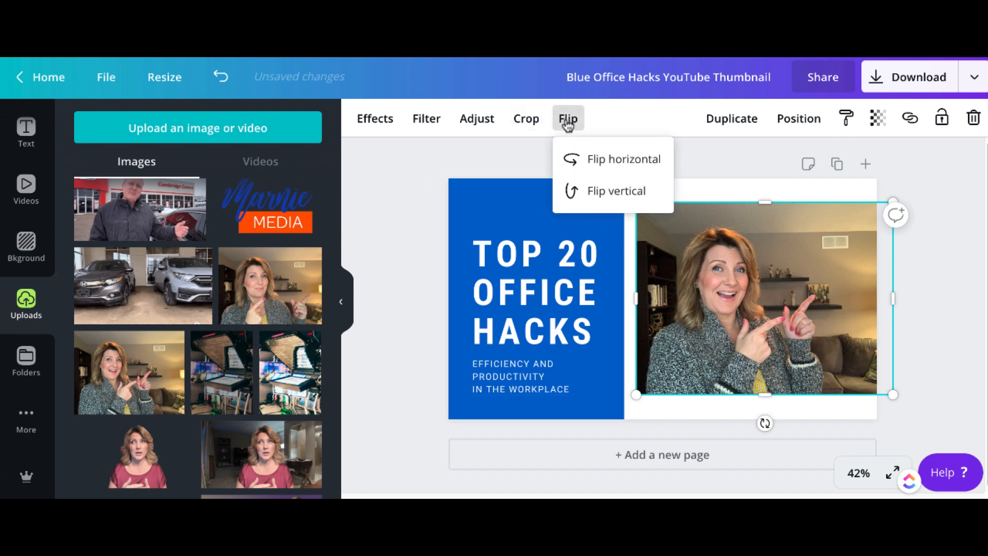
left_click(625, 159)
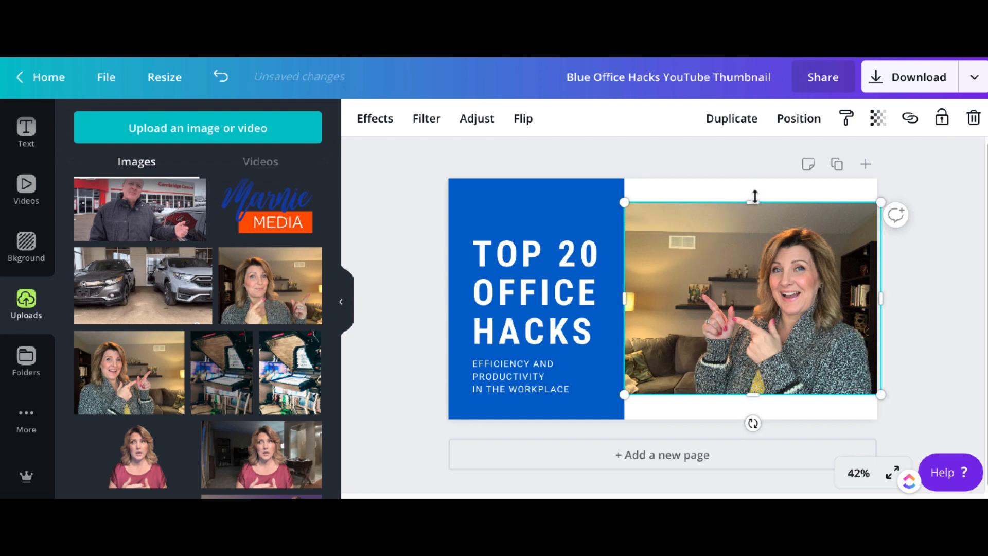
left_click_drag(753, 195, 754, 173)
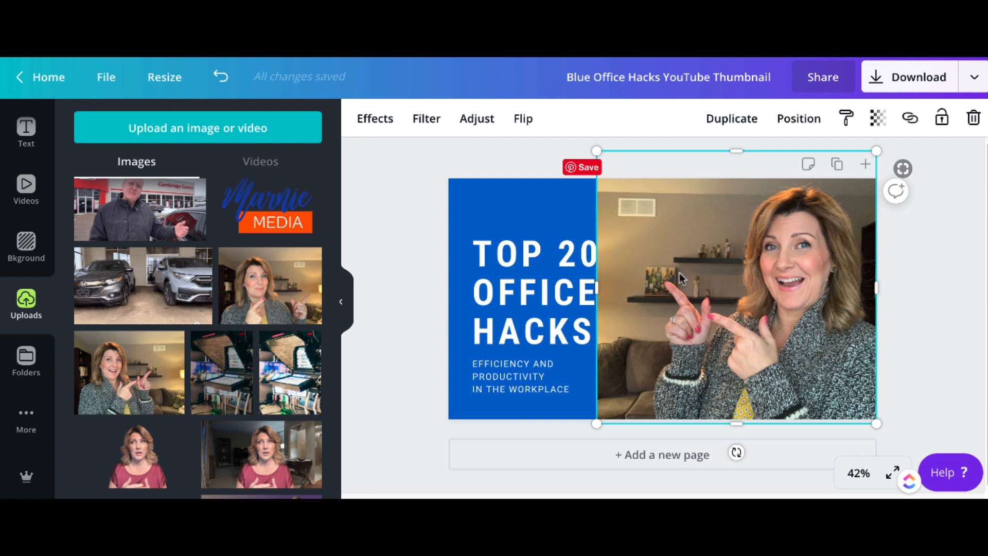
mouse_move(748, 291)
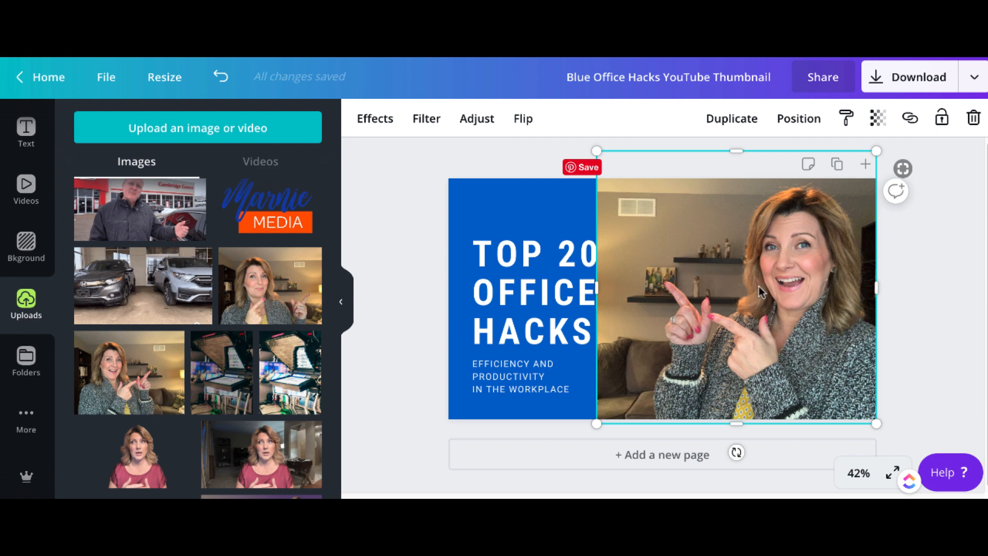
mouse_move(421, 165)
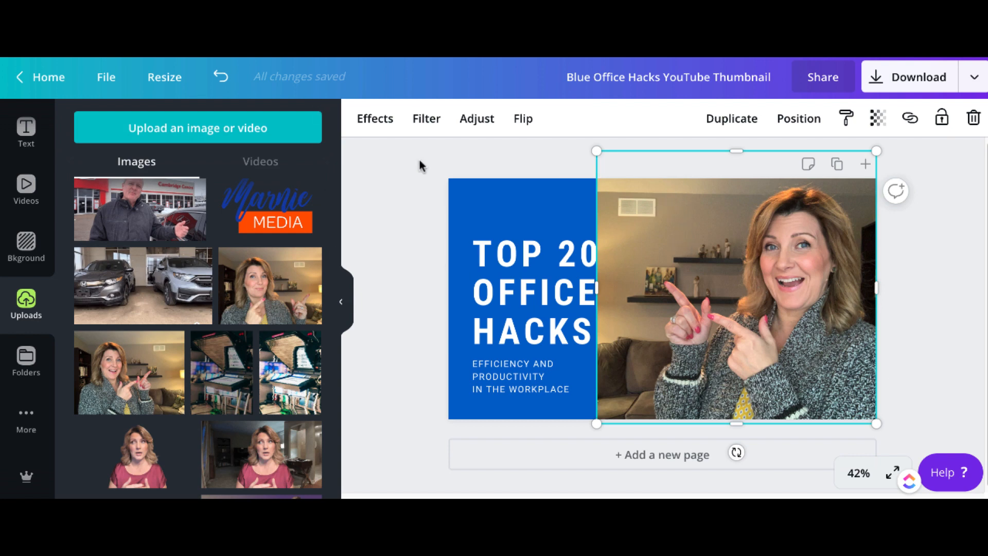
Step: Apply Background Remover to the presenter photo so she stands as a cut-out against white
left_click(375, 118)
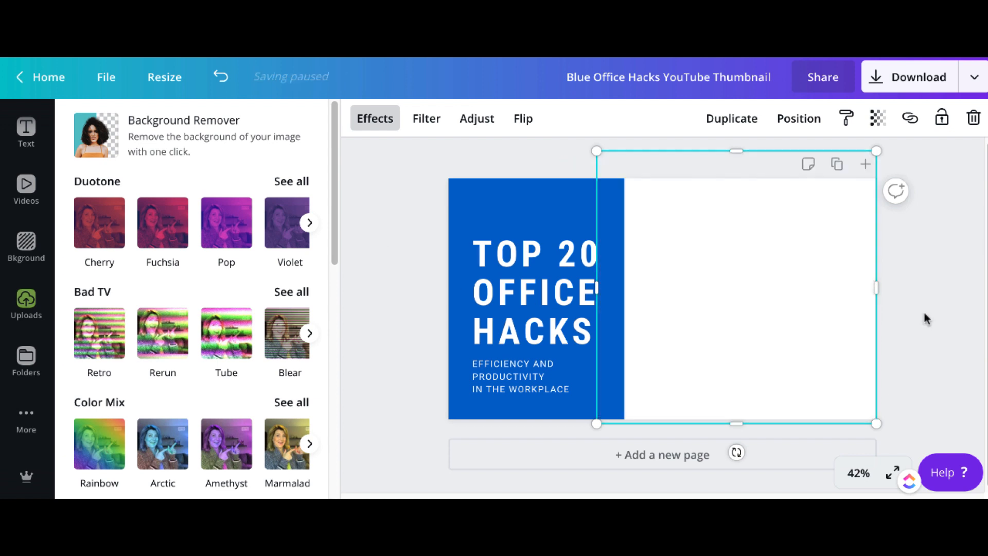
left_click(26, 301)
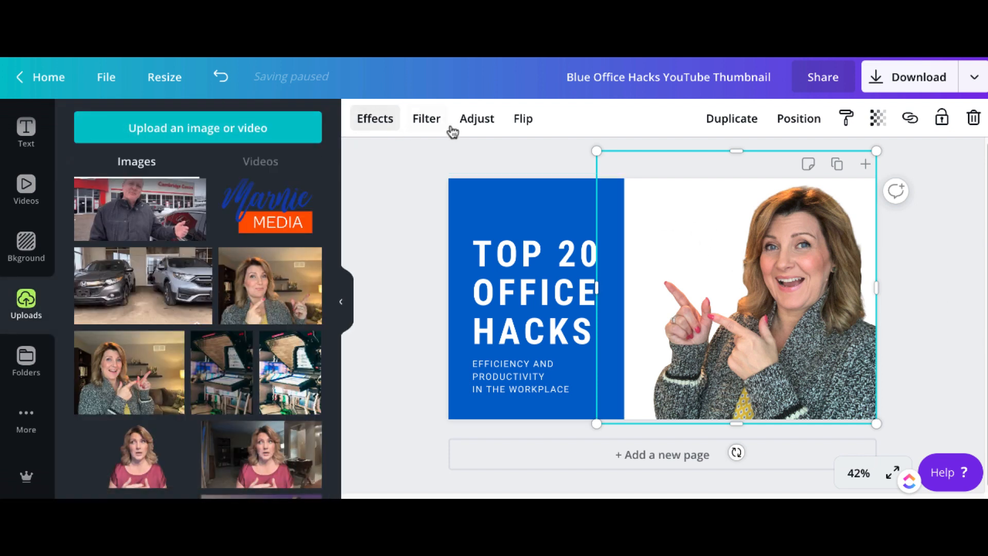
mouse_move(728, 265)
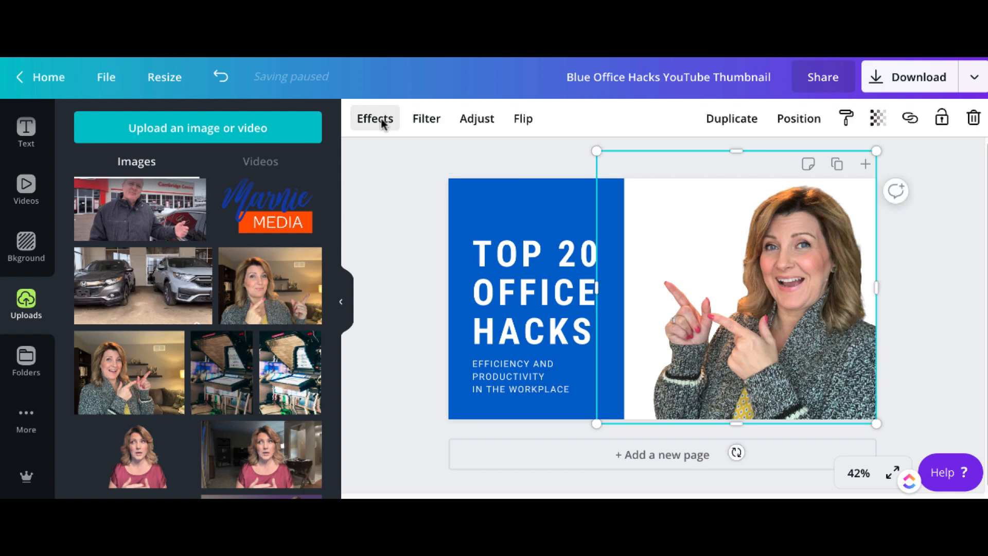
left_click(905, 373)
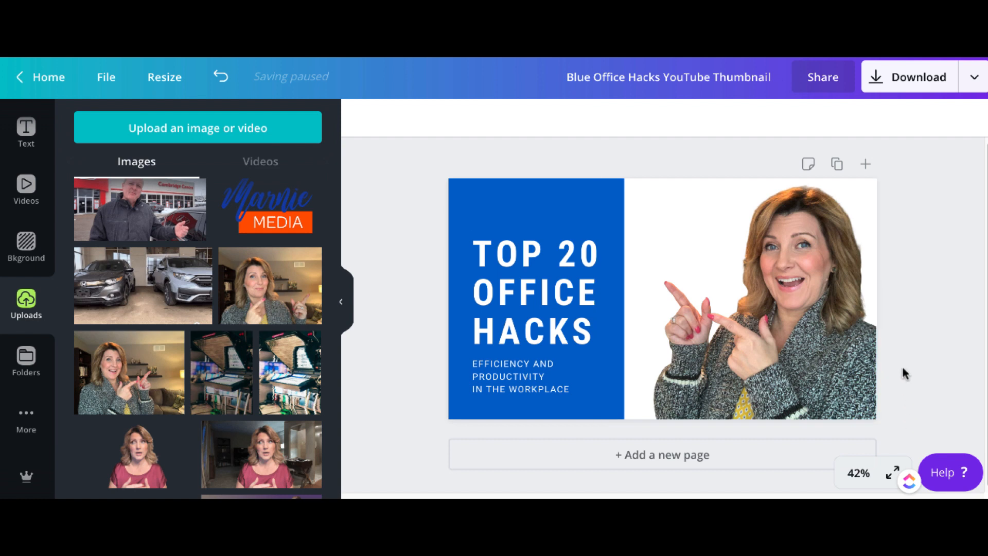
Step: Try black and a brand colour for the page background, then settle on light grey
left_click(751, 297)
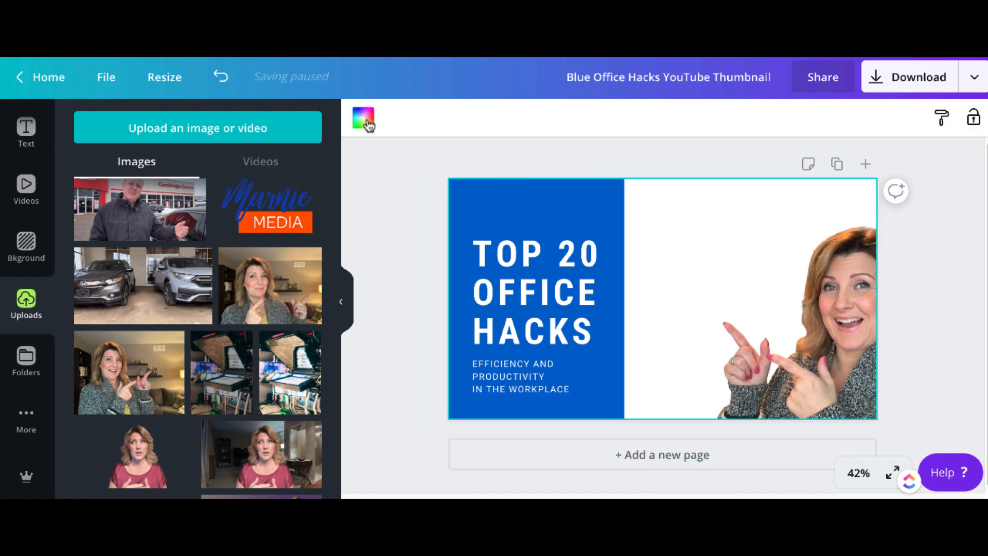
left_click(364, 117)
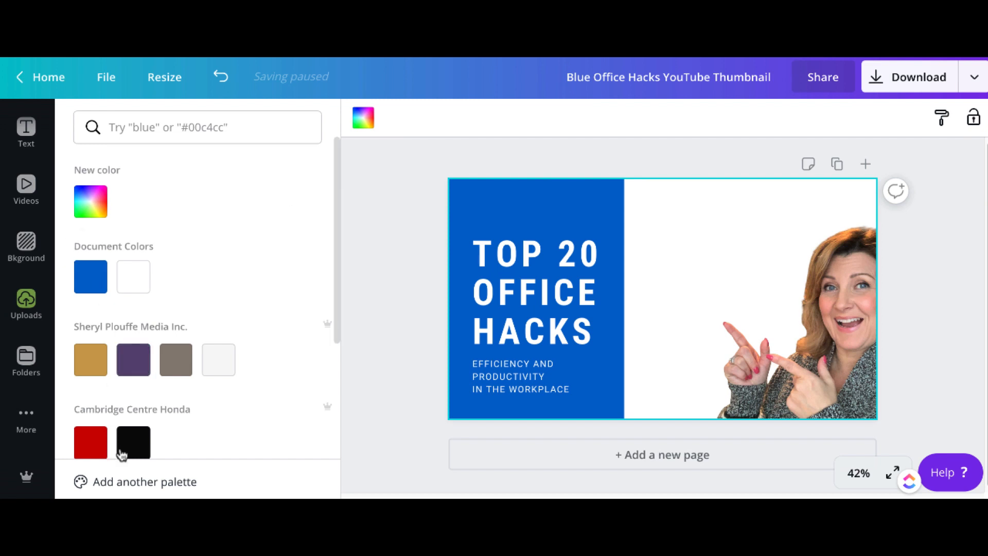
left_click(133, 442)
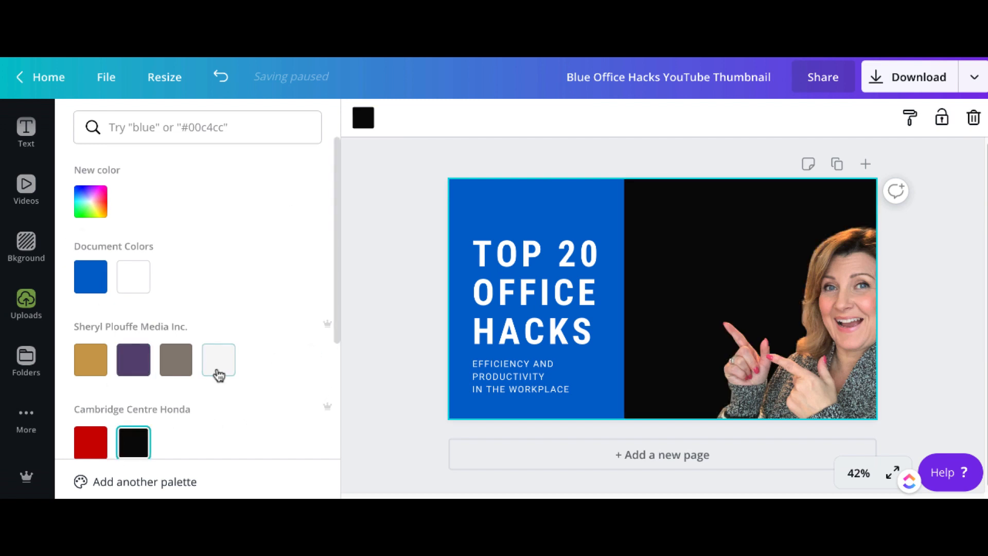
left_click(90, 359)
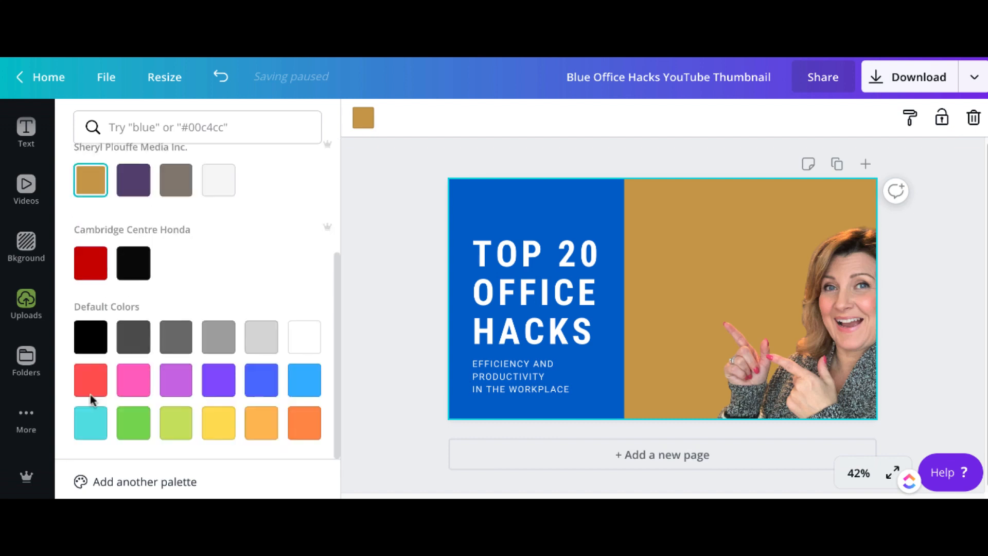
left_click(260, 336)
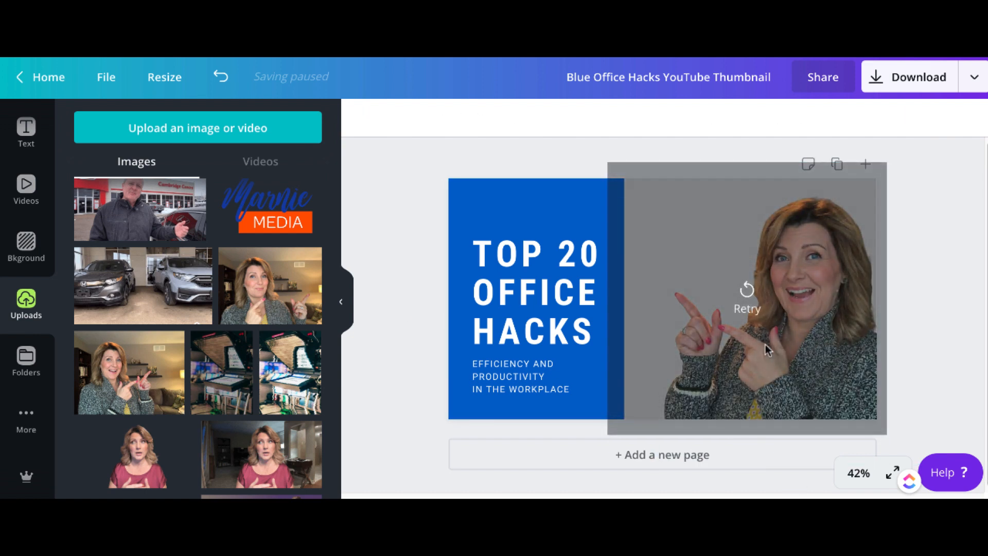
Step: Retry loading the presenter cut-out, deselect it and bring up the publishing options
left_click(748, 299)
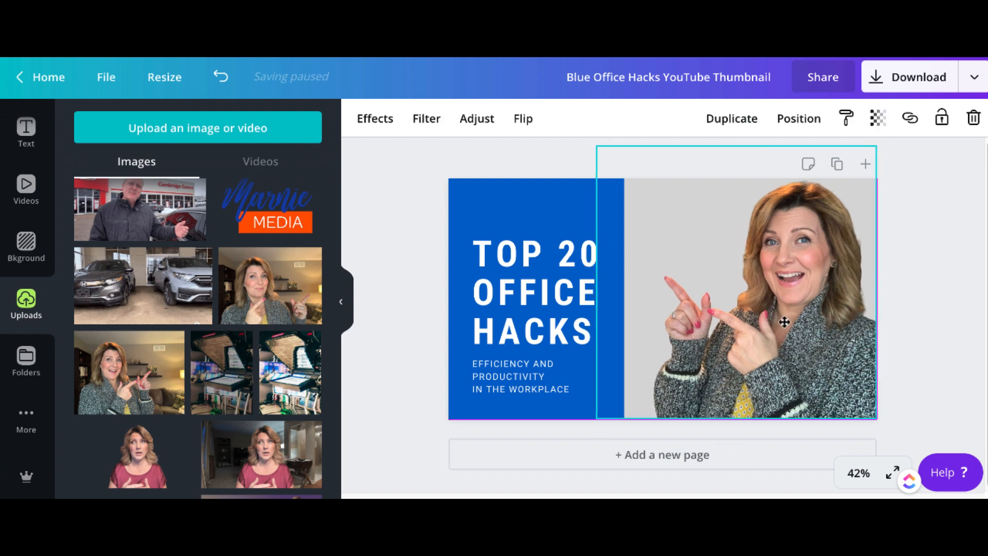
left_click(917, 312)
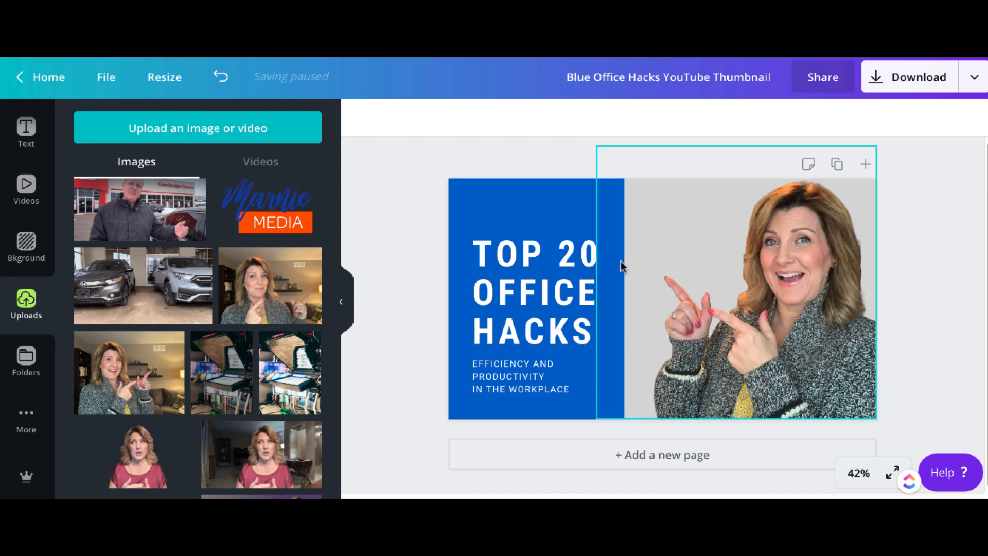
mouse_move(847, 341)
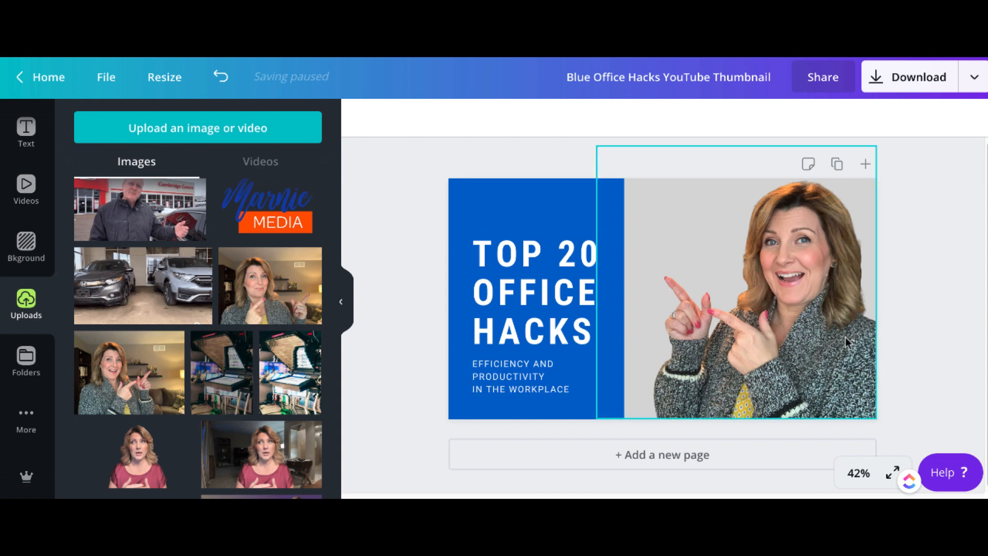
left_click(976, 76)
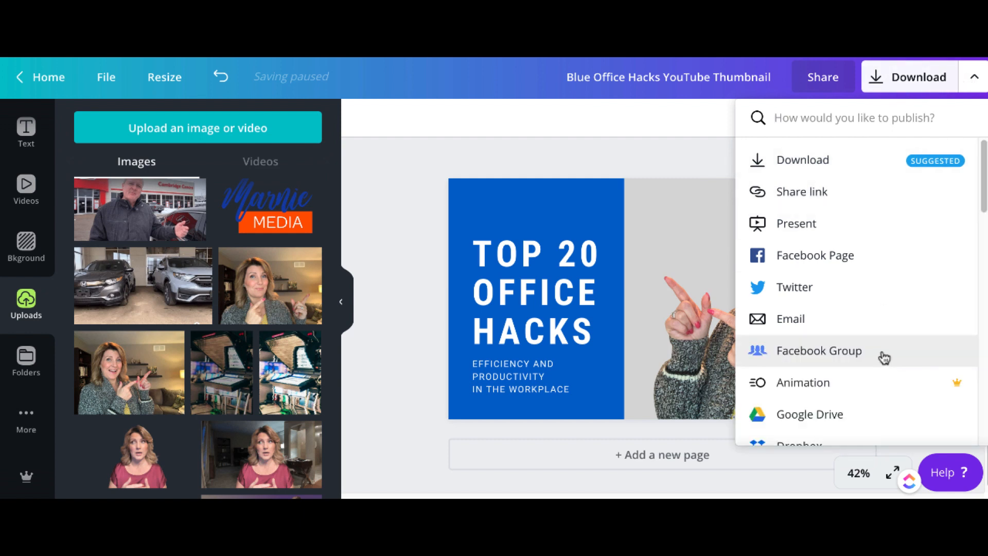
Step: Choose Template as the publish option and show the Select a folder list
scroll("down", 3)
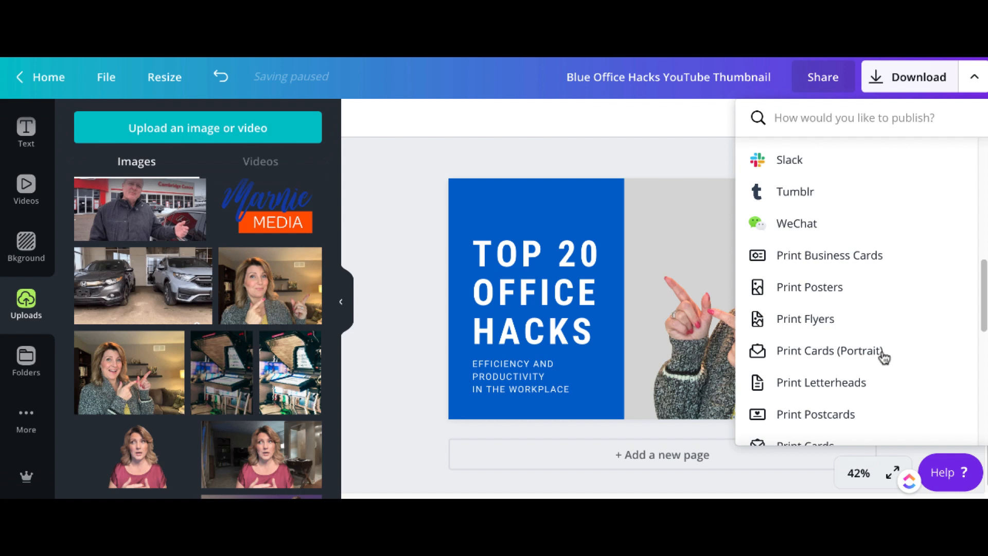
scroll("down", 3)
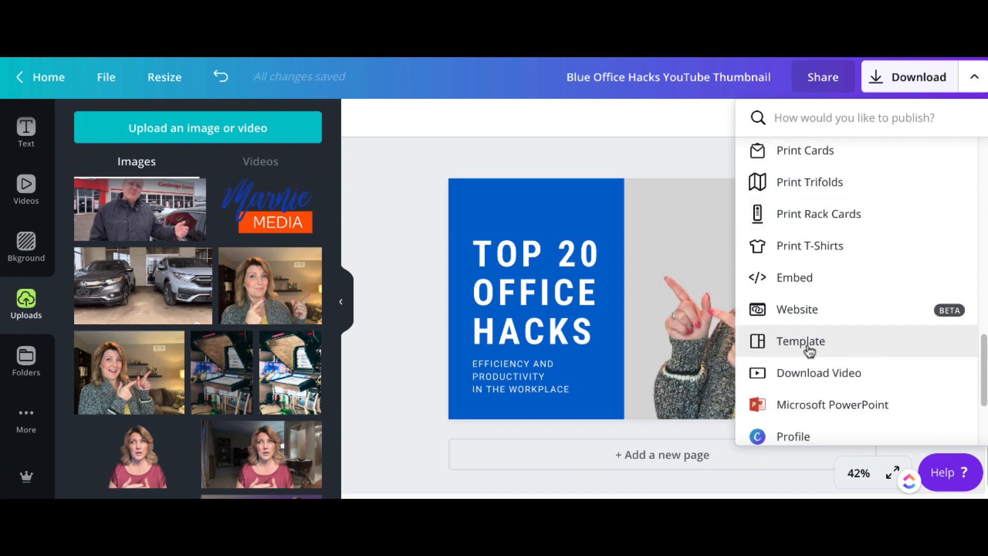
left_click(801, 340)
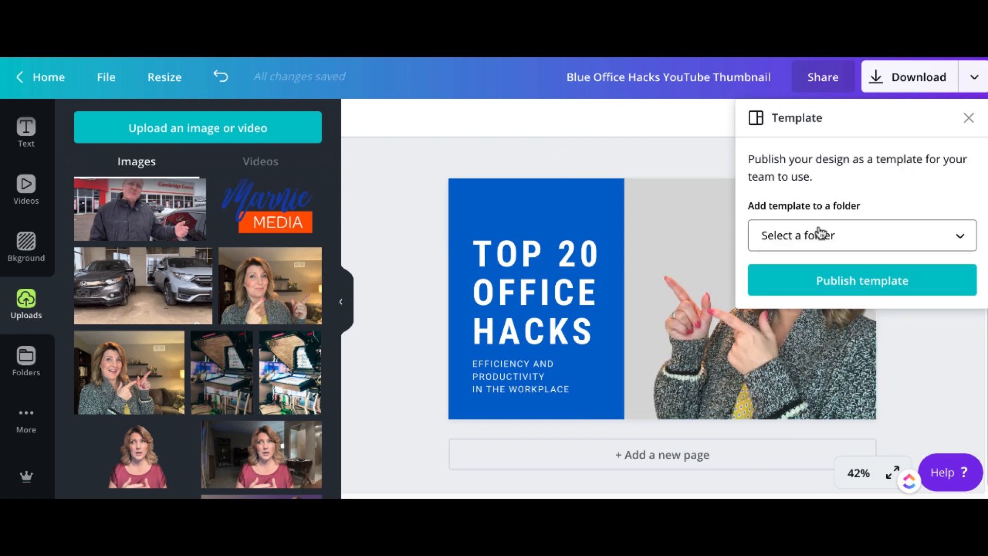
left_click(861, 235)
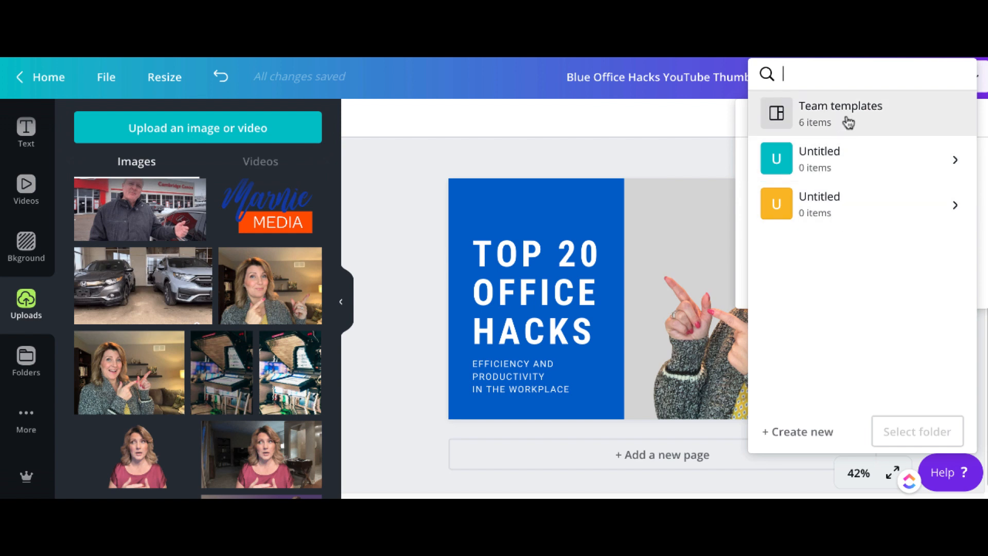
mouse_move(870, 119)
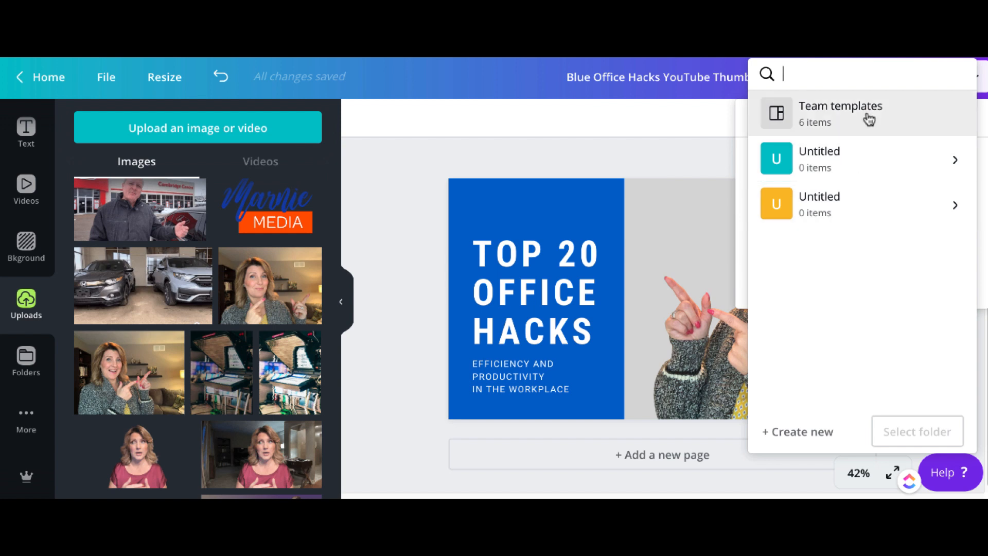
mouse_move(868, 141)
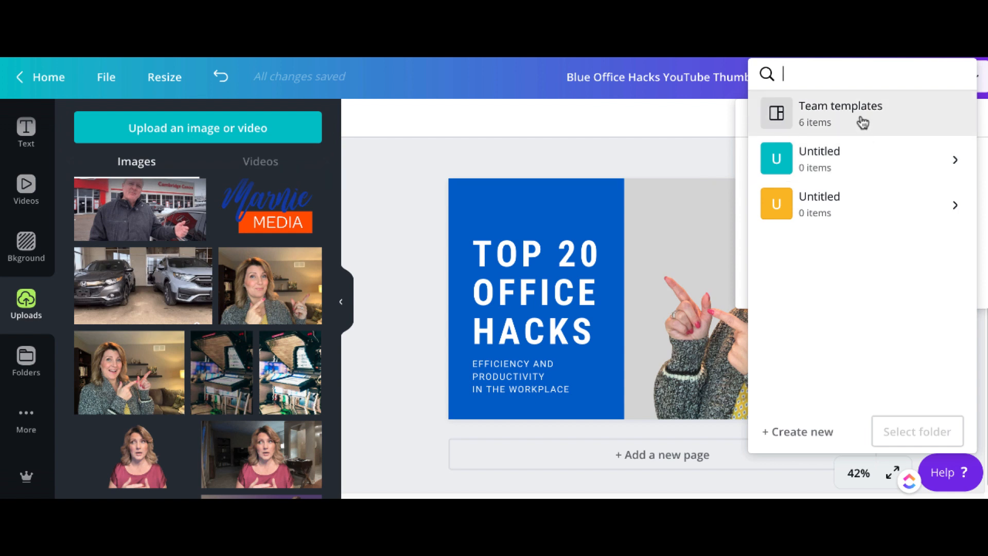
mouse_move(915, 443)
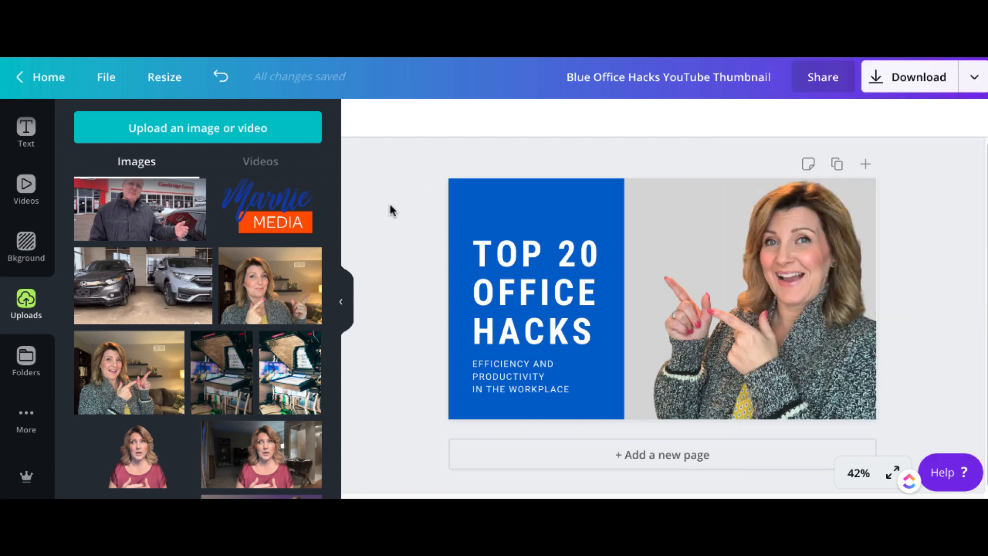
mouse_move(375, 207)
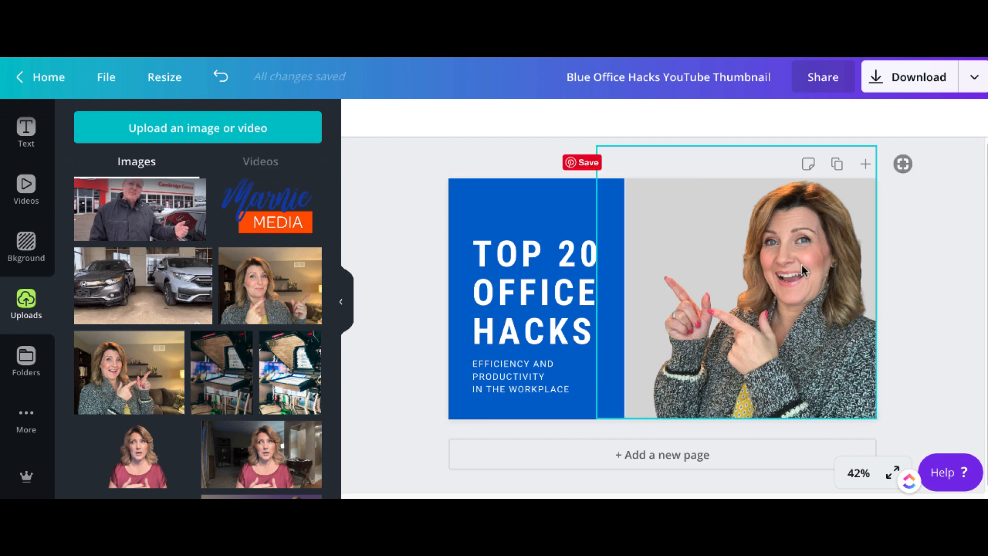
Step: Delete the efficiency subtitle lines so only the TOP 20 OFFICE HACKS title remains
left_click(392, 170)
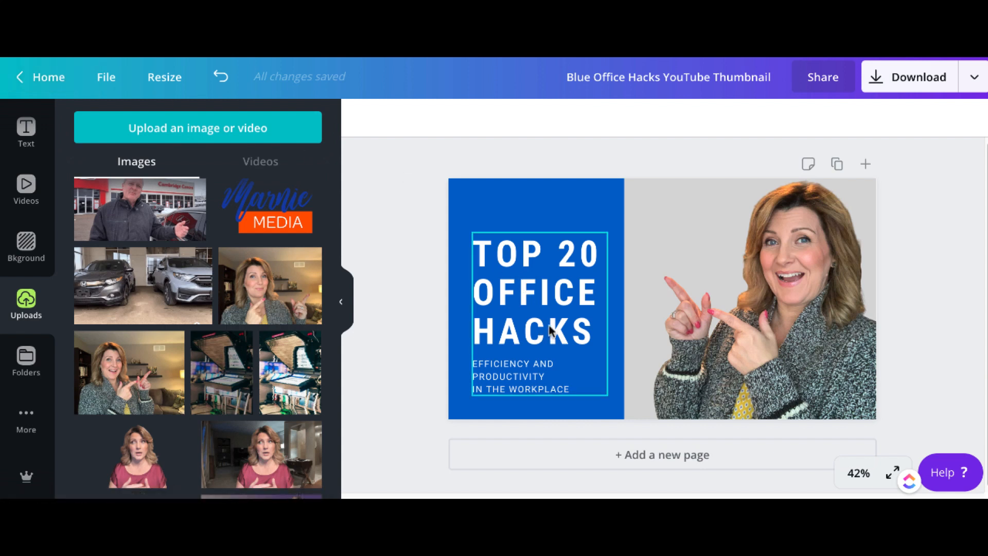
left_click(534, 292)
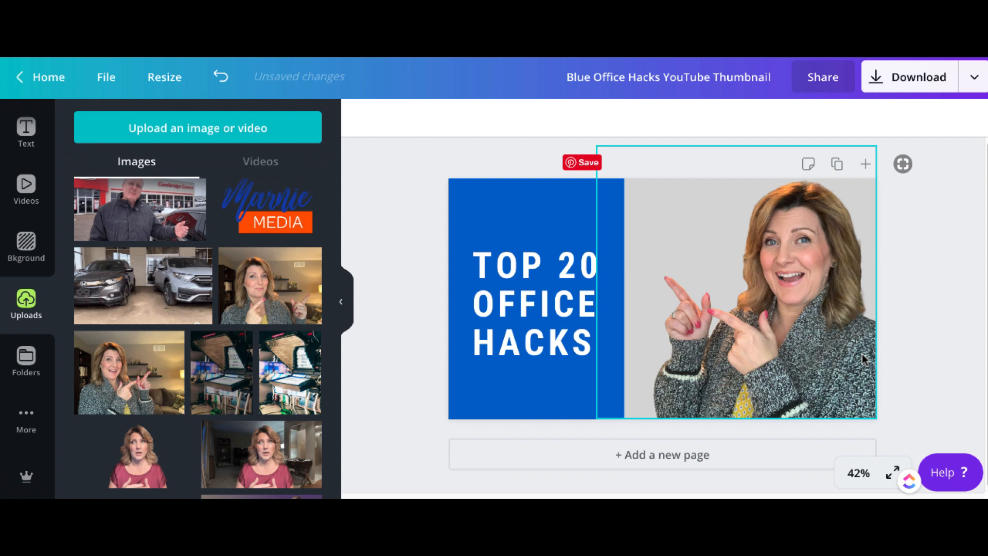
left_click(922, 342)
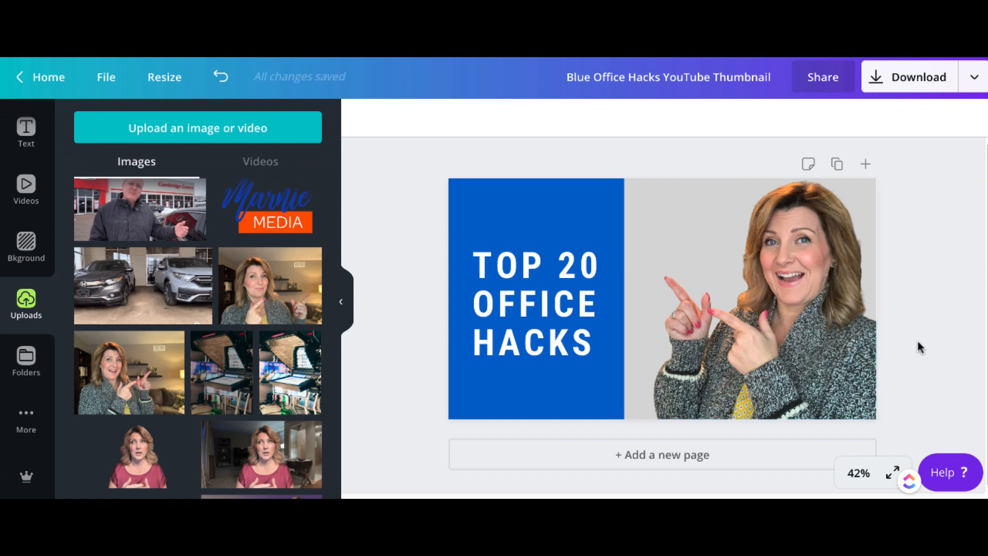
left_click(757, 297)
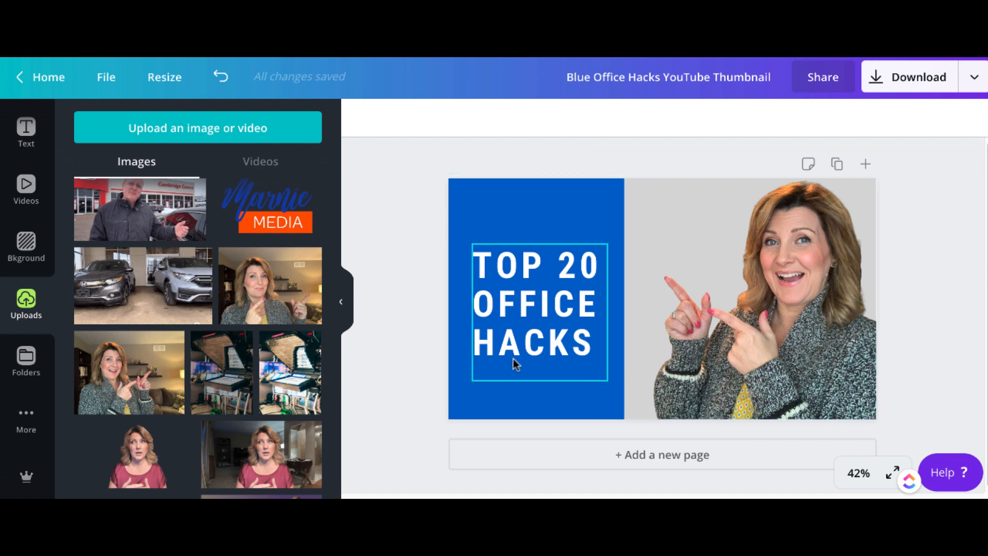
left_click(737, 280)
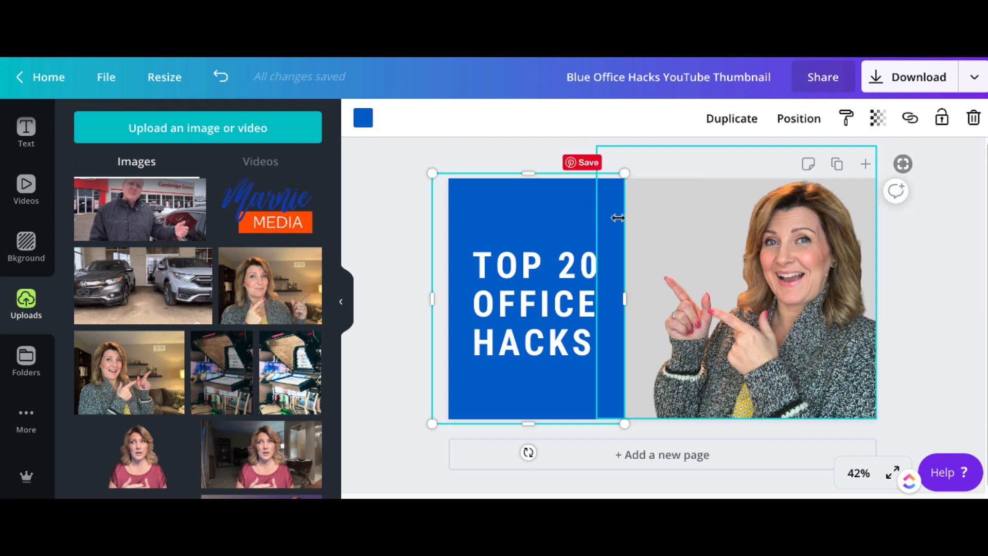
Step: Stretch the blue rectangle's right edge toward the presenter to widen the panel
left_click_drag(624, 302, 653, 303)
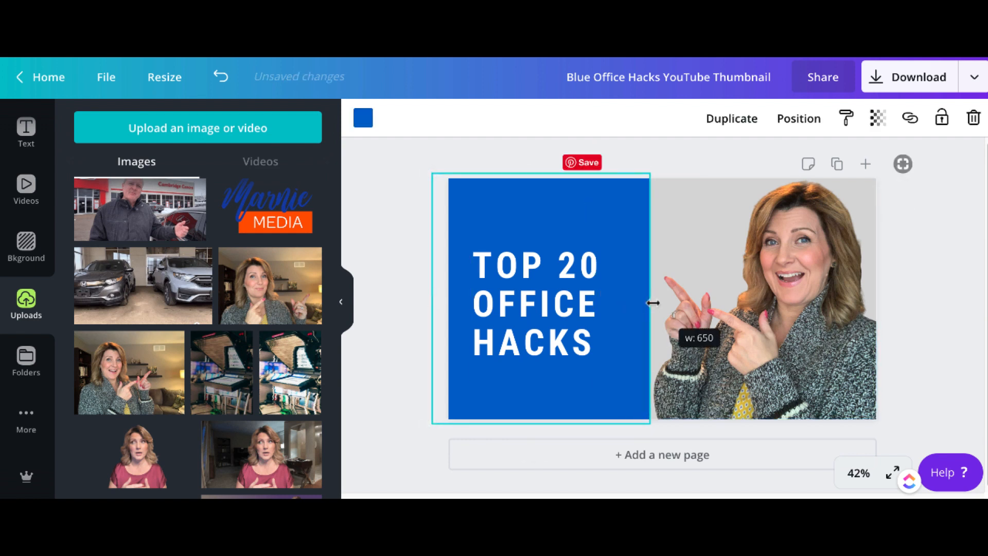
left_click_drag(654, 302, 712, 313)
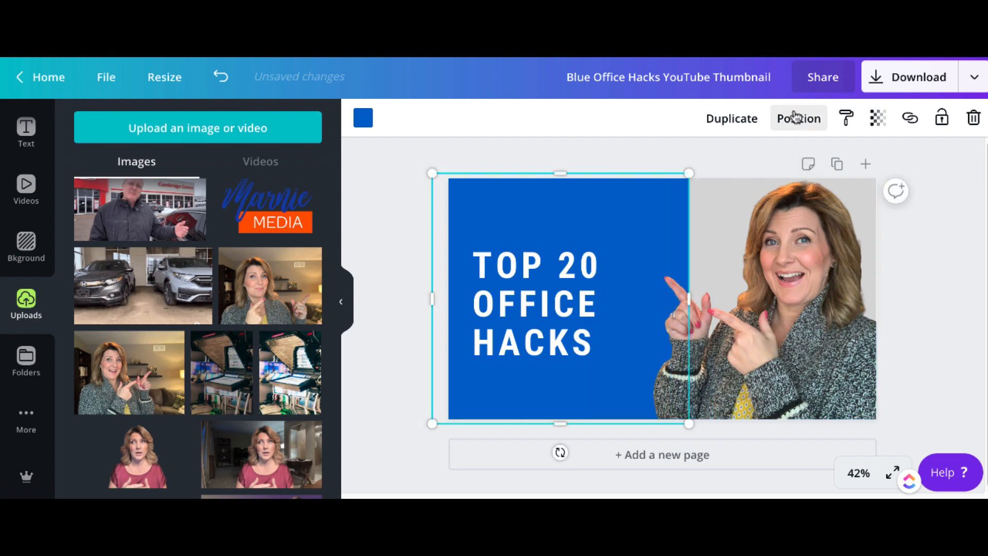
Step: Adjust the blue panel's Position layering so the presenter cut-out stays in front of it
left_click(798, 117)
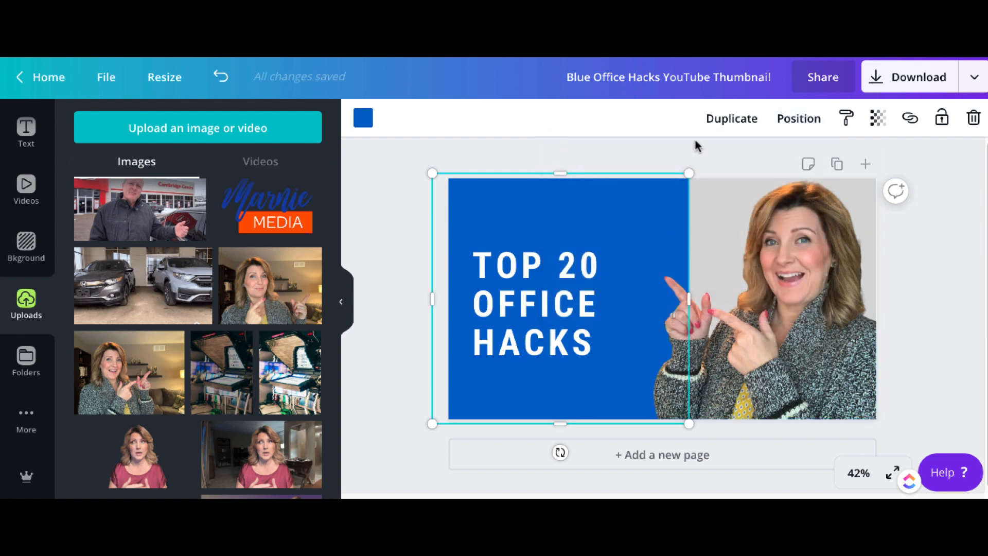
left_click(798, 119)
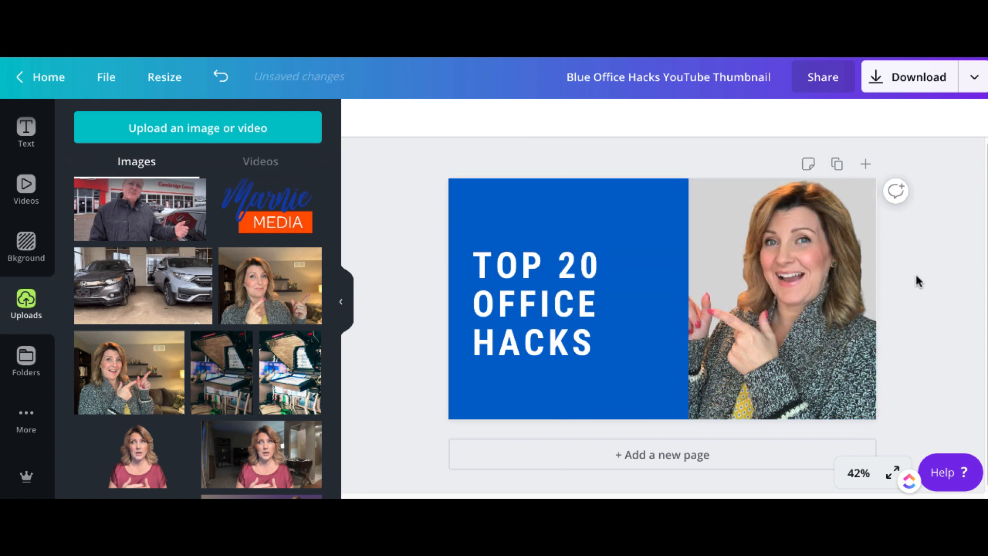
left_click(566, 299)
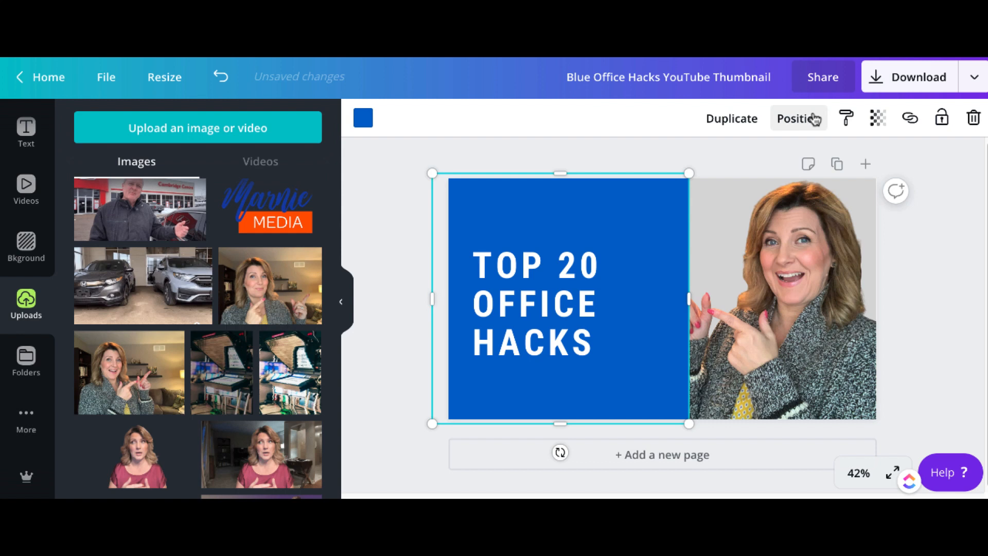
left_click(798, 118)
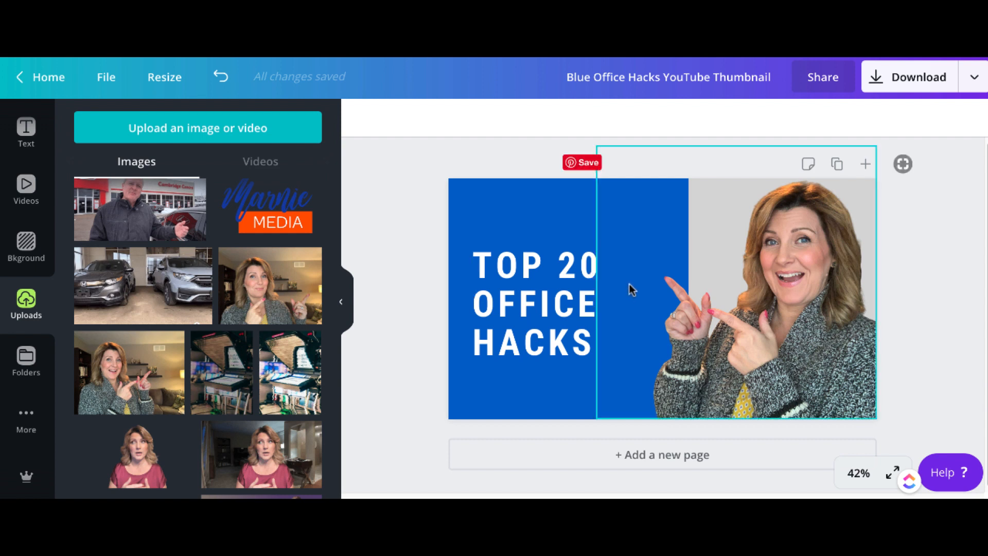
mouse_move(650, 338)
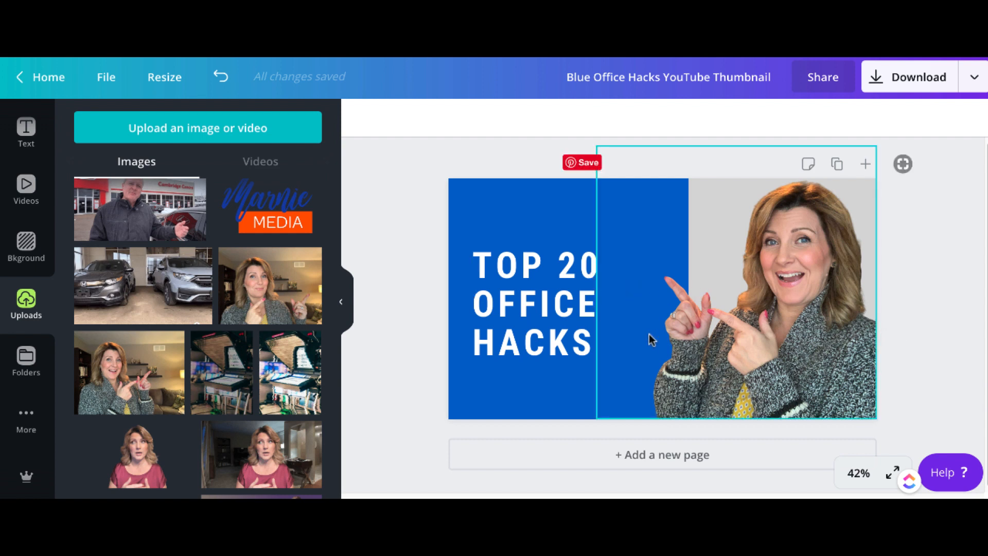
left_click(532, 303)
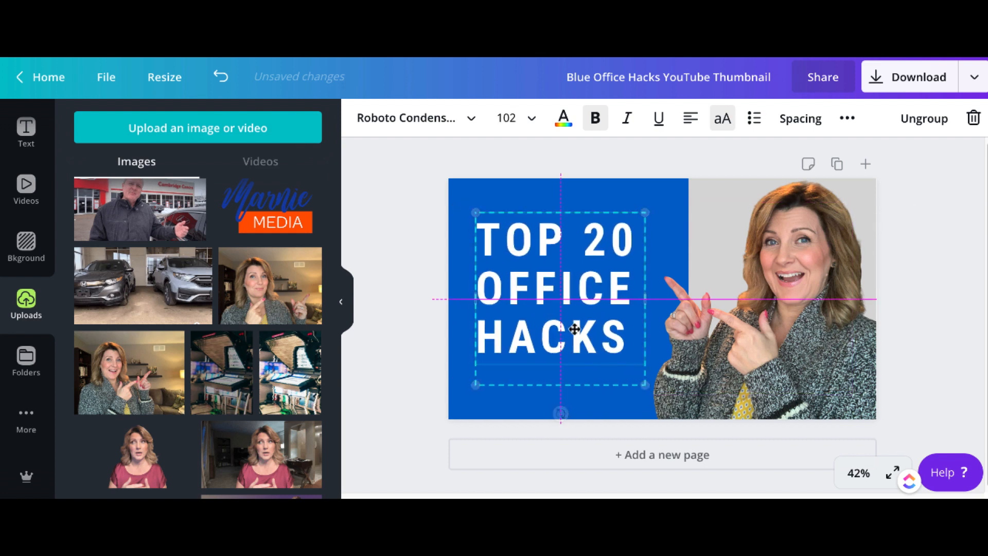
Step: Centre the TOP 20 OFFICE HACKS title in the widened blue panel using the alignment guides
left_click(403, 258)
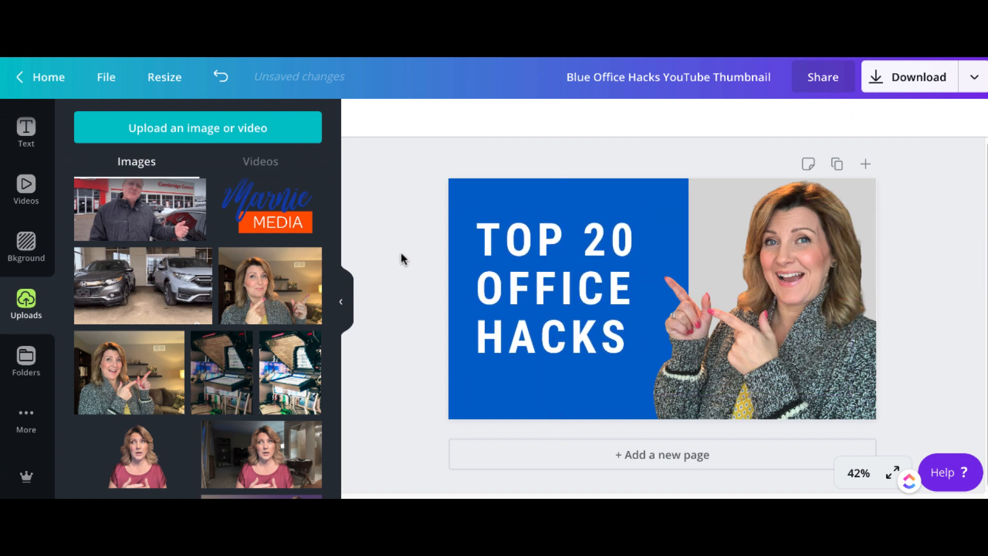
left_click(552, 290)
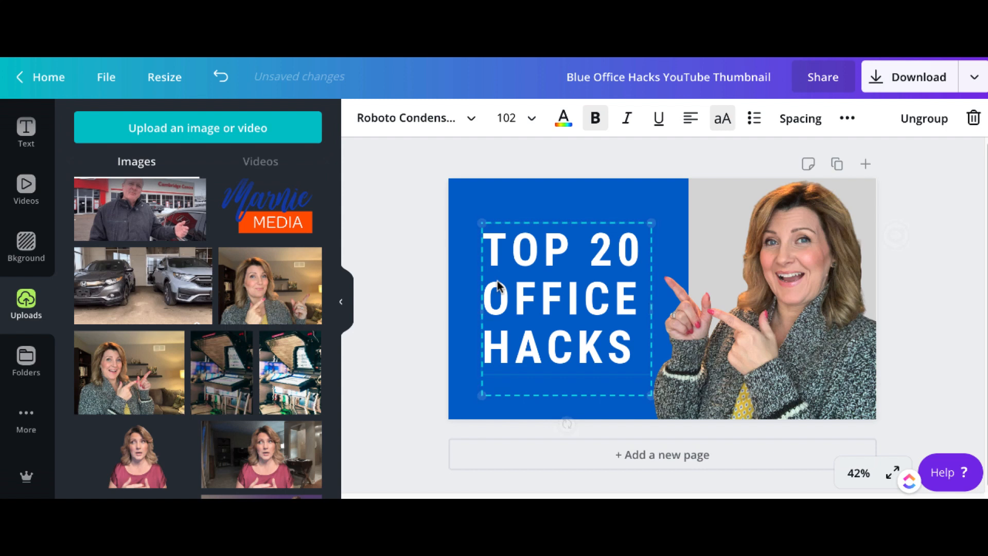
left_click(923, 285)
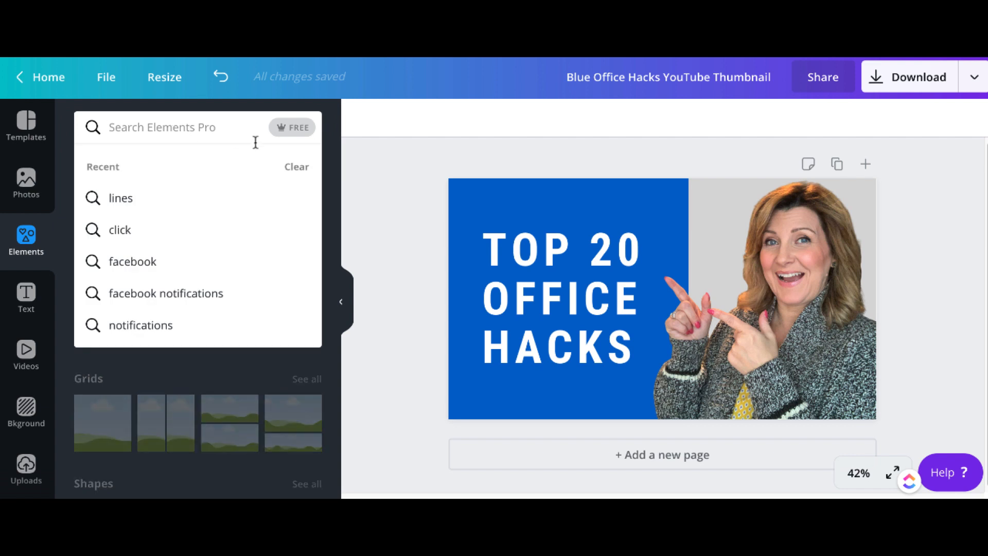
Step: Add a pencil emoji from Elements, resize it and move it beside the presenter's hand
type("EMOJI")
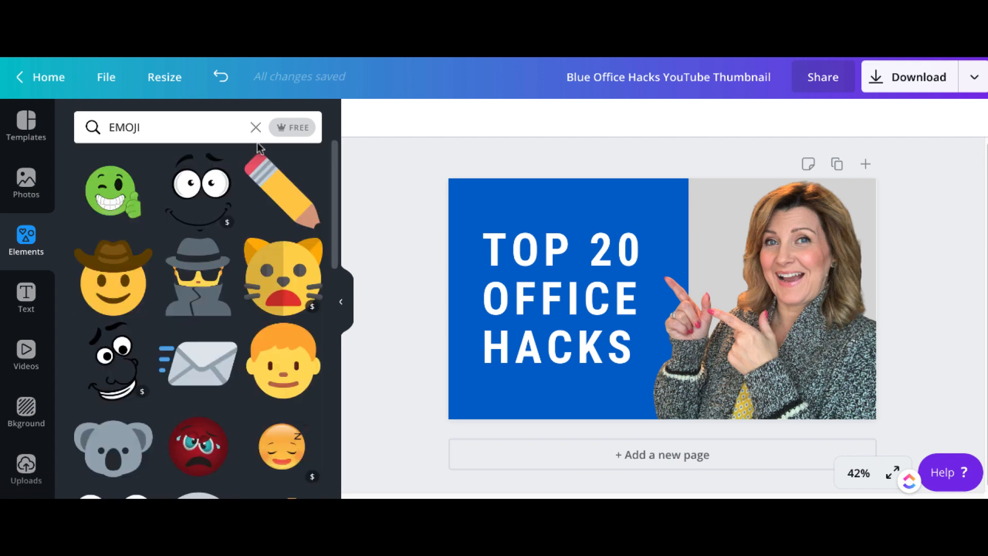
mouse_move(198, 364)
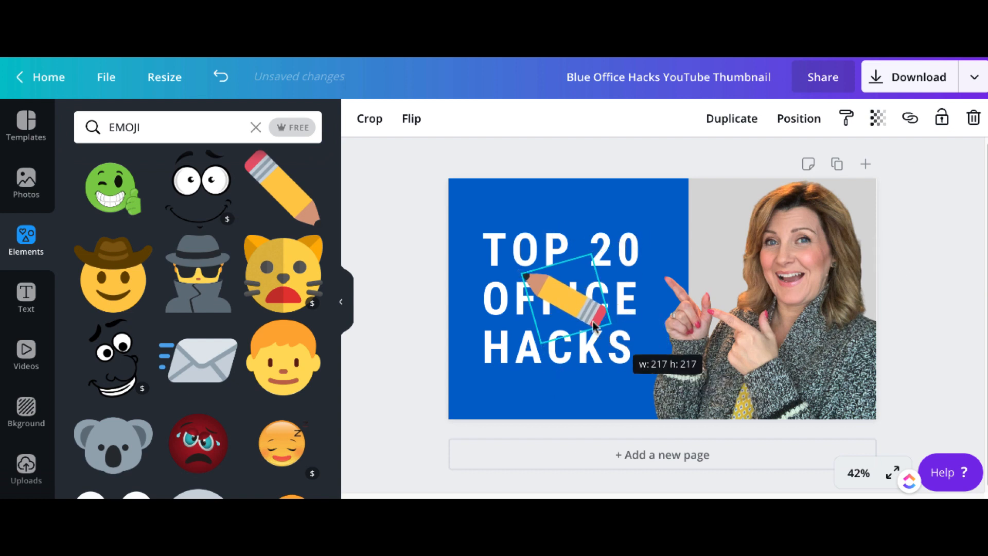
left_click_drag(567, 296, 618, 392)
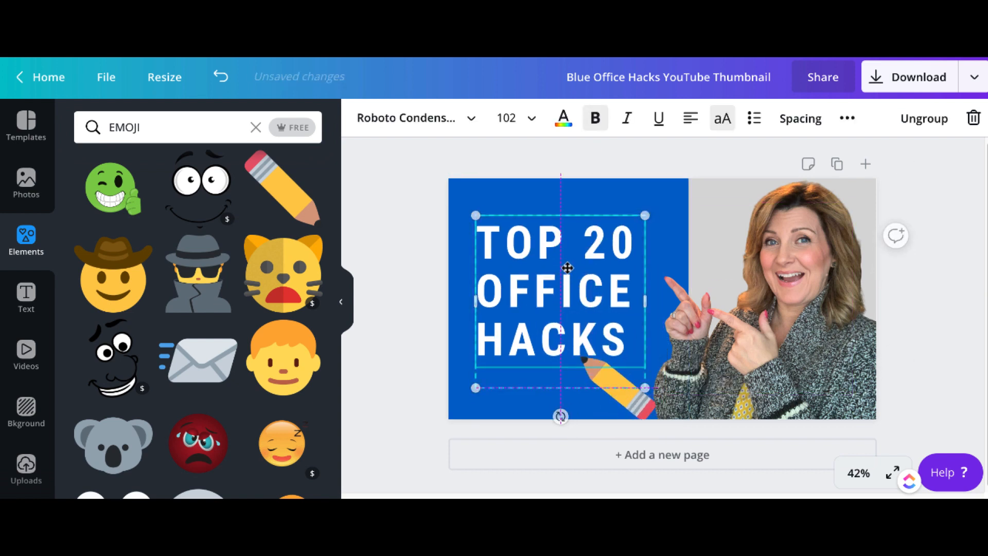
left_click(617, 388)
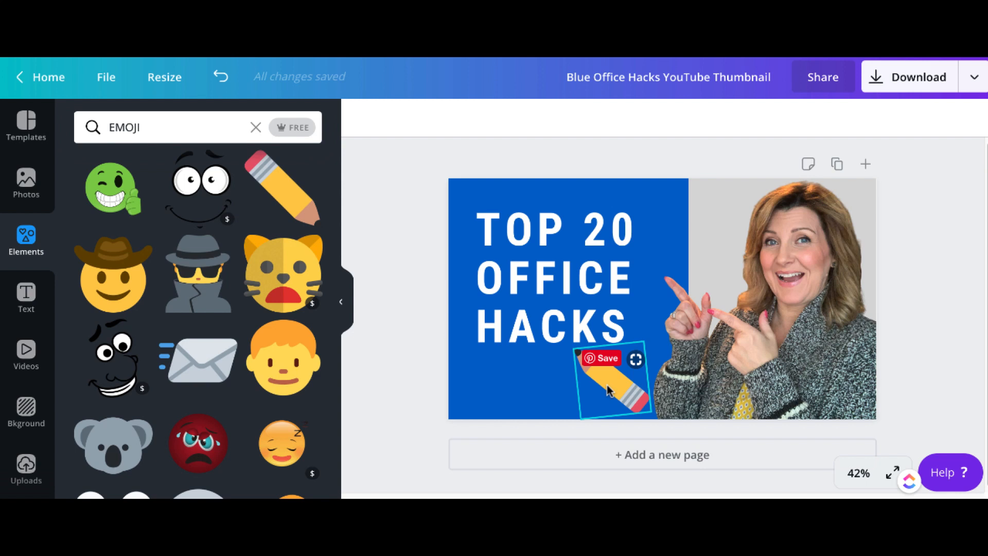
left_click_drag(609, 384, 690, 237)
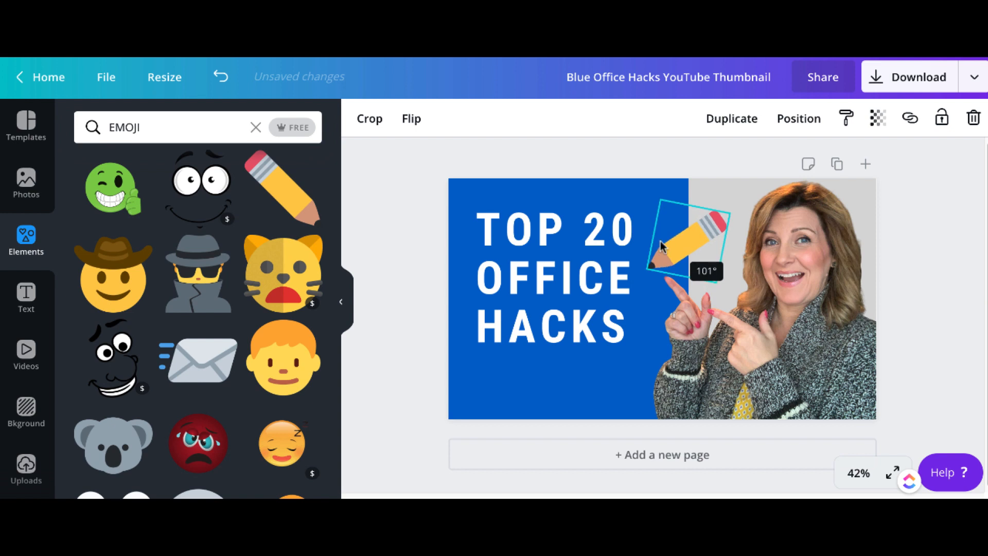
Step: Rotate the pencil above the title's right end and deselect to review the design
left_click(552, 277)
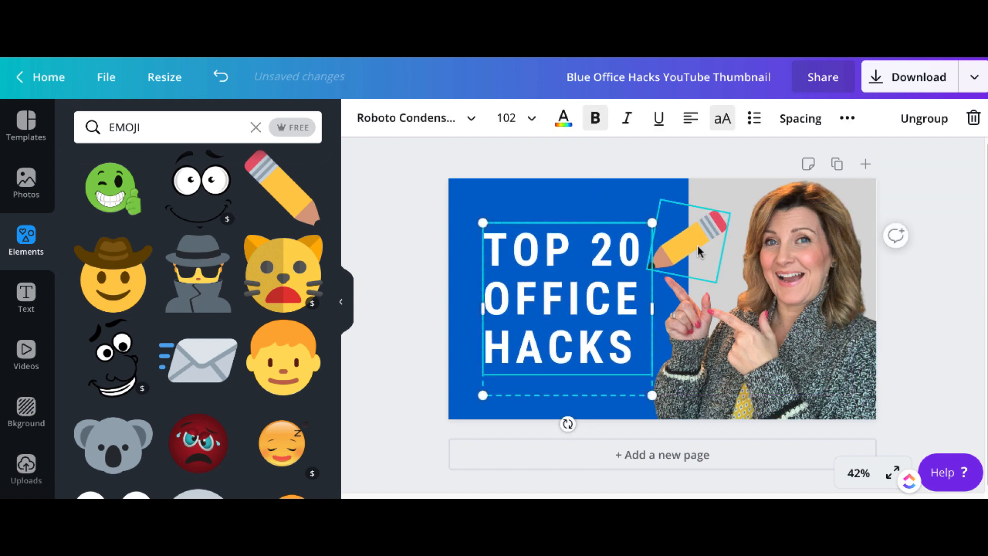
left_click(687, 237)
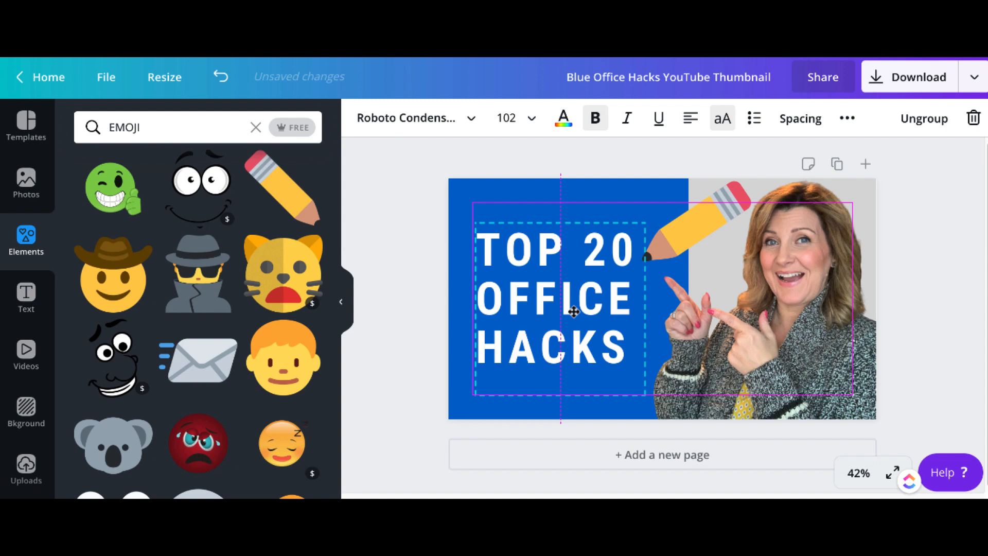
left_click(703, 226)
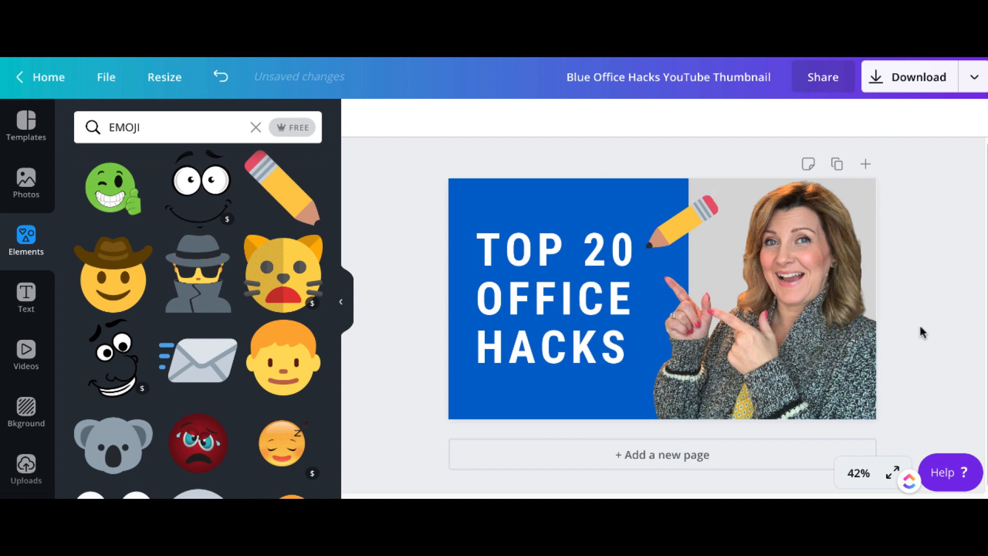
mouse_move(930, 338)
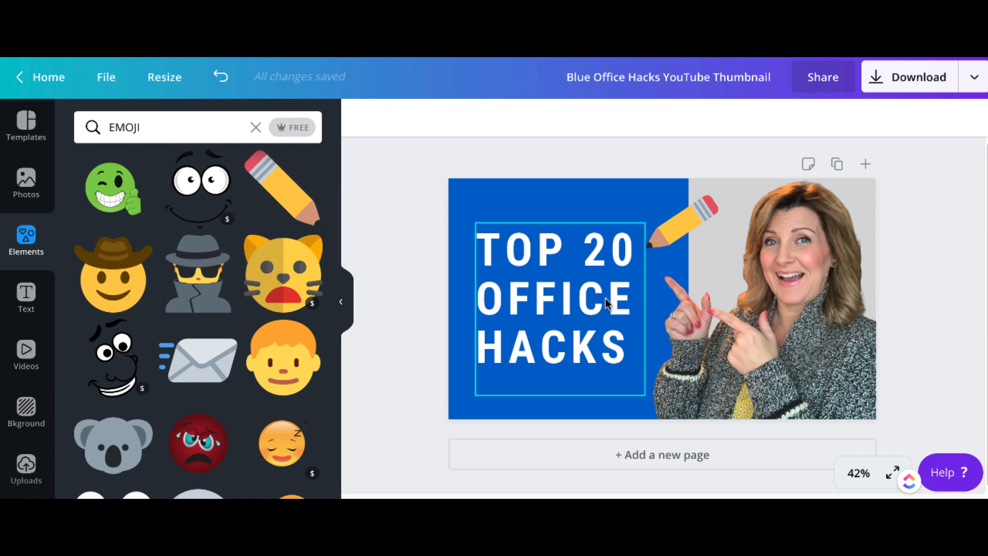
Step: Rename the design to 'DNE TEMPLATE' in the top-bar name field
left_click(398, 190)
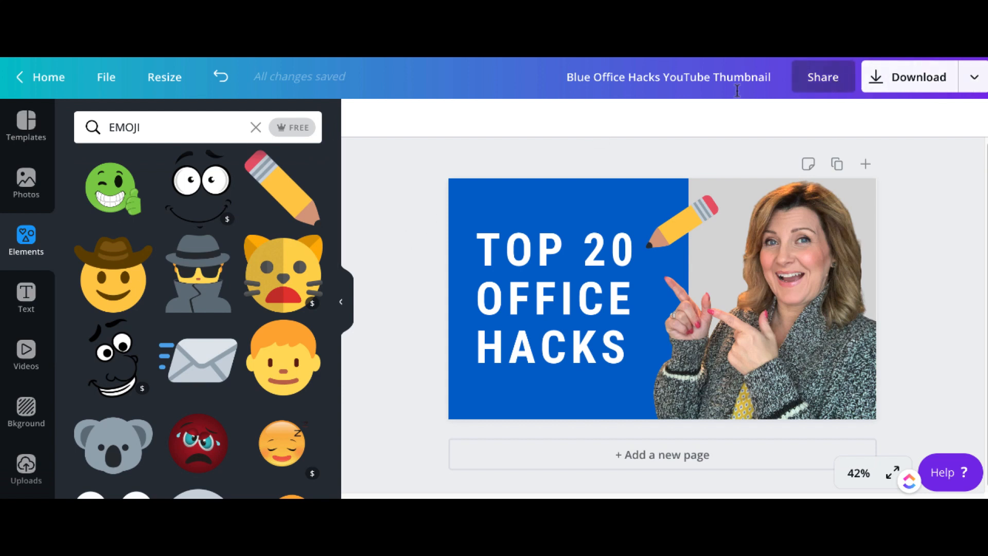
left_click(667, 77)
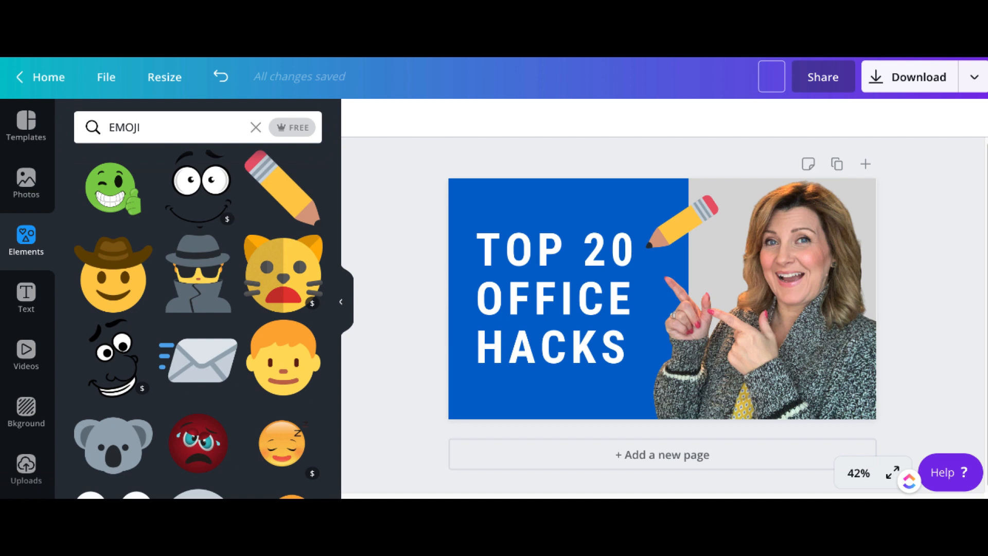
type("DNE T")
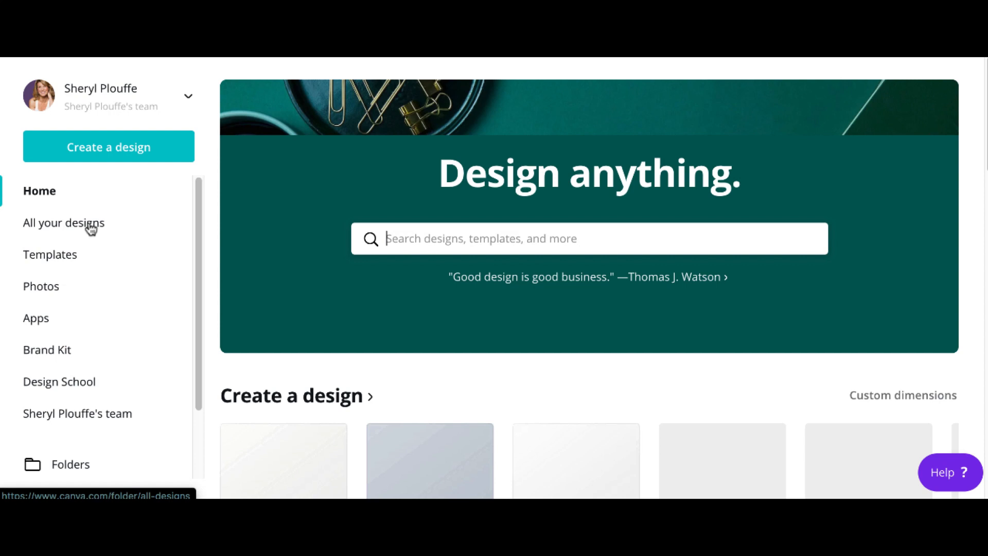
Step: From Home's All your designs, make a copy of the DNE TEMPLATE design
left_click(63, 222)
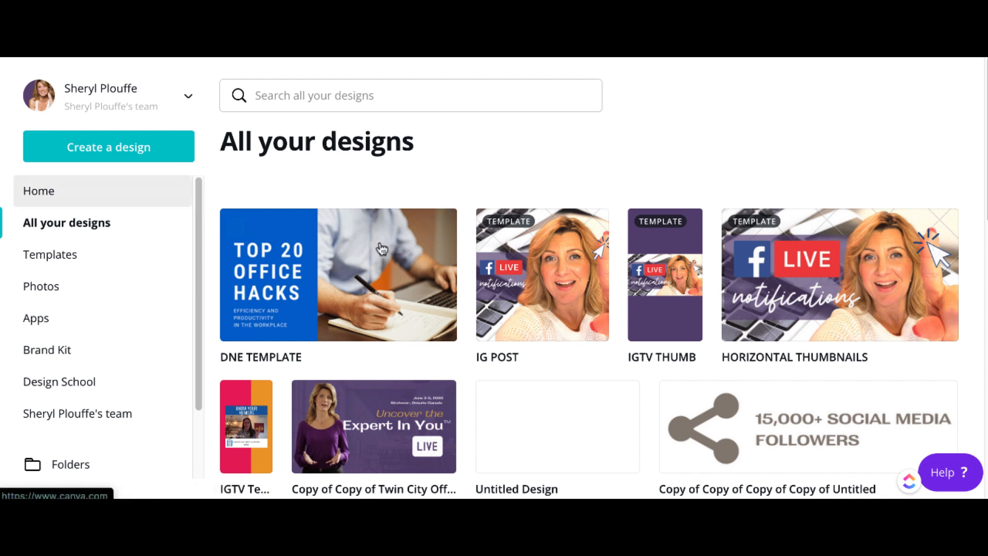
mouse_move(351, 340)
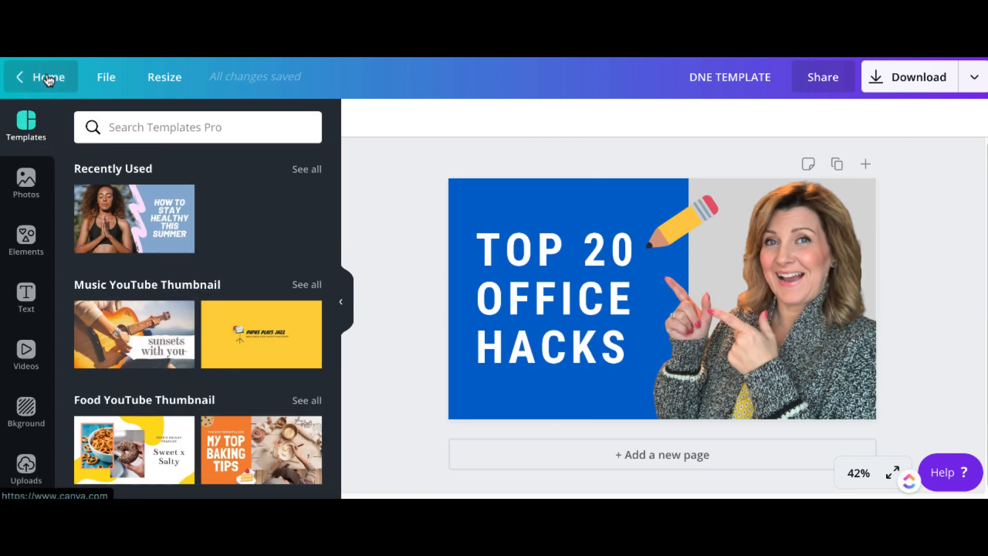
left_click(49, 77)
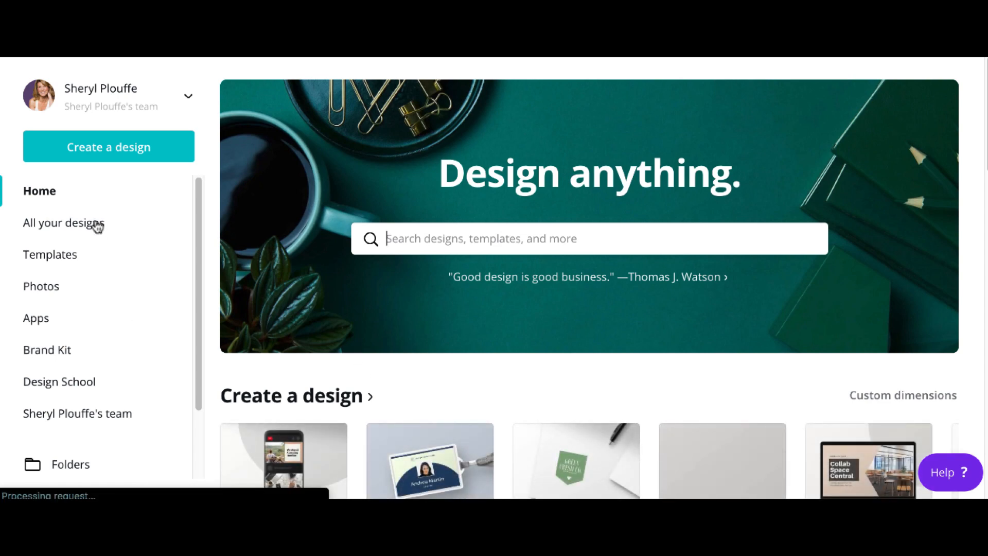
left_click(63, 223)
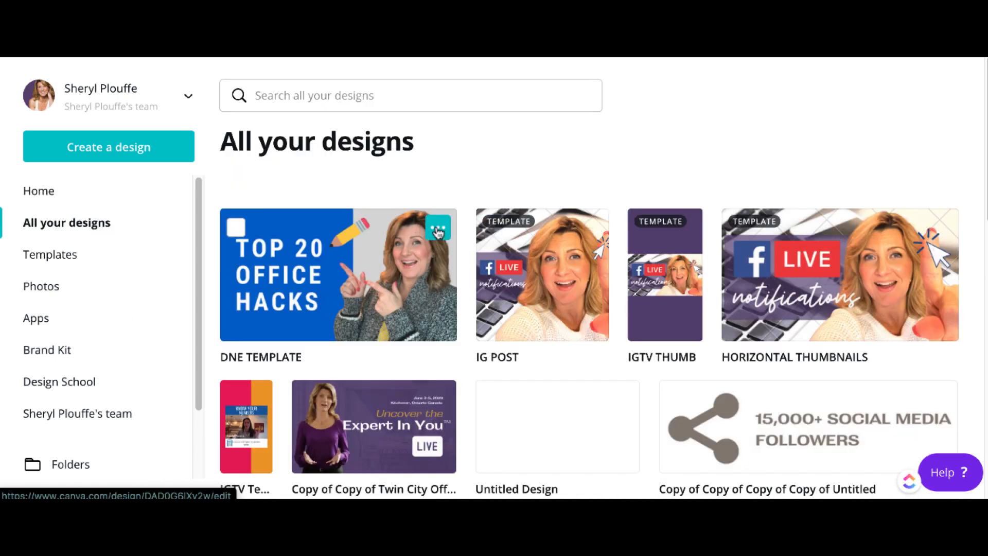
left_click(438, 228)
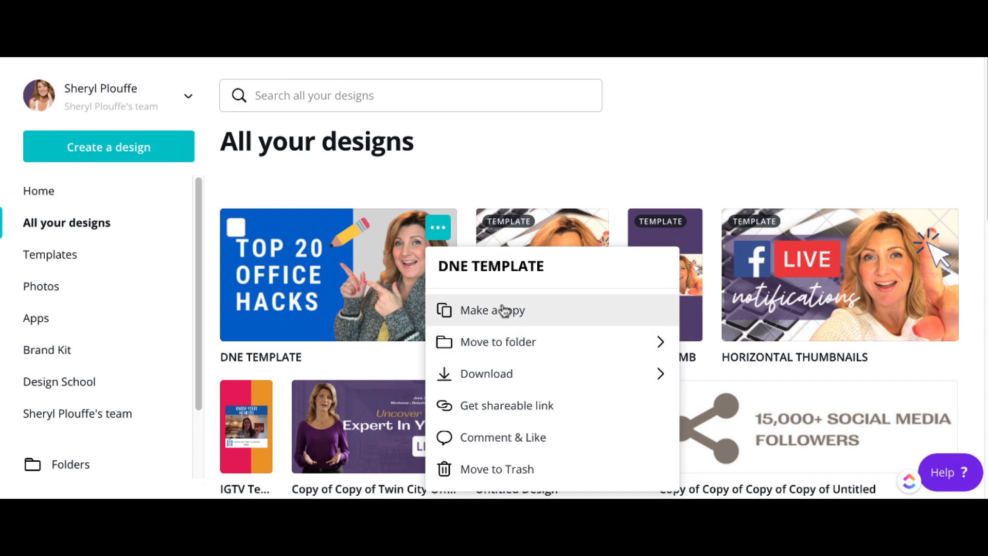
left_click(492, 310)
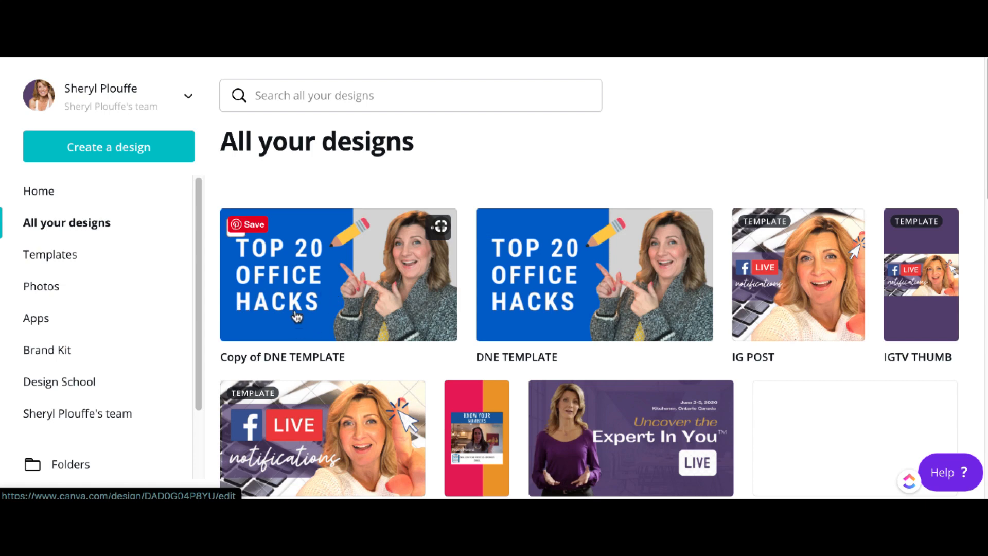
Step: Open the copy and duplicate its page twice so it has three identical pages
left_click(338, 275)
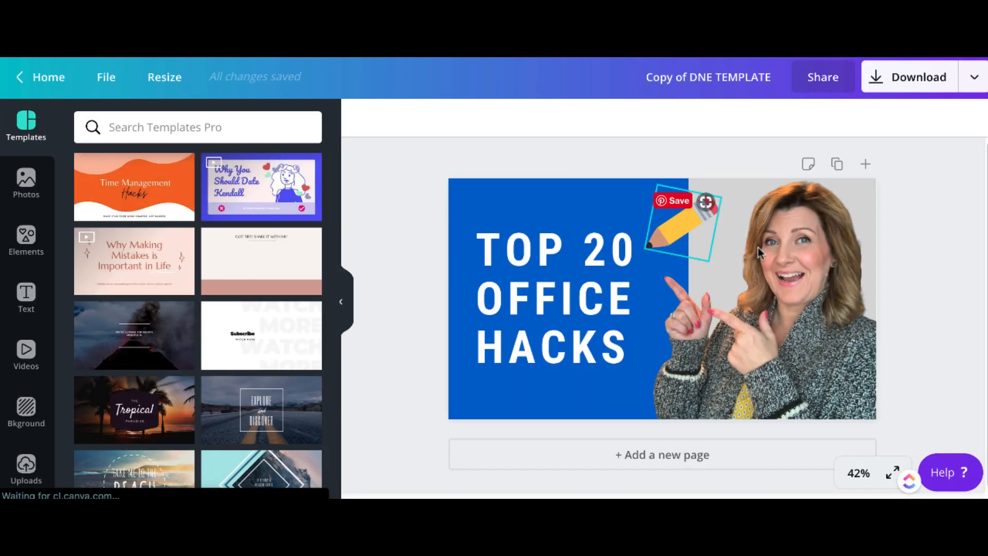
left_click(756, 309)
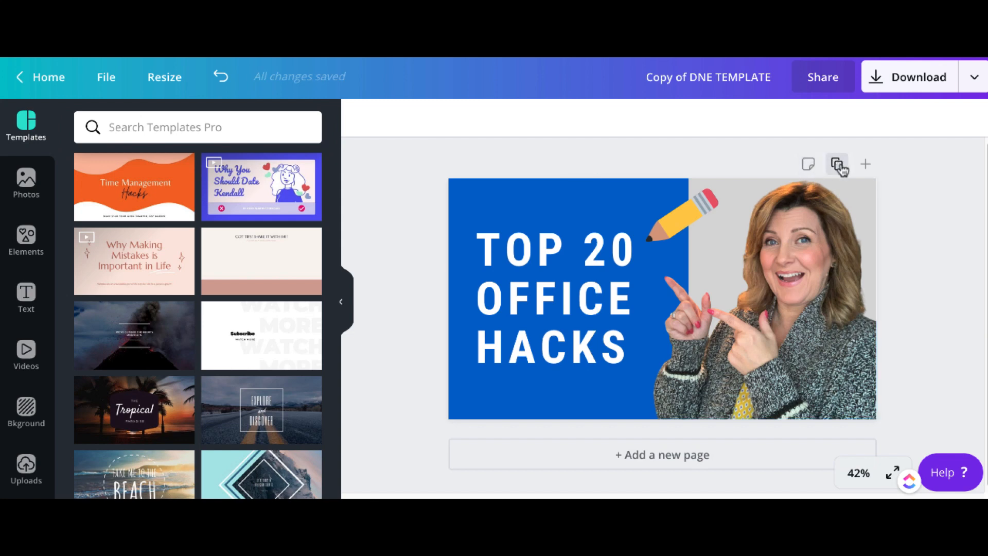
left_click(836, 164)
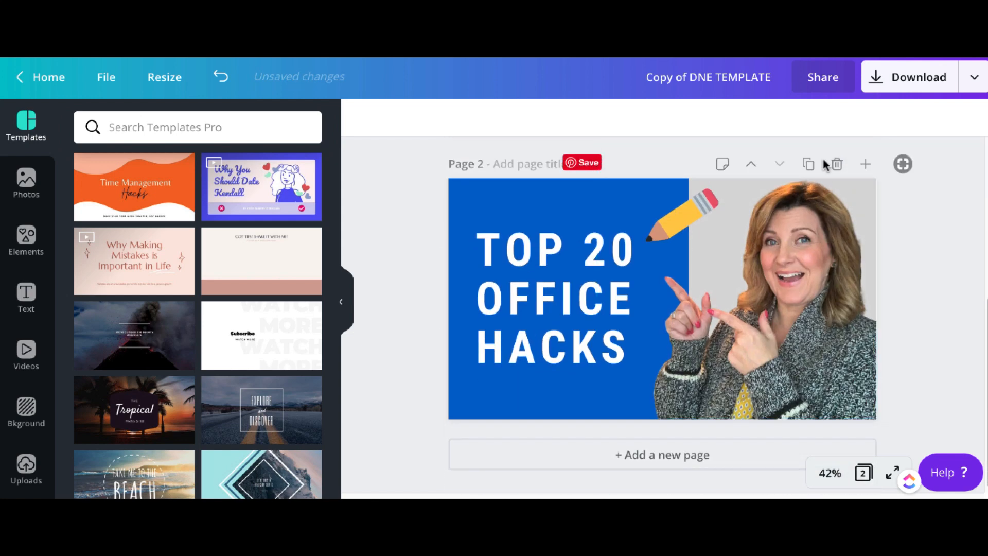
left_click(809, 164)
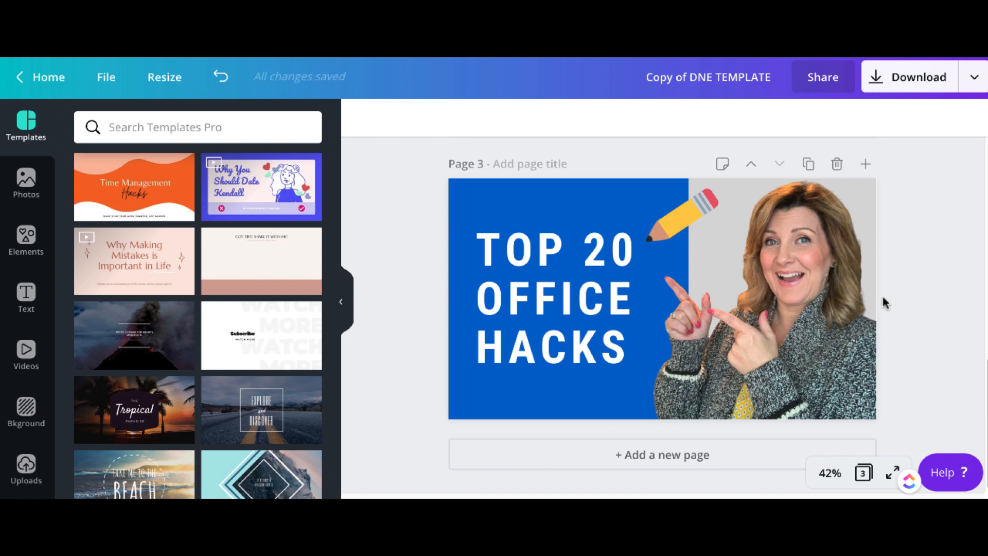
left_click(782, 300)
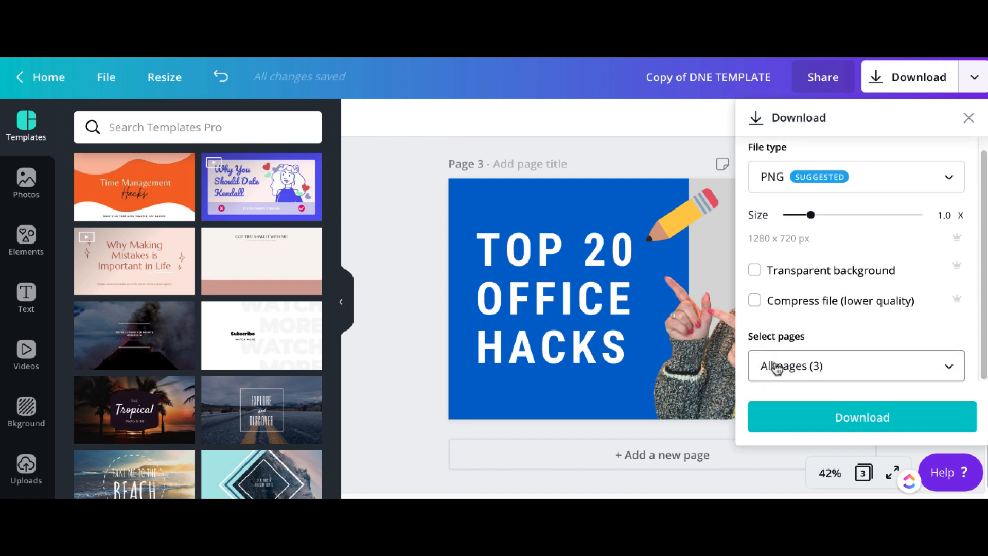
Step: Limit the PNG download to page 3 only, confirm, and close the download settings
left_click(855, 367)
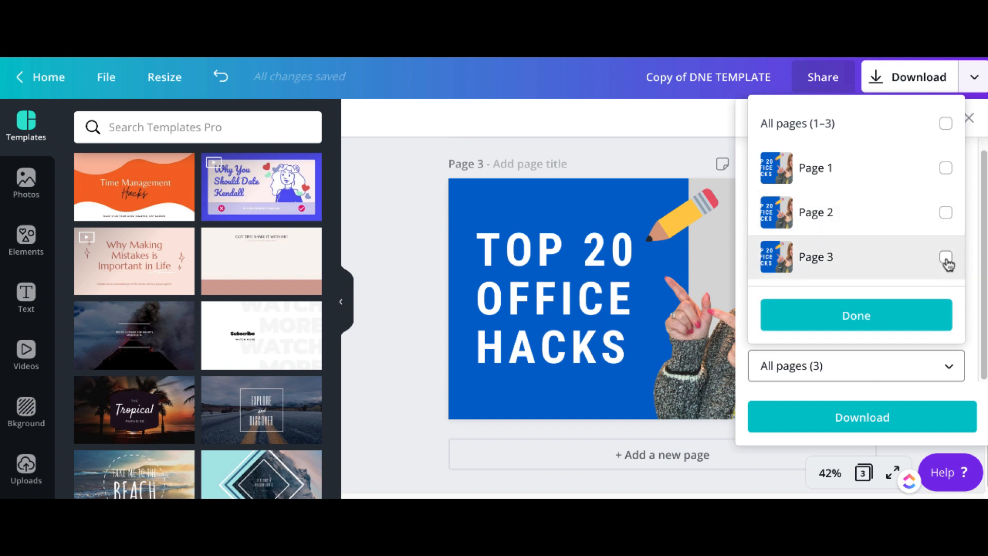
left_click(945, 256)
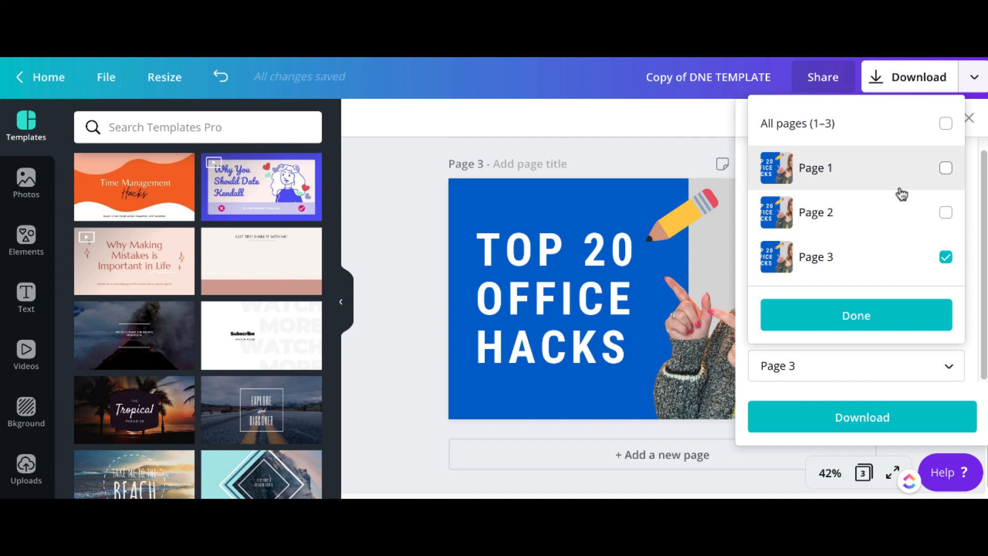
mouse_move(900, 227)
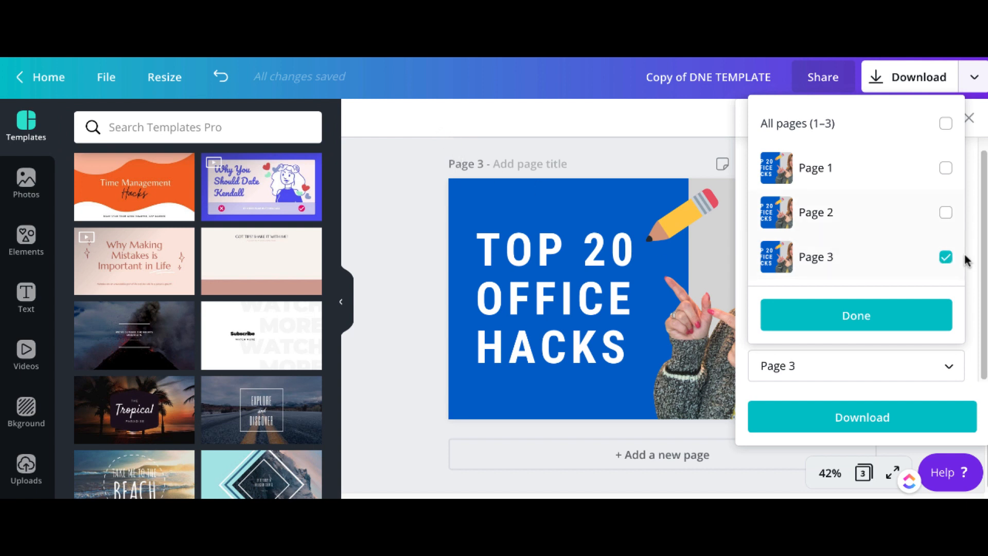
left_click(855, 315)
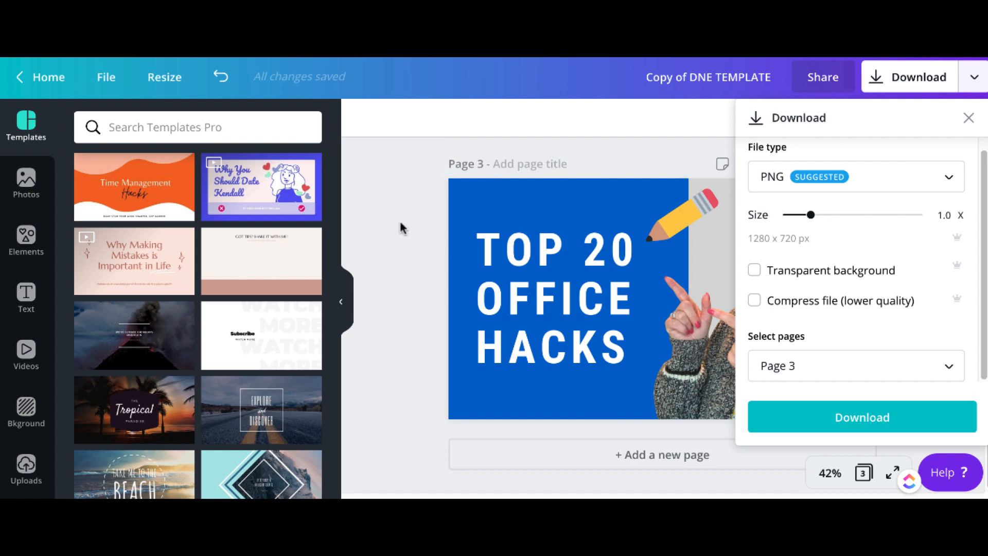
left_click(969, 118)
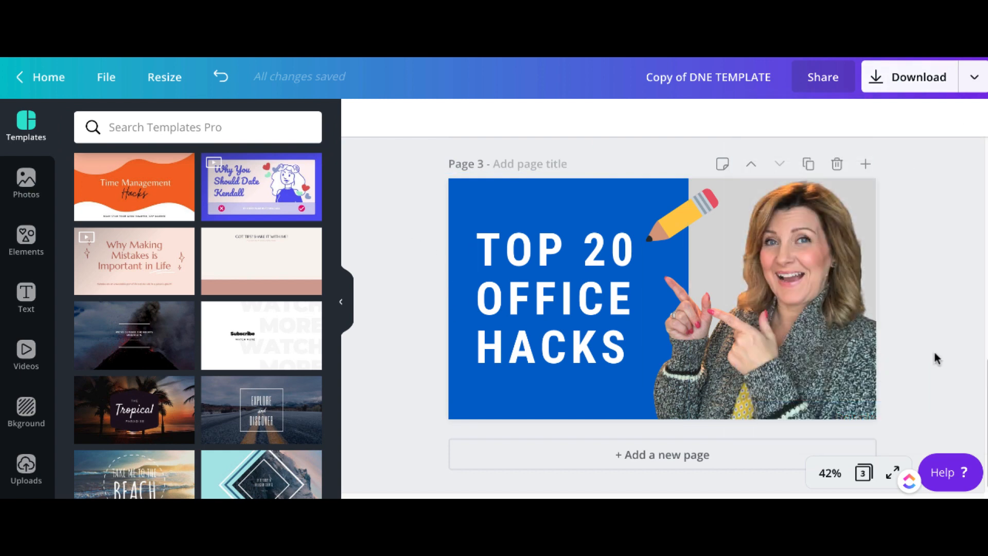
left_click(26, 410)
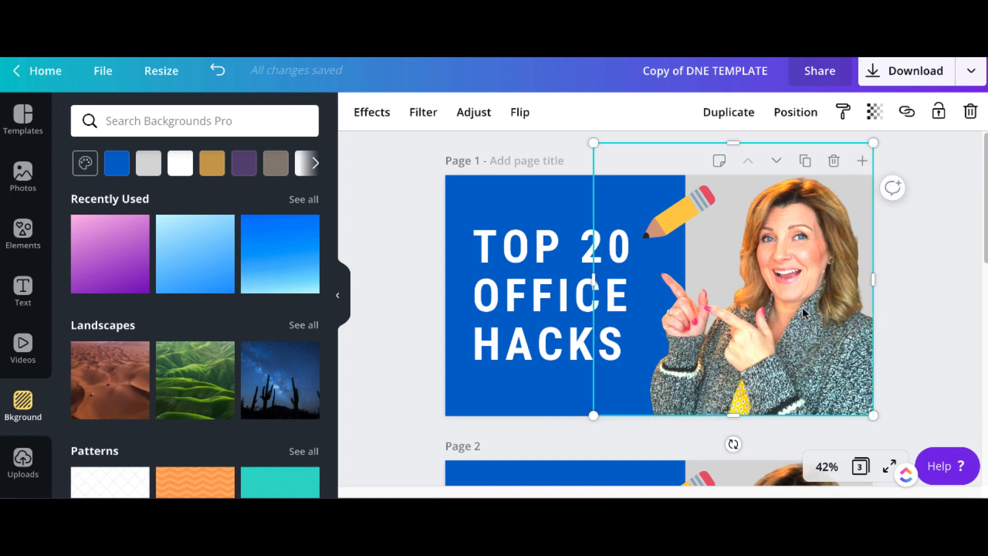
mouse_move(819, 317)
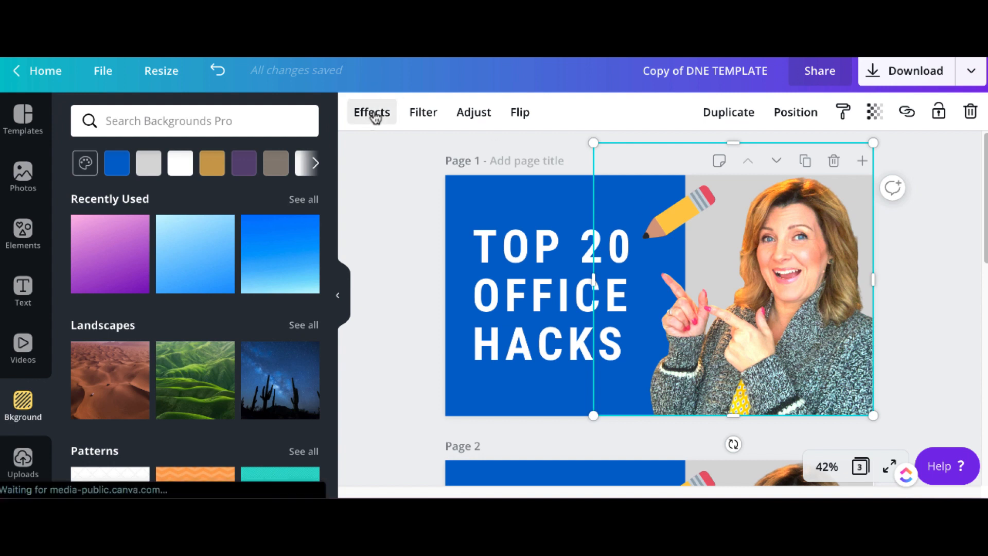
Step: Preview the Pop duotone effect on the presenter photo, discard it, and scroll toward Bad TV
left_click(372, 112)
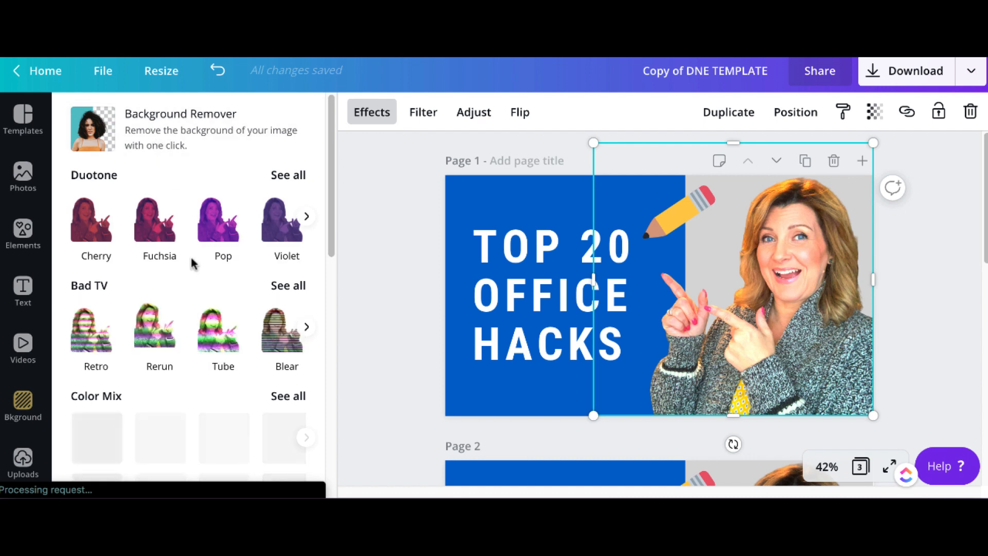
left_click(160, 217)
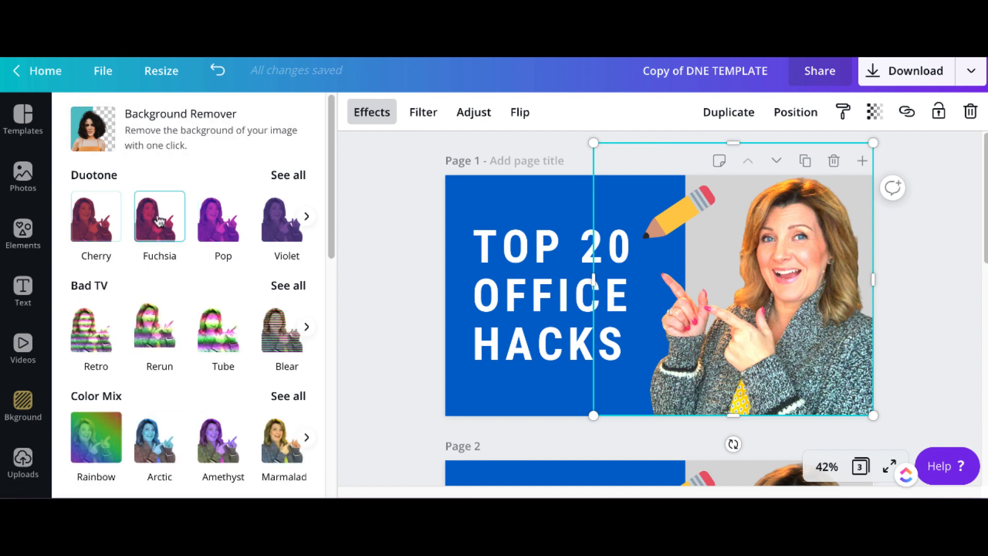
left_click(222, 215)
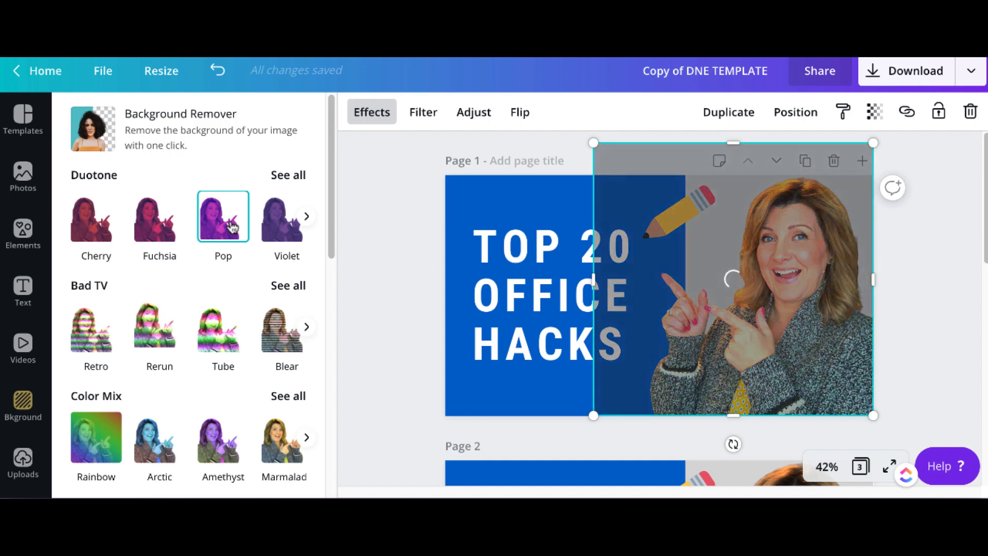
left_click(223, 215)
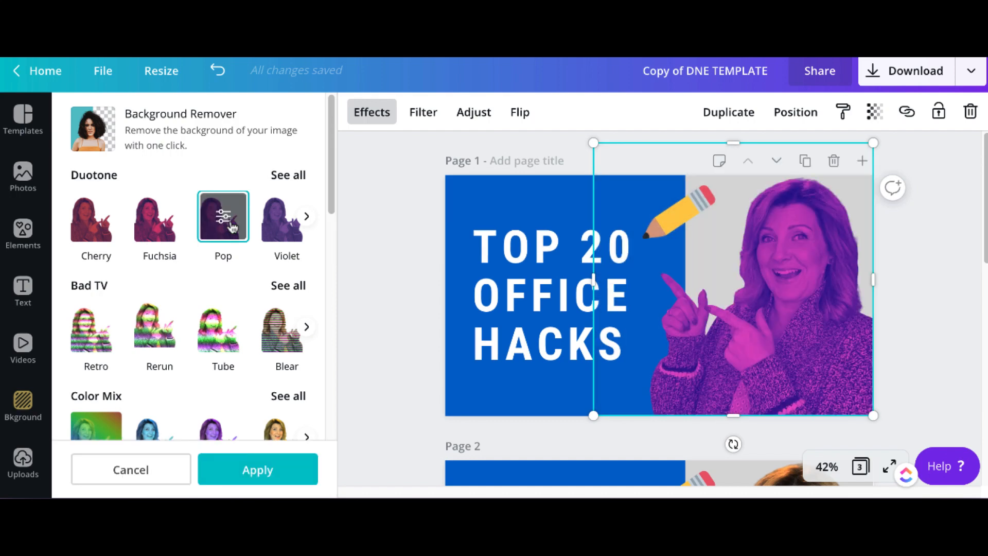
left_click(222, 215)
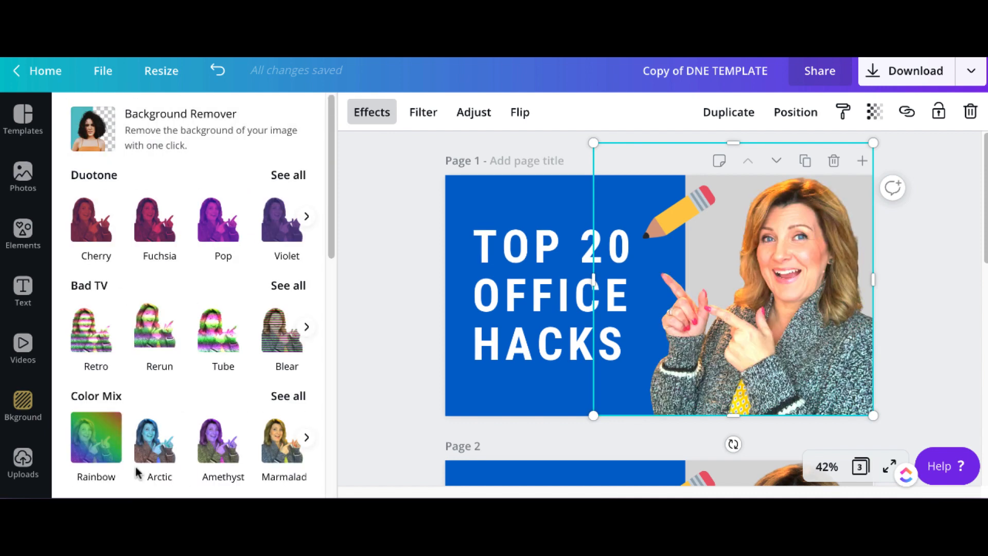
scroll("down", 3)
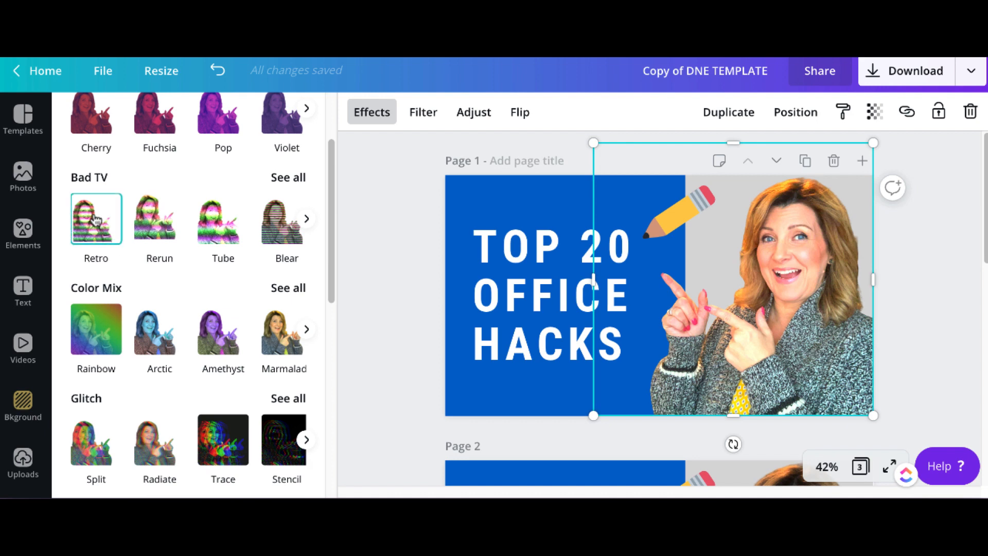
scroll("down", 3)
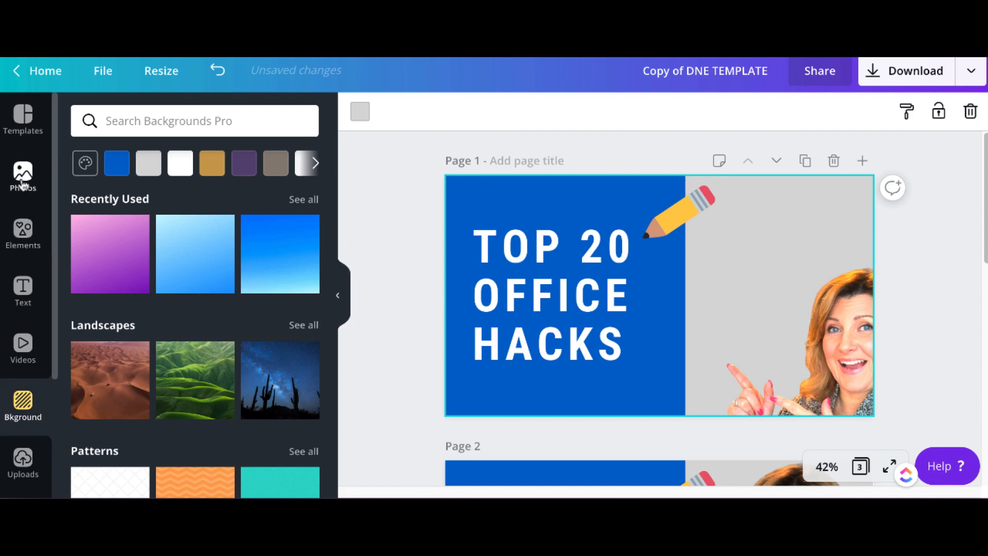
Step: Add an open-plan office stock photo and send it backward behind the blue panel
left_click(22, 176)
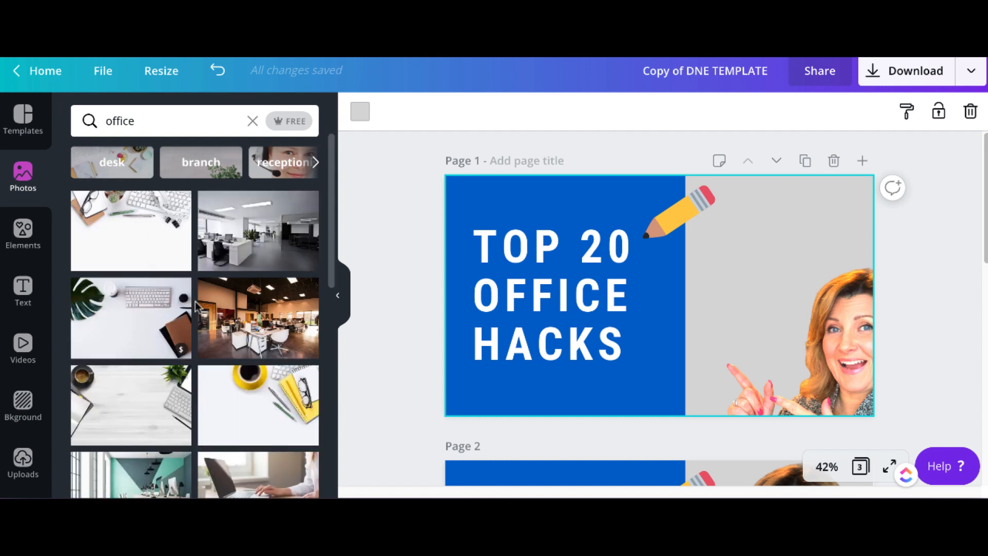
scroll("down", 3)
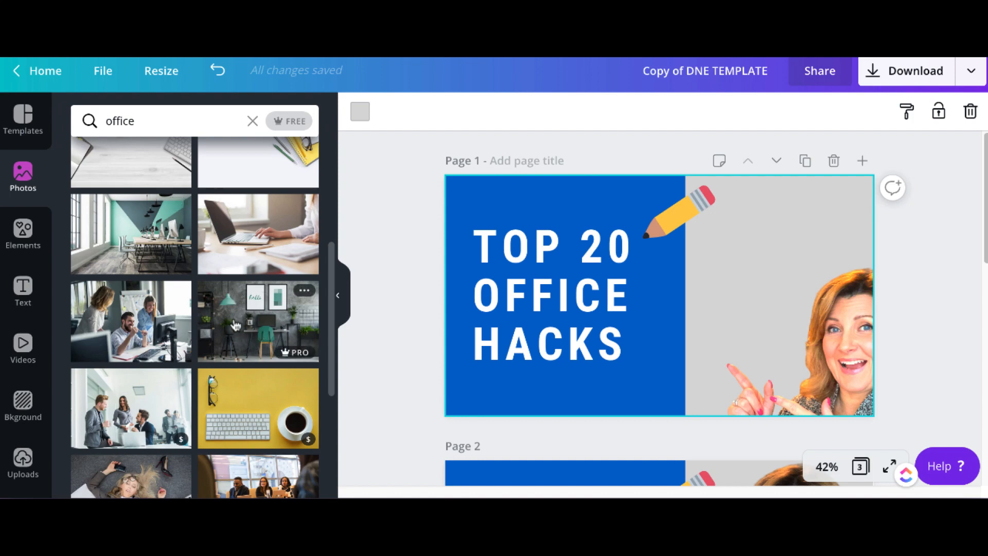
scroll("down", 3)
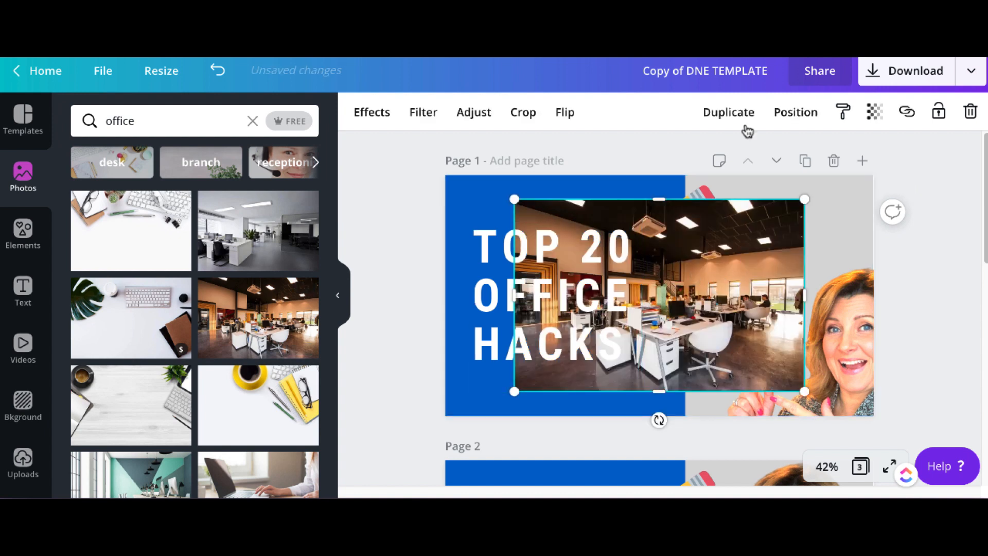
left_click(796, 113)
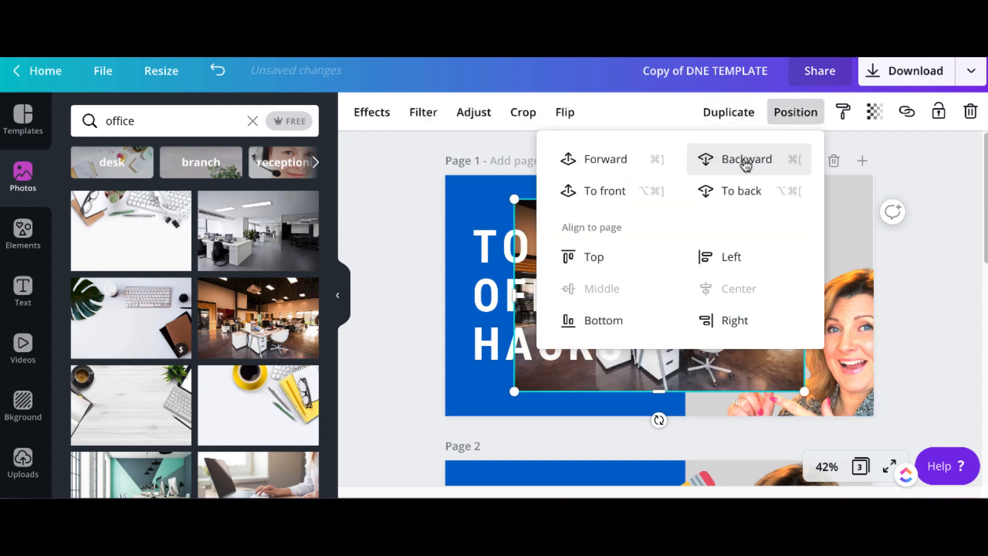
left_click(747, 158)
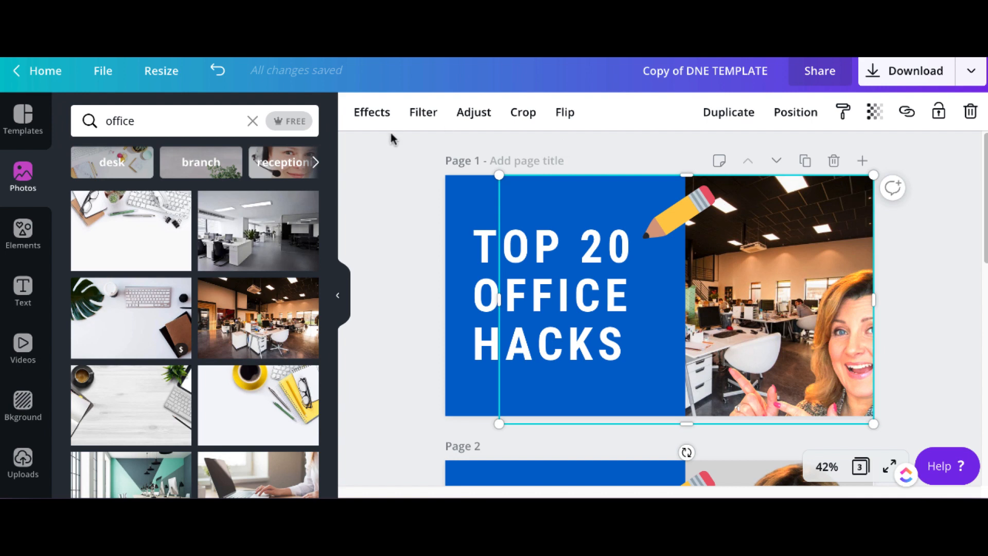
Step: Try Solar and Peony filters on the office photo, then apply Greyscale
left_click(372, 112)
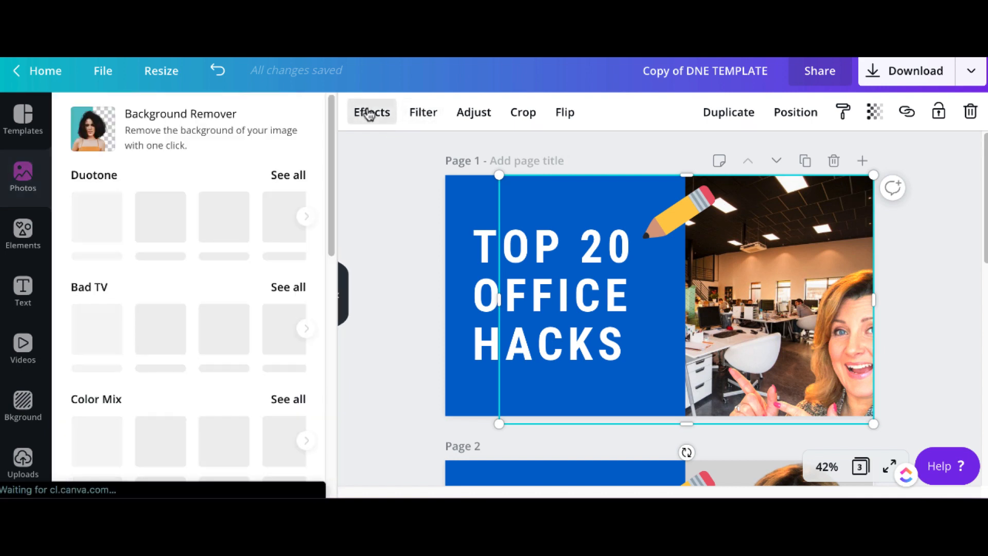
left_click(422, 111)
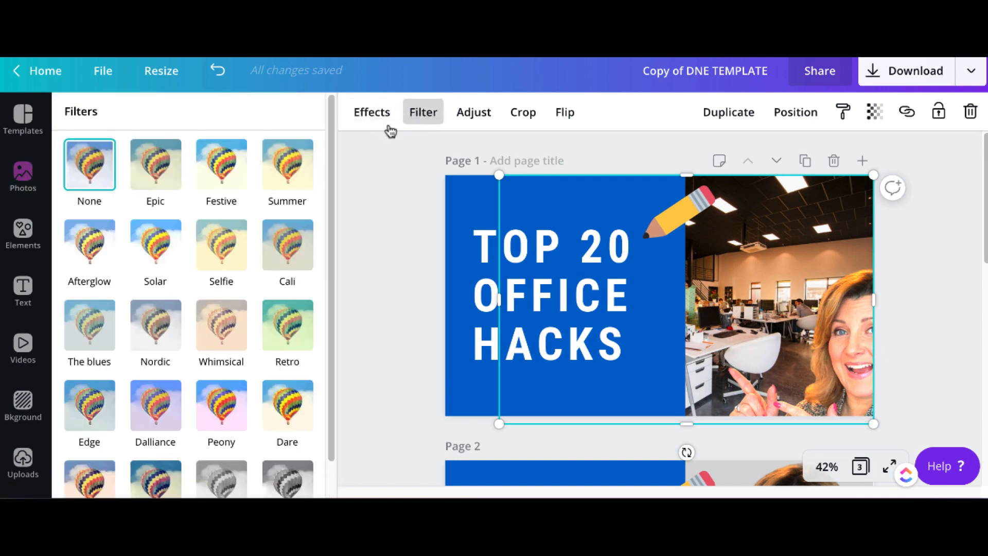
left_click(156, 245)
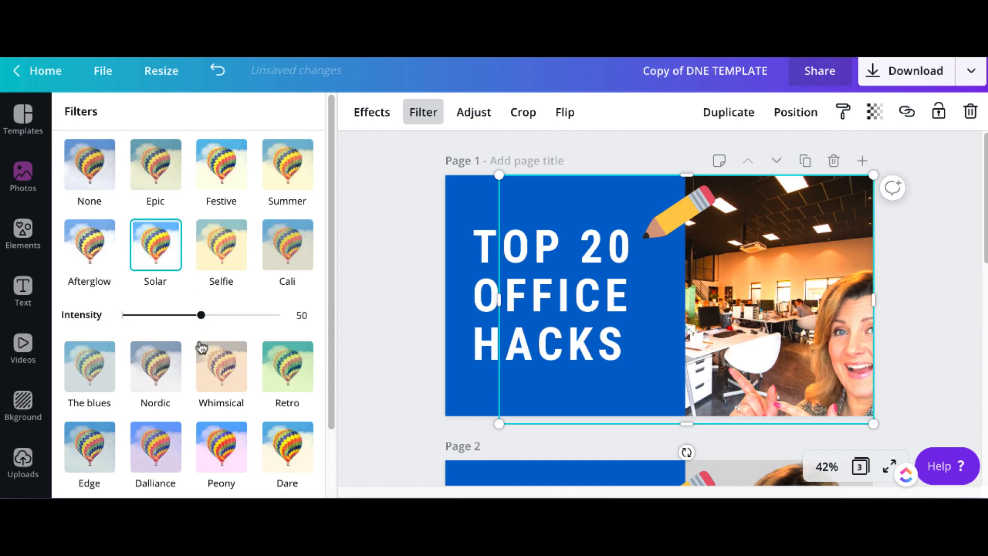
left_click(220, 406)
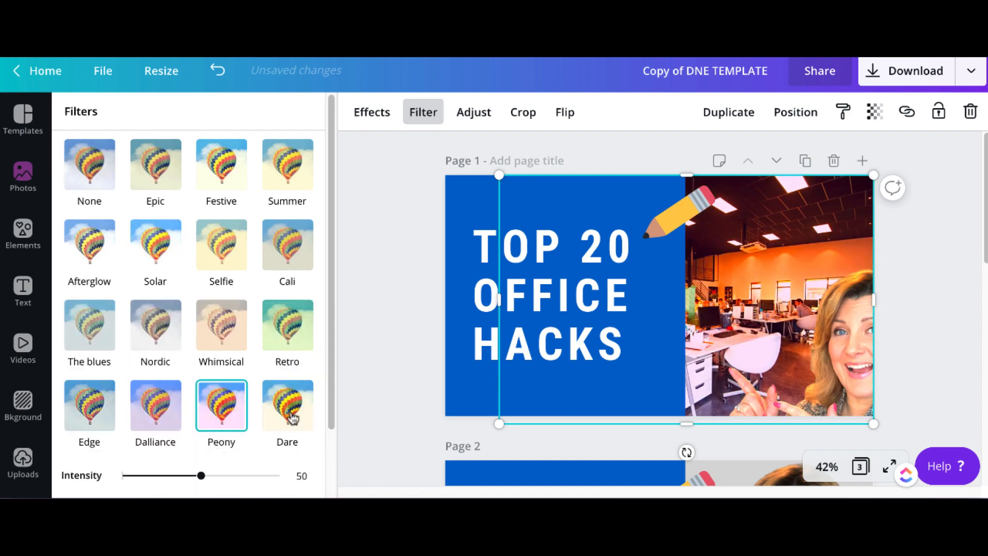
scroll("down", 3)
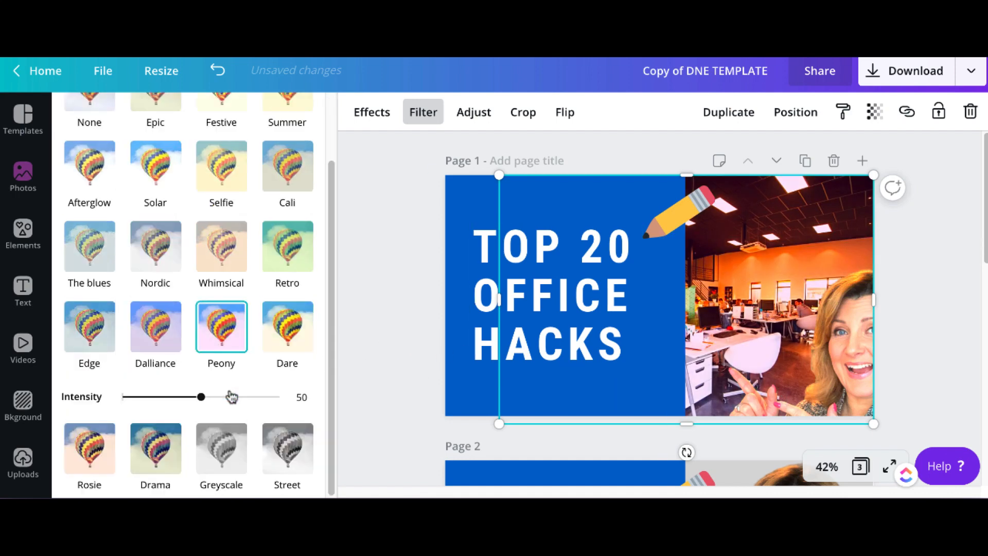
left_click(287, 407)
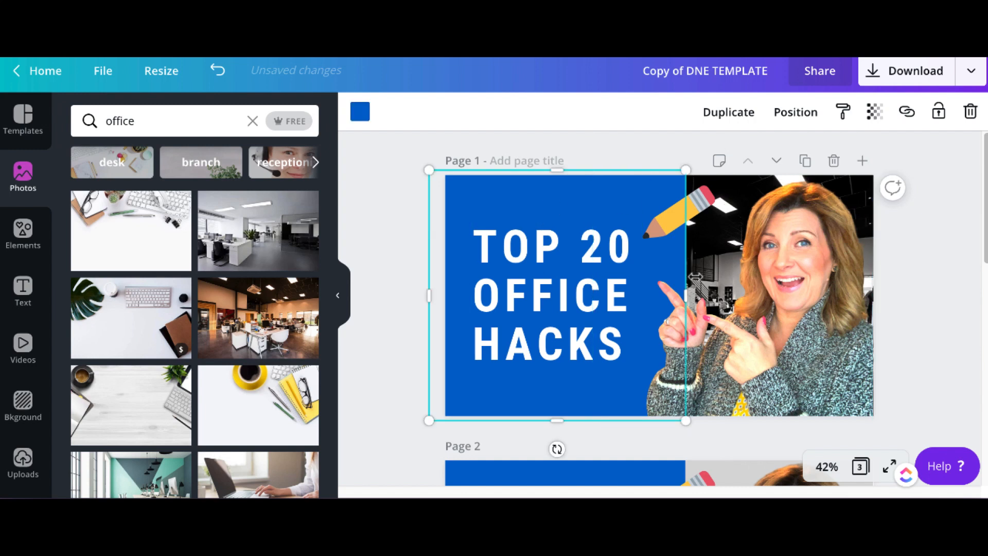
Step: Narrow the blue panel to width 667 so more of the photo shows
left_click_drag(686, 295, 646, 294)
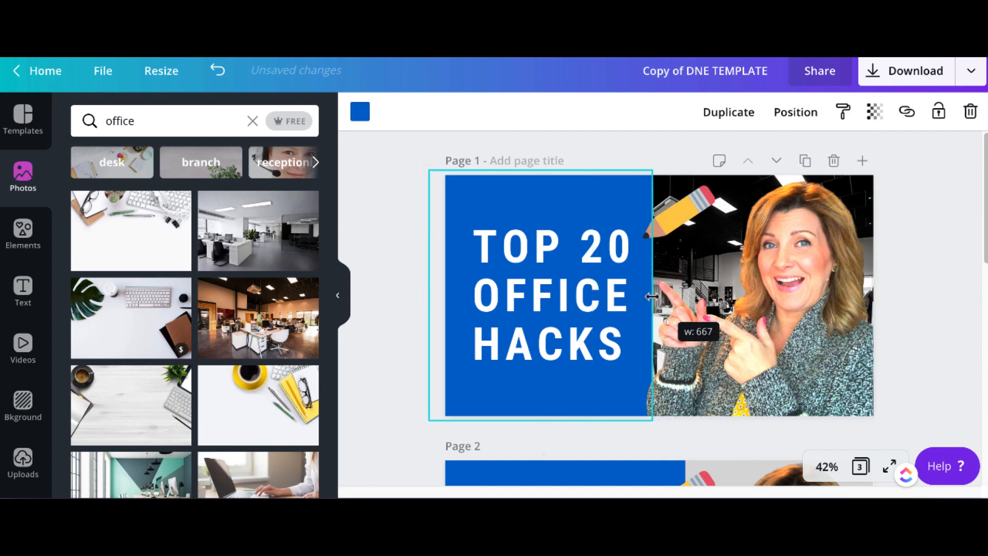
left_click(940, 296)
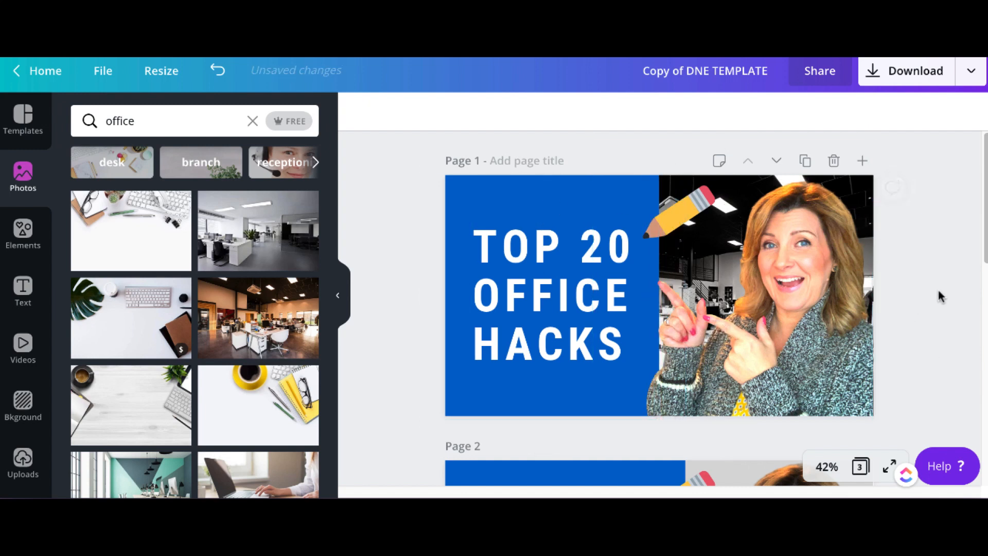
left_click(757, 297)
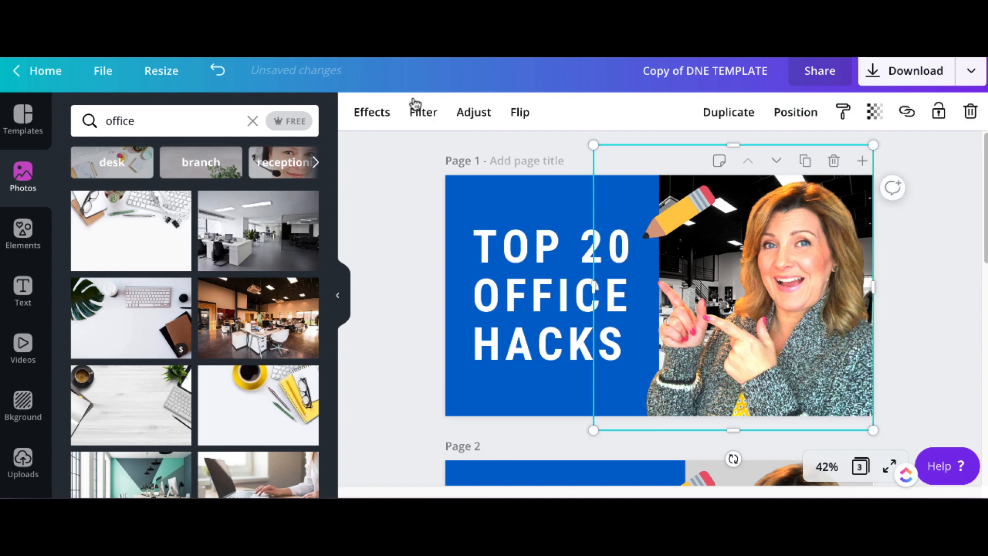
Step: Apply the Dare filter to the presenter cut-out
left_click(423, 112)
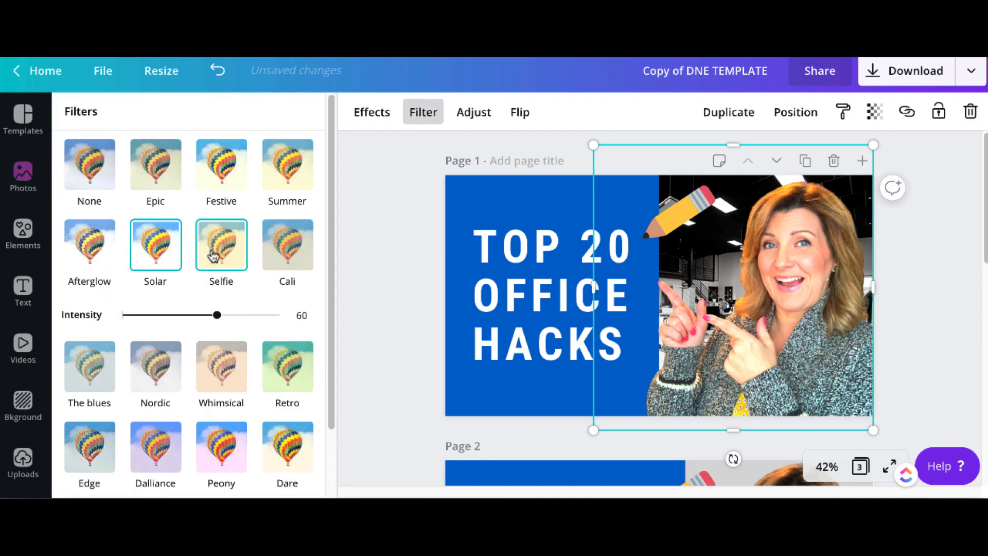
left_click(288, 406)
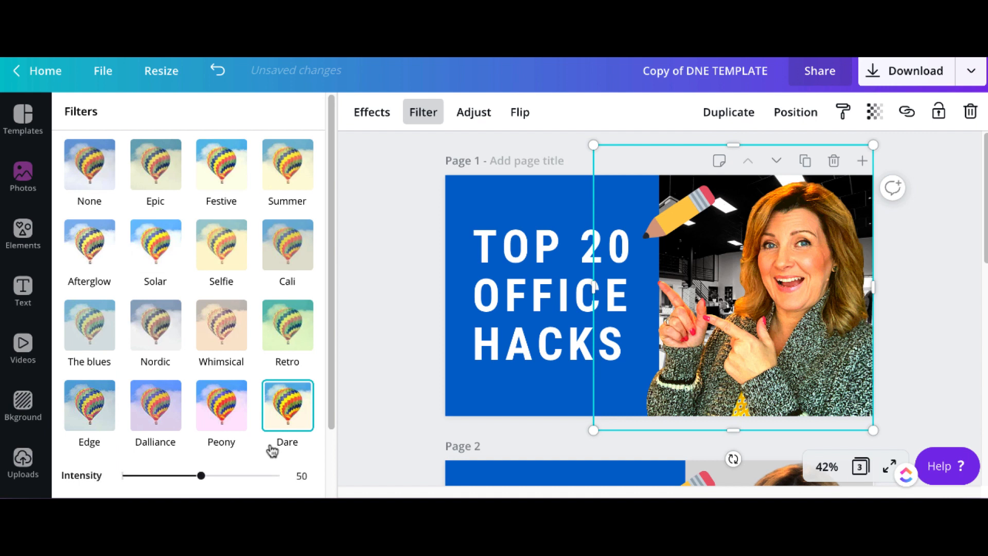
left_click(23, 178)
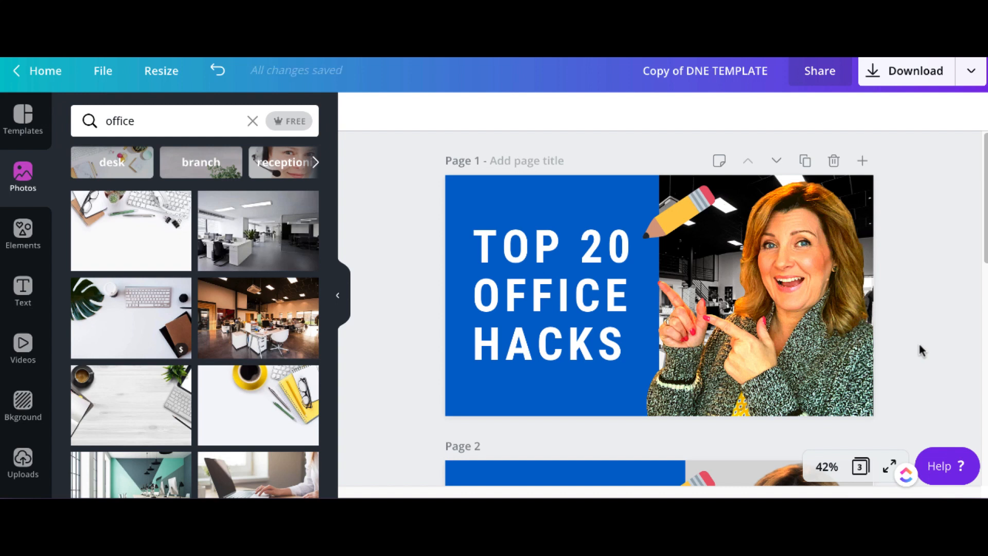
mouse_move(931, 341)
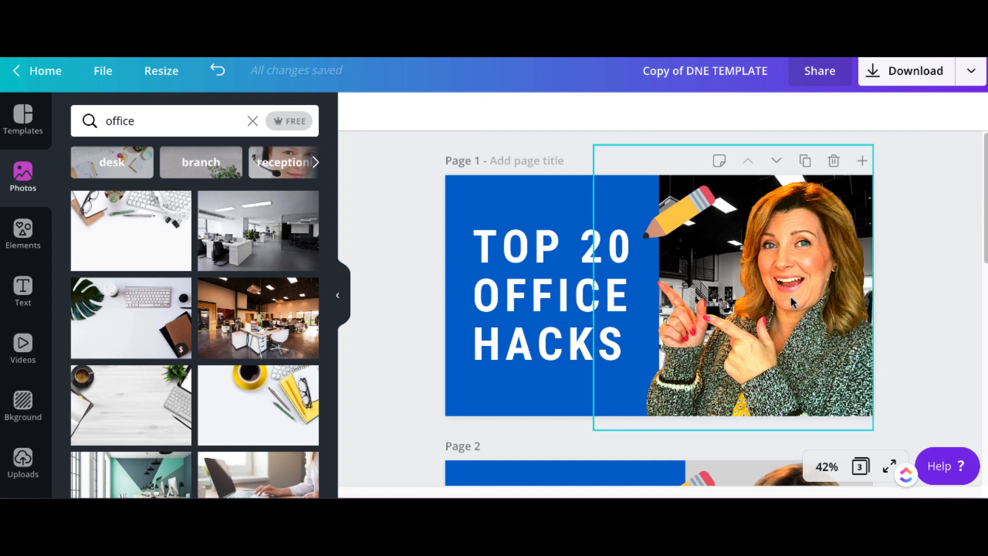
Step: Duplicate the TOP 20 OFFICE HACKS title and colour the copy black
left_click(549, 293)
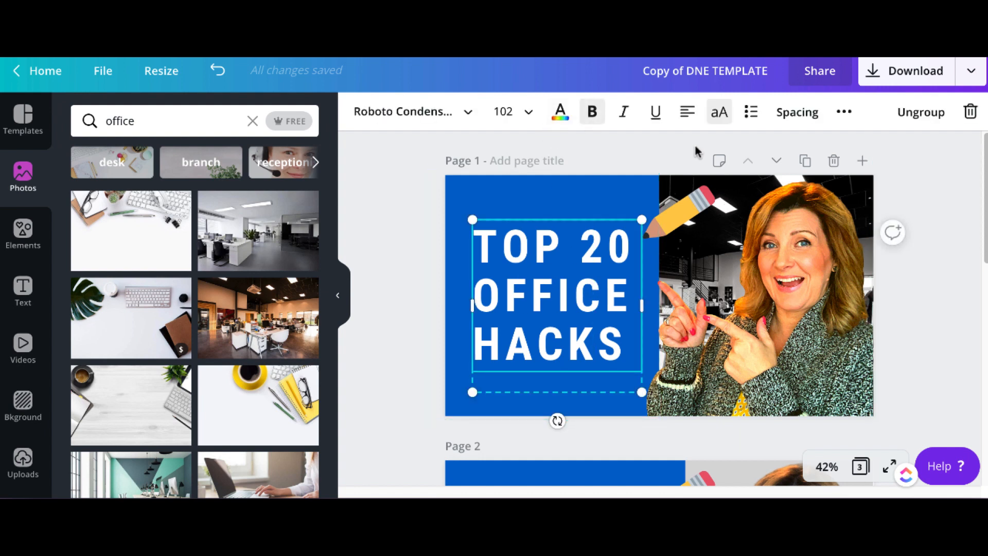
mouse_move(511, 157)
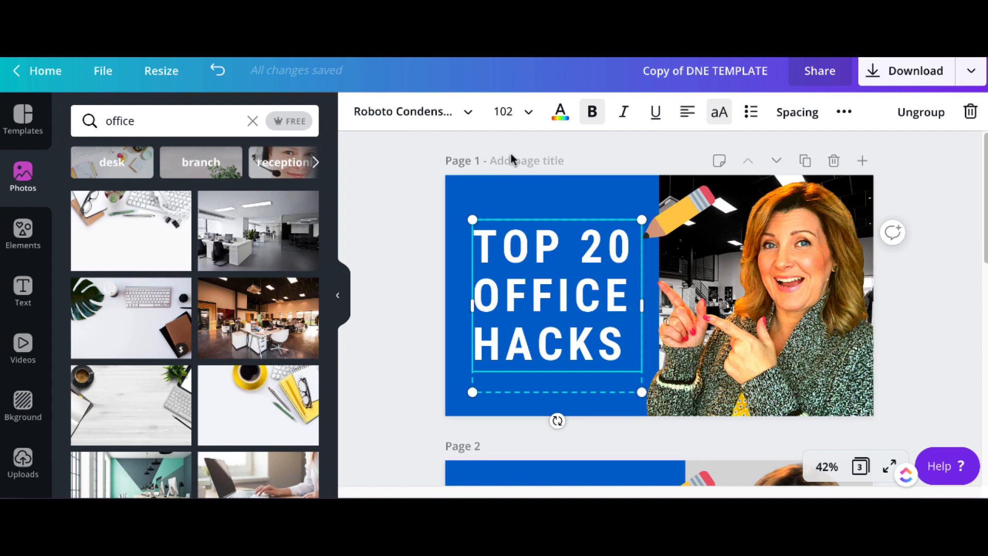
left_click(844, 111)
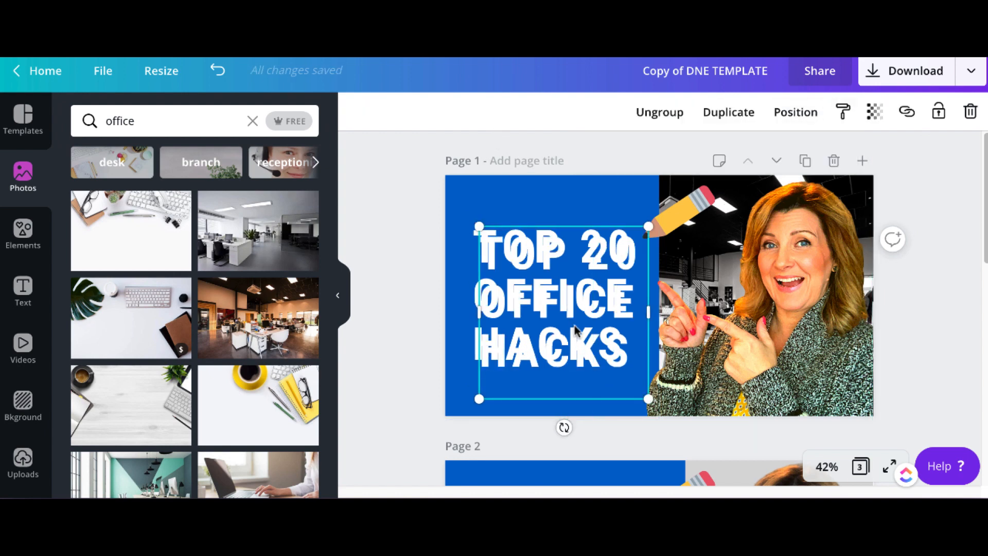
double_click(557, 297)
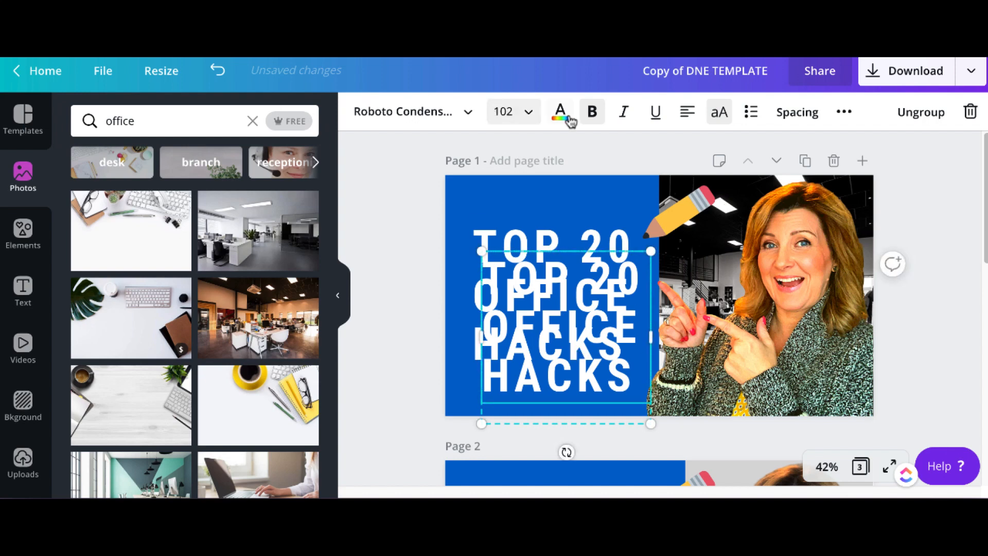
left_click(560, 112)
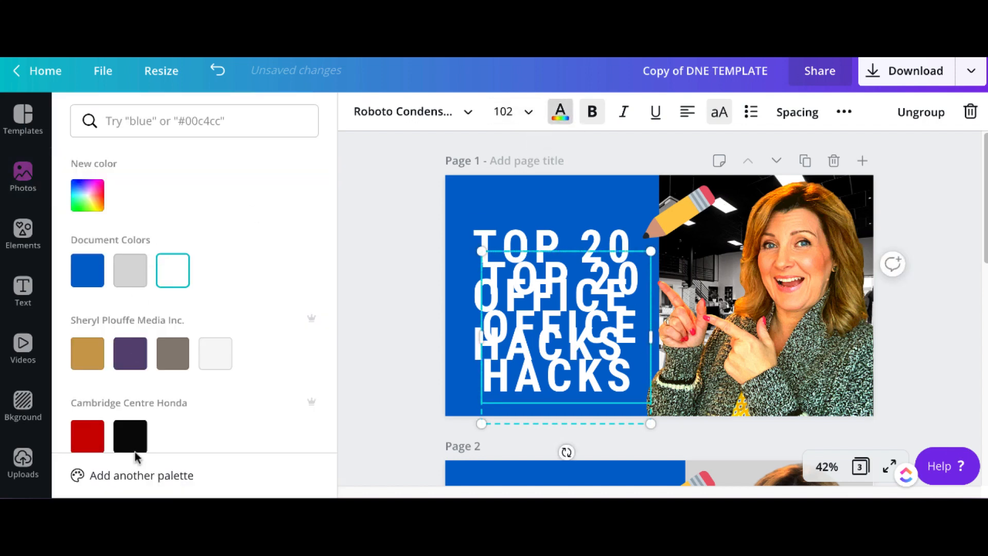
left_click(129, 437)
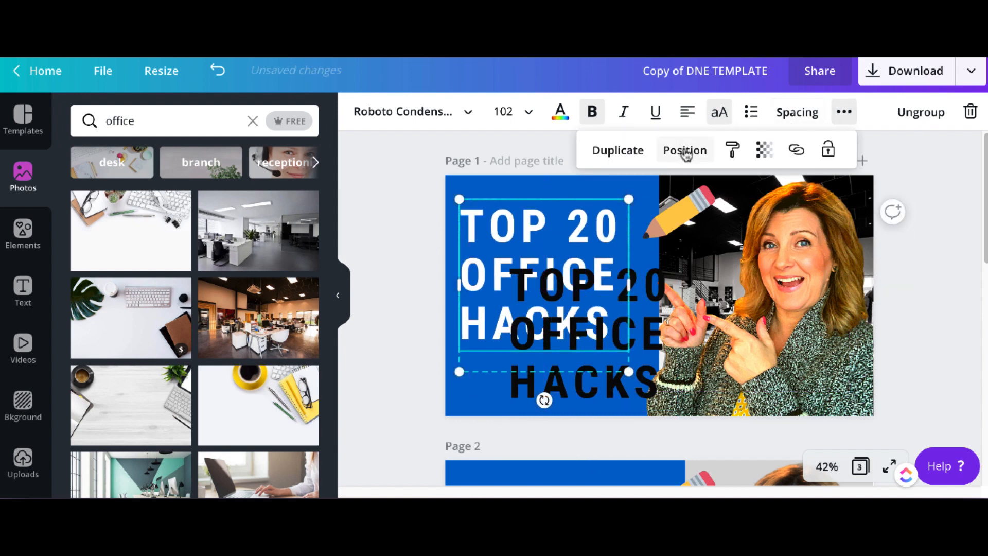
Step: Bring the white title forward in front of the black copy
left_click(684, 150)
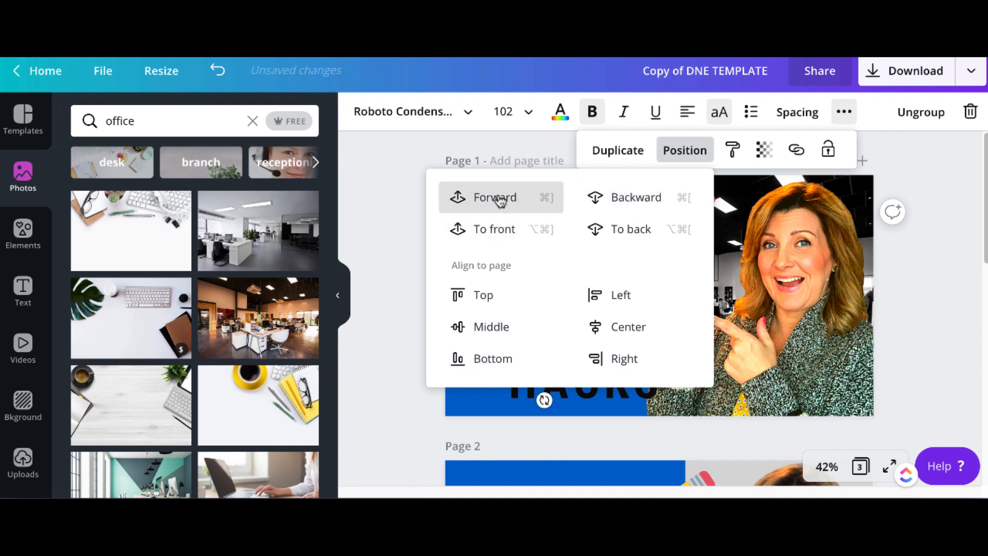
left_click(495, 198)
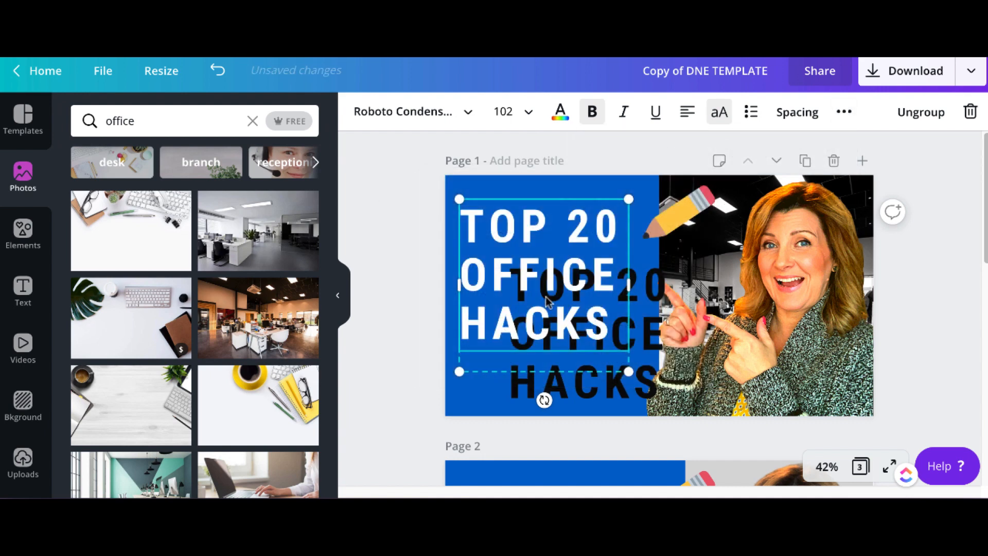